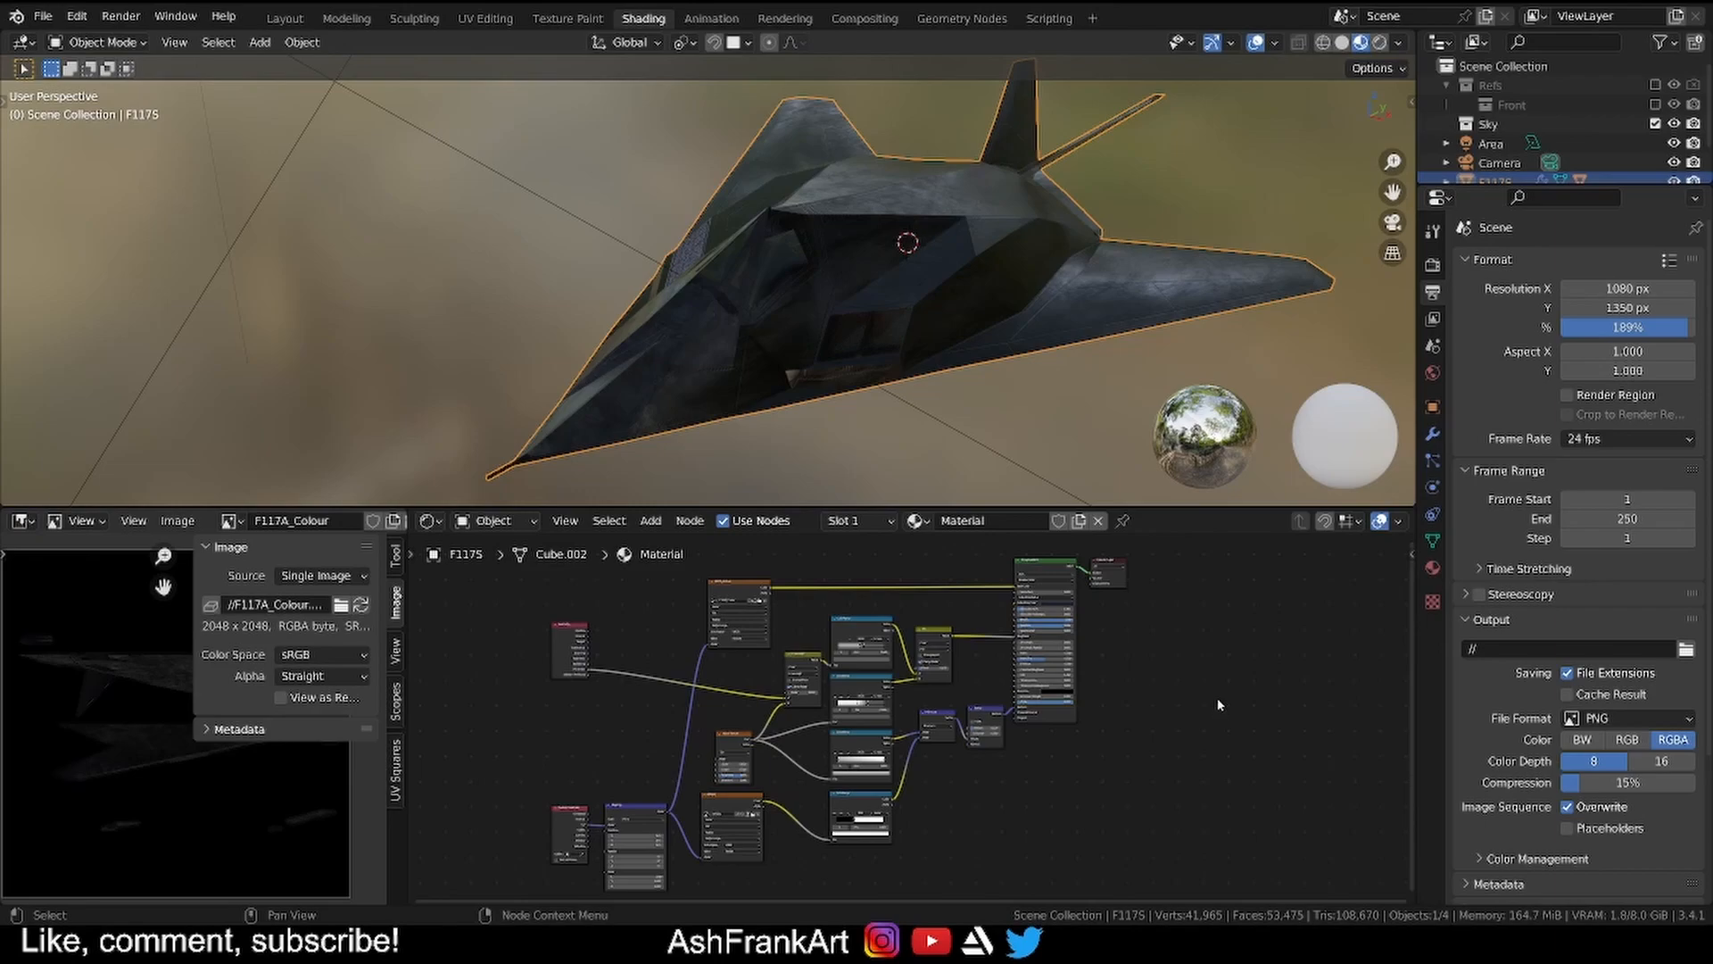
pyautogui.moveTo(1202, 712)
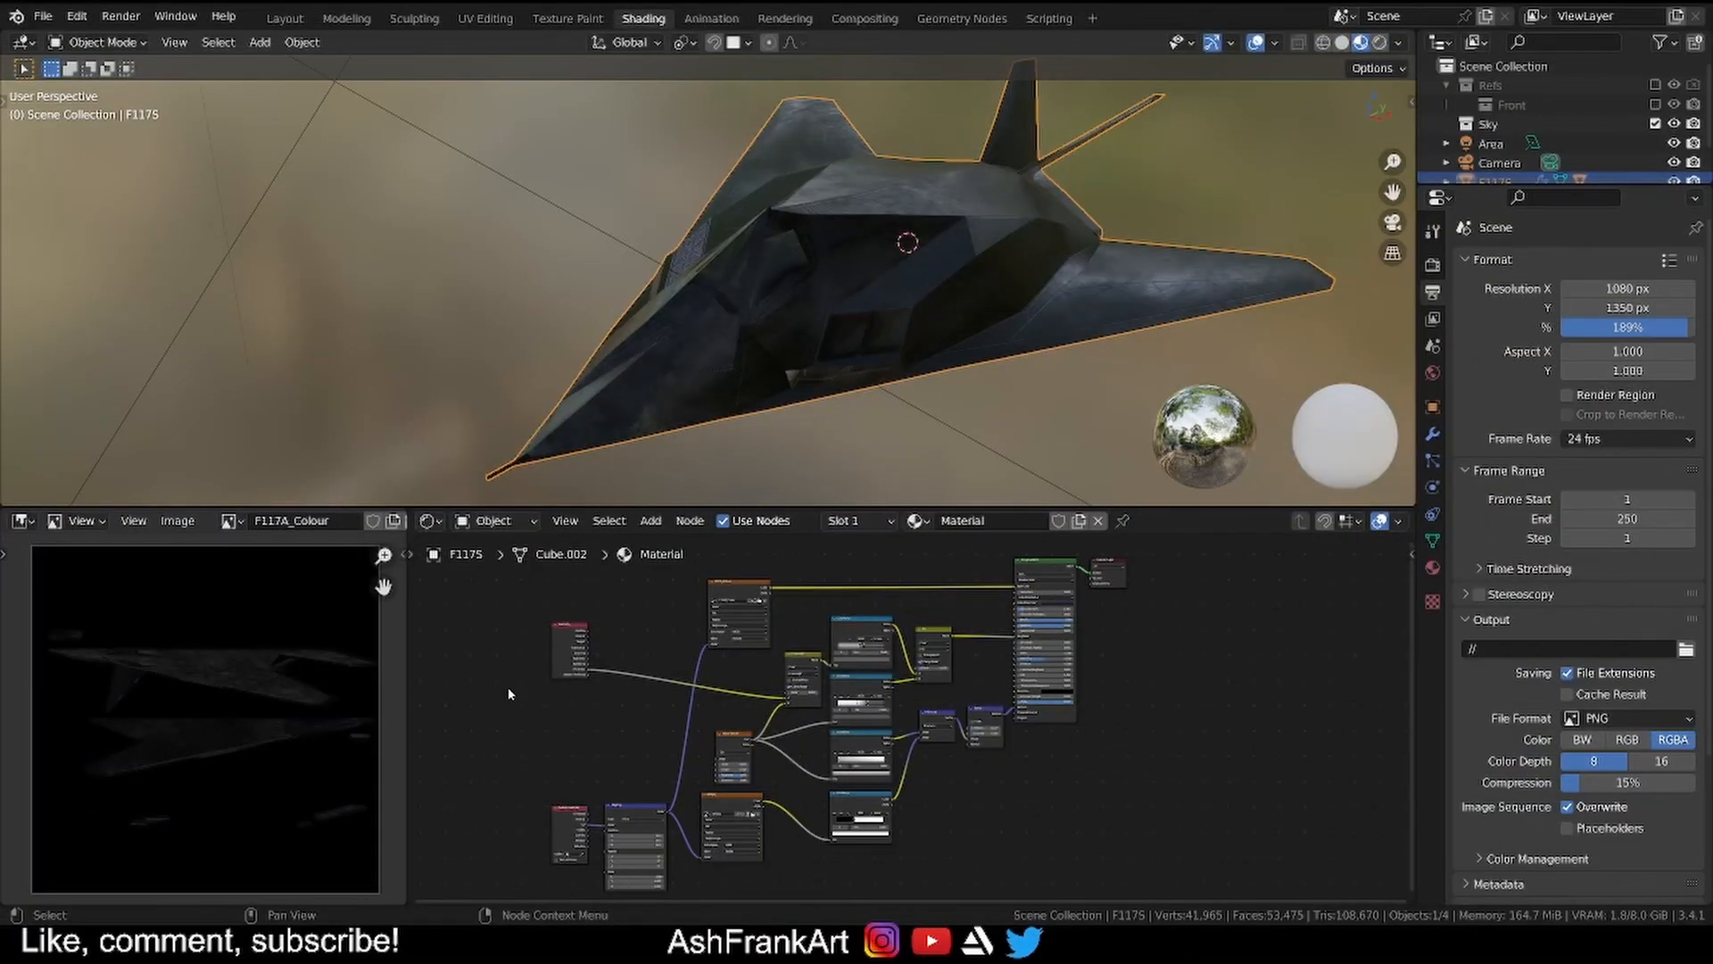
pyautogui.moveTo(1140, 641)
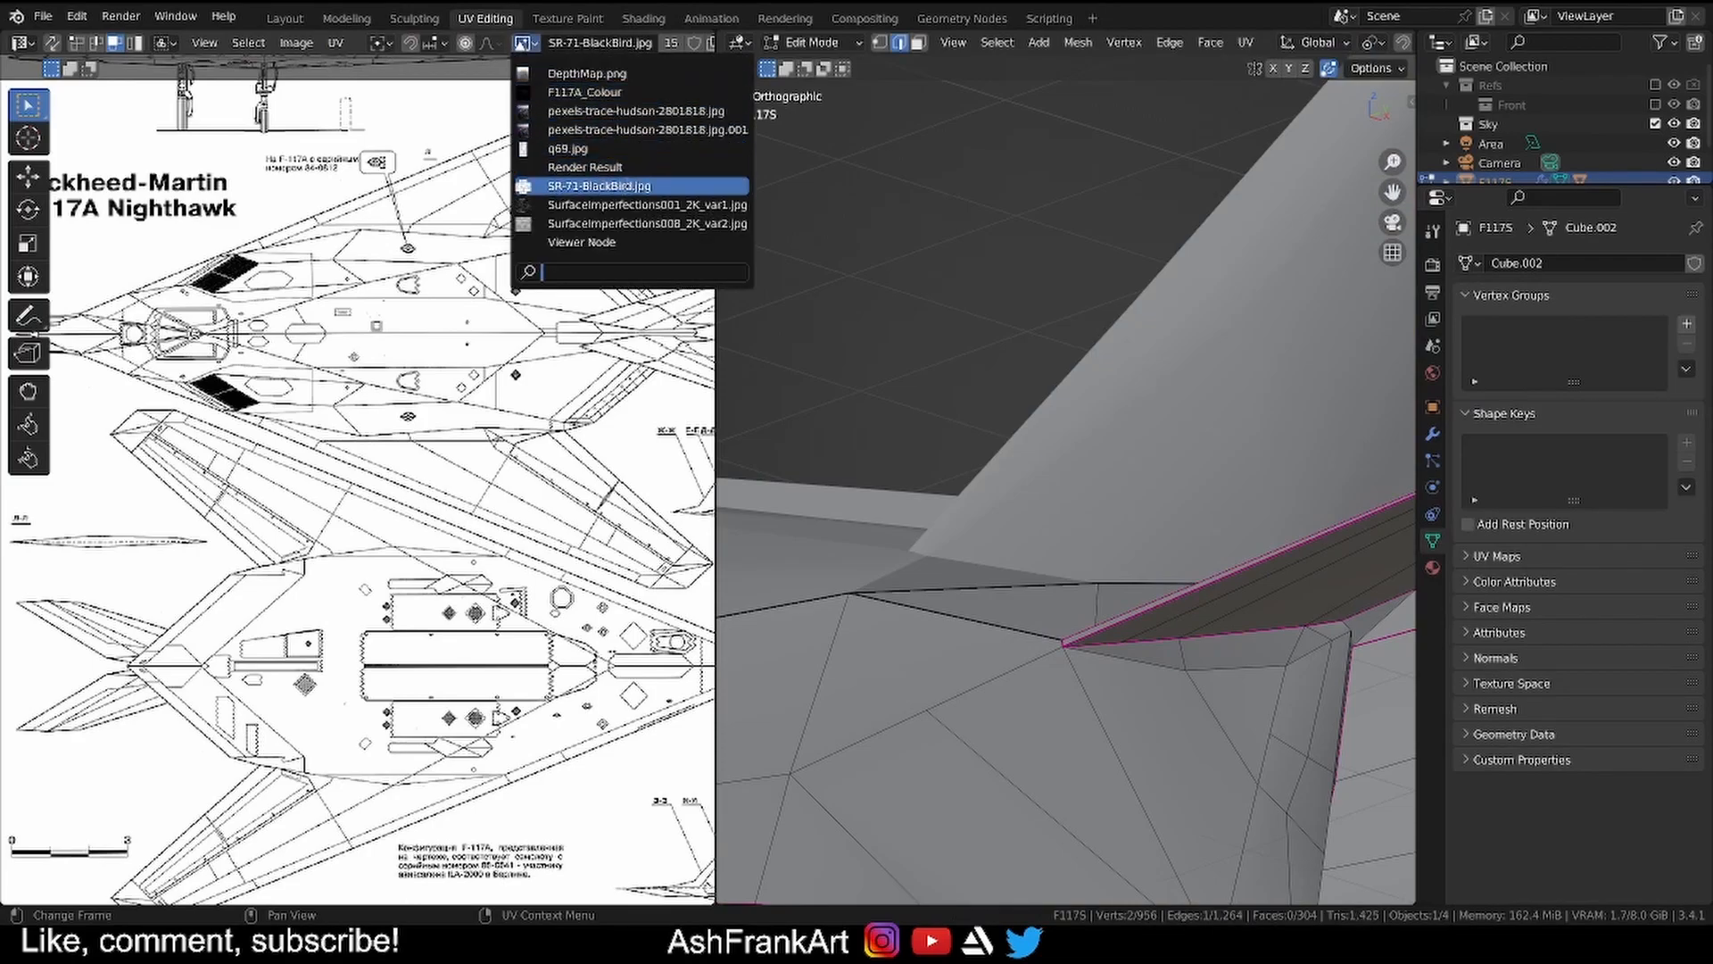
# Display the F117A_Colour image behind the jet's UVs and finish with the jet in object mode.
pyautogui.click(585, 91)
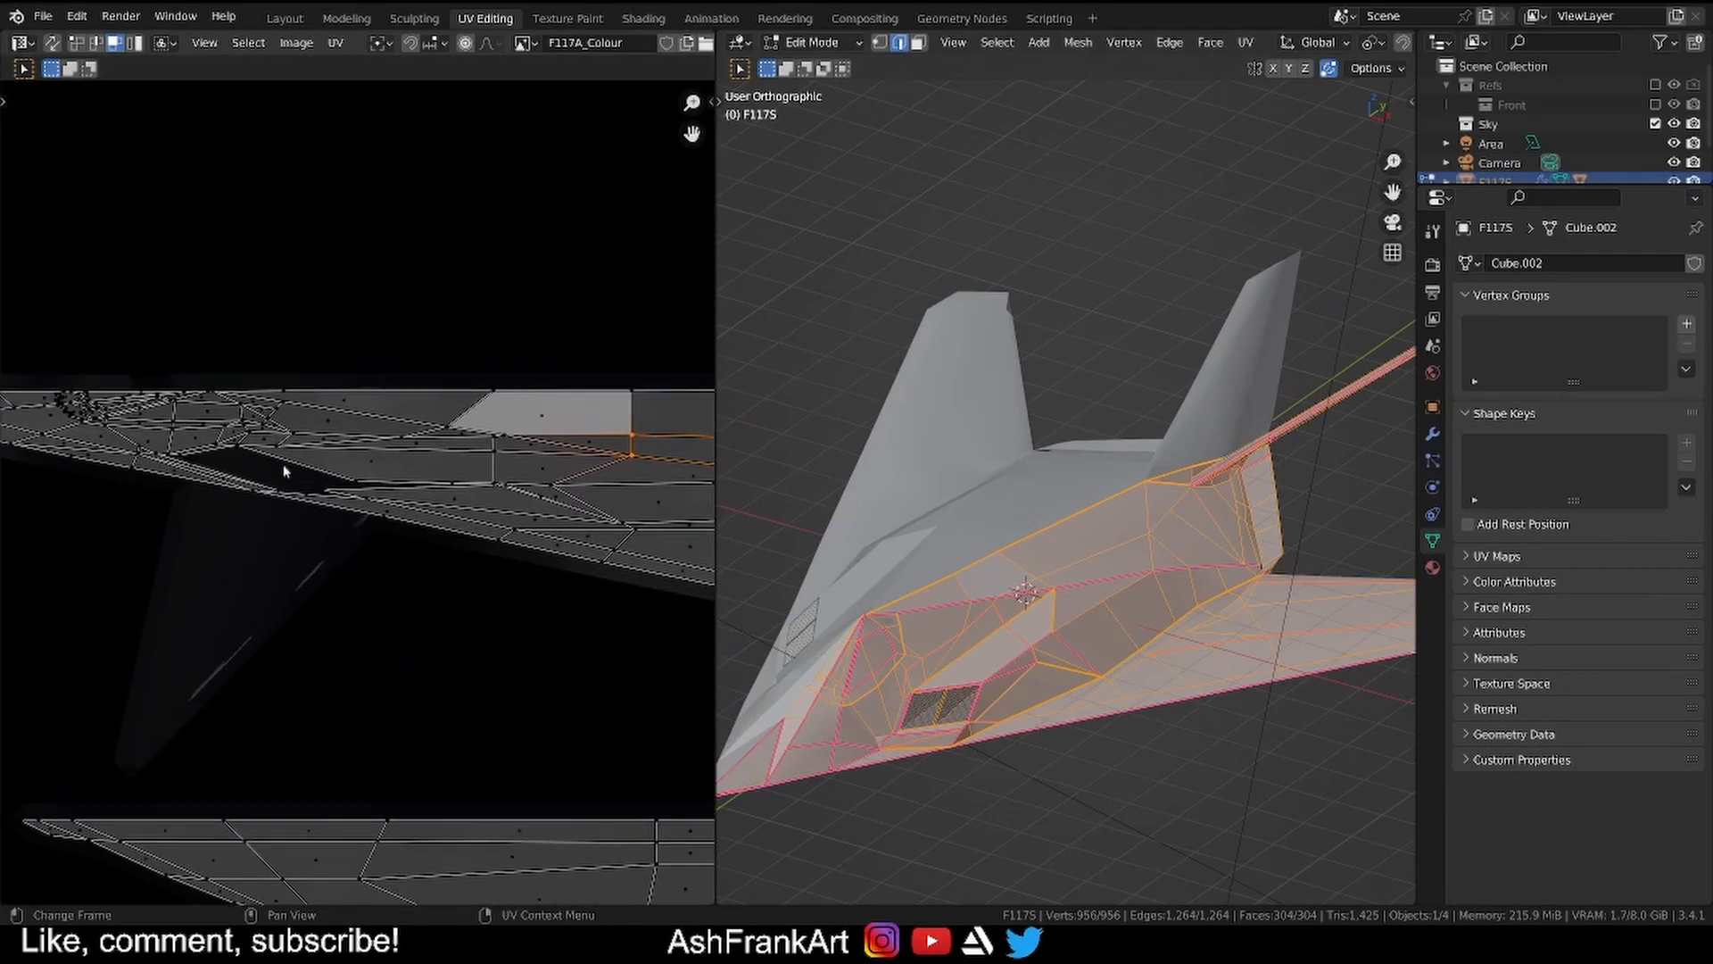
pyautogui.press('Tab')
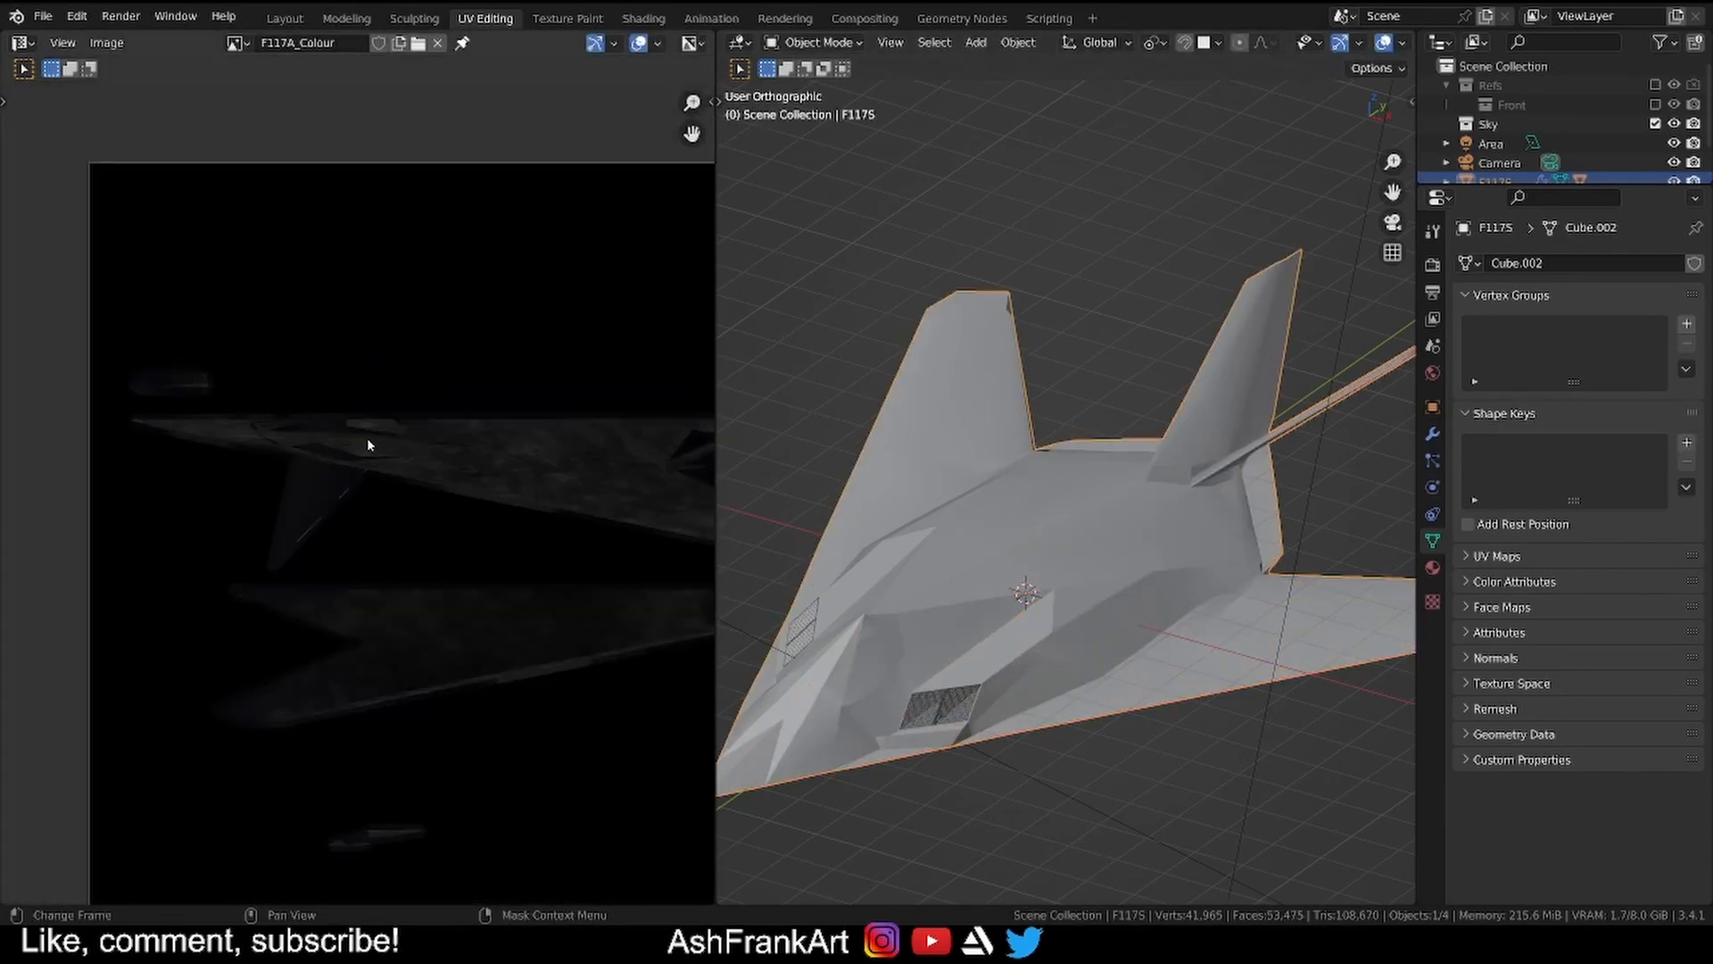
pyautogui.press('Tab')
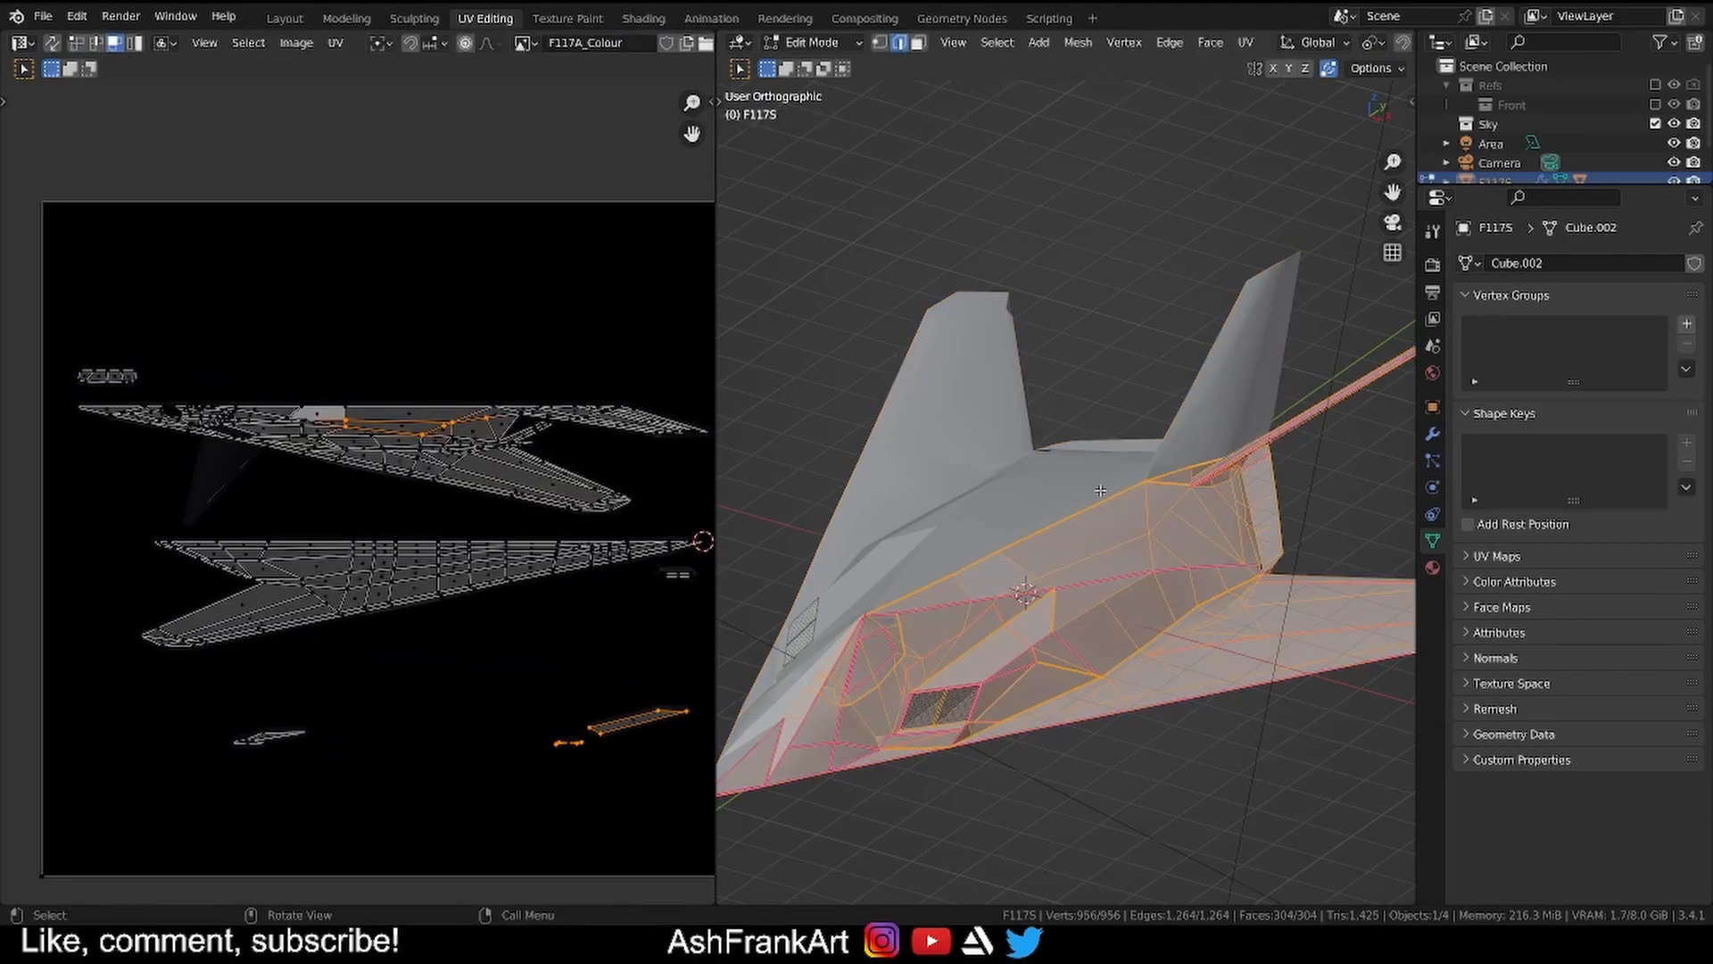
pyautogui.press('Tab')
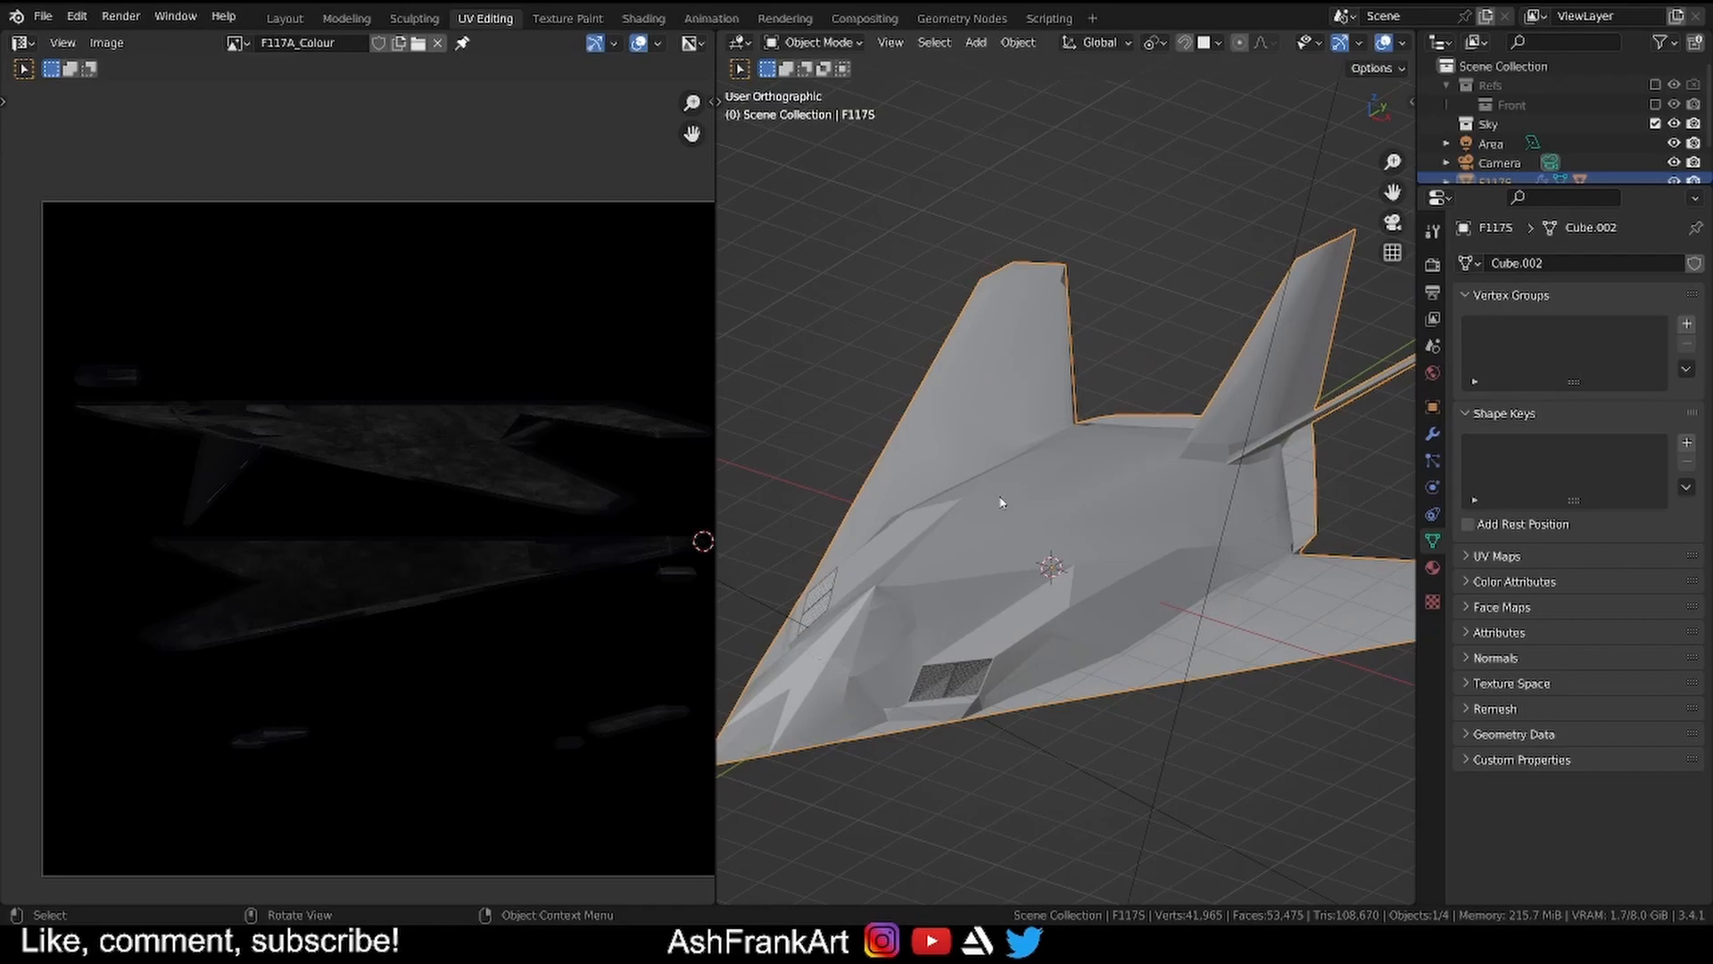
pyautogui.moveTo(1037, 505)
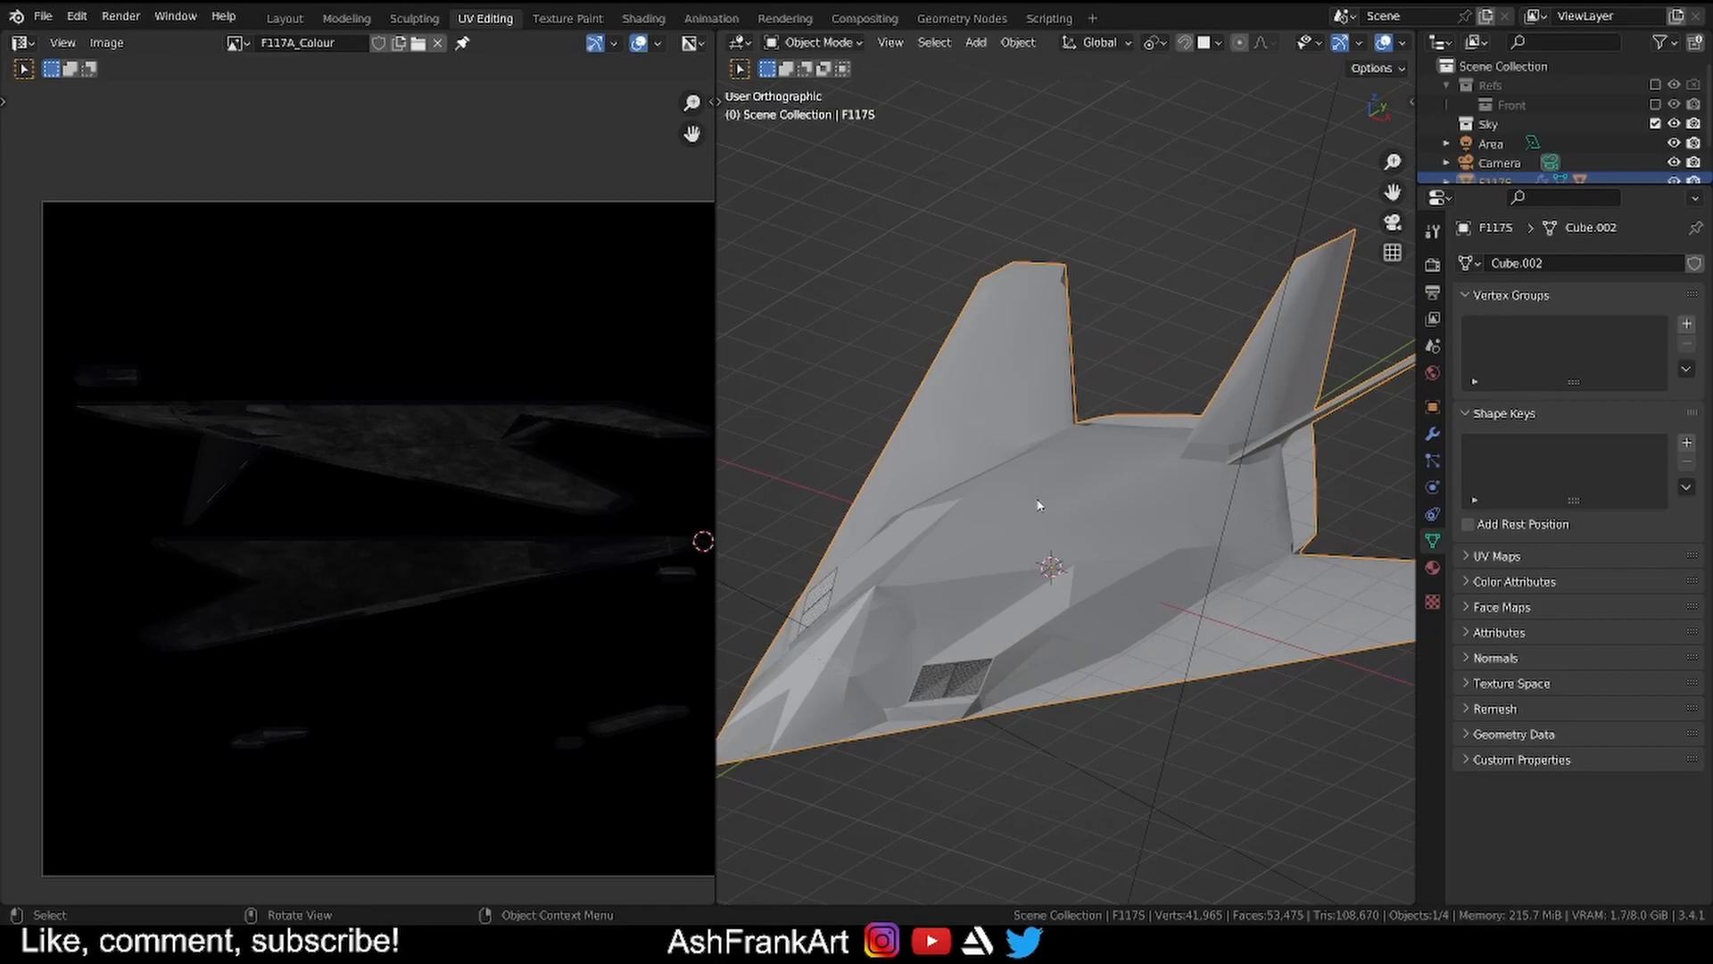
pyautogui.moveTo(964, 372)
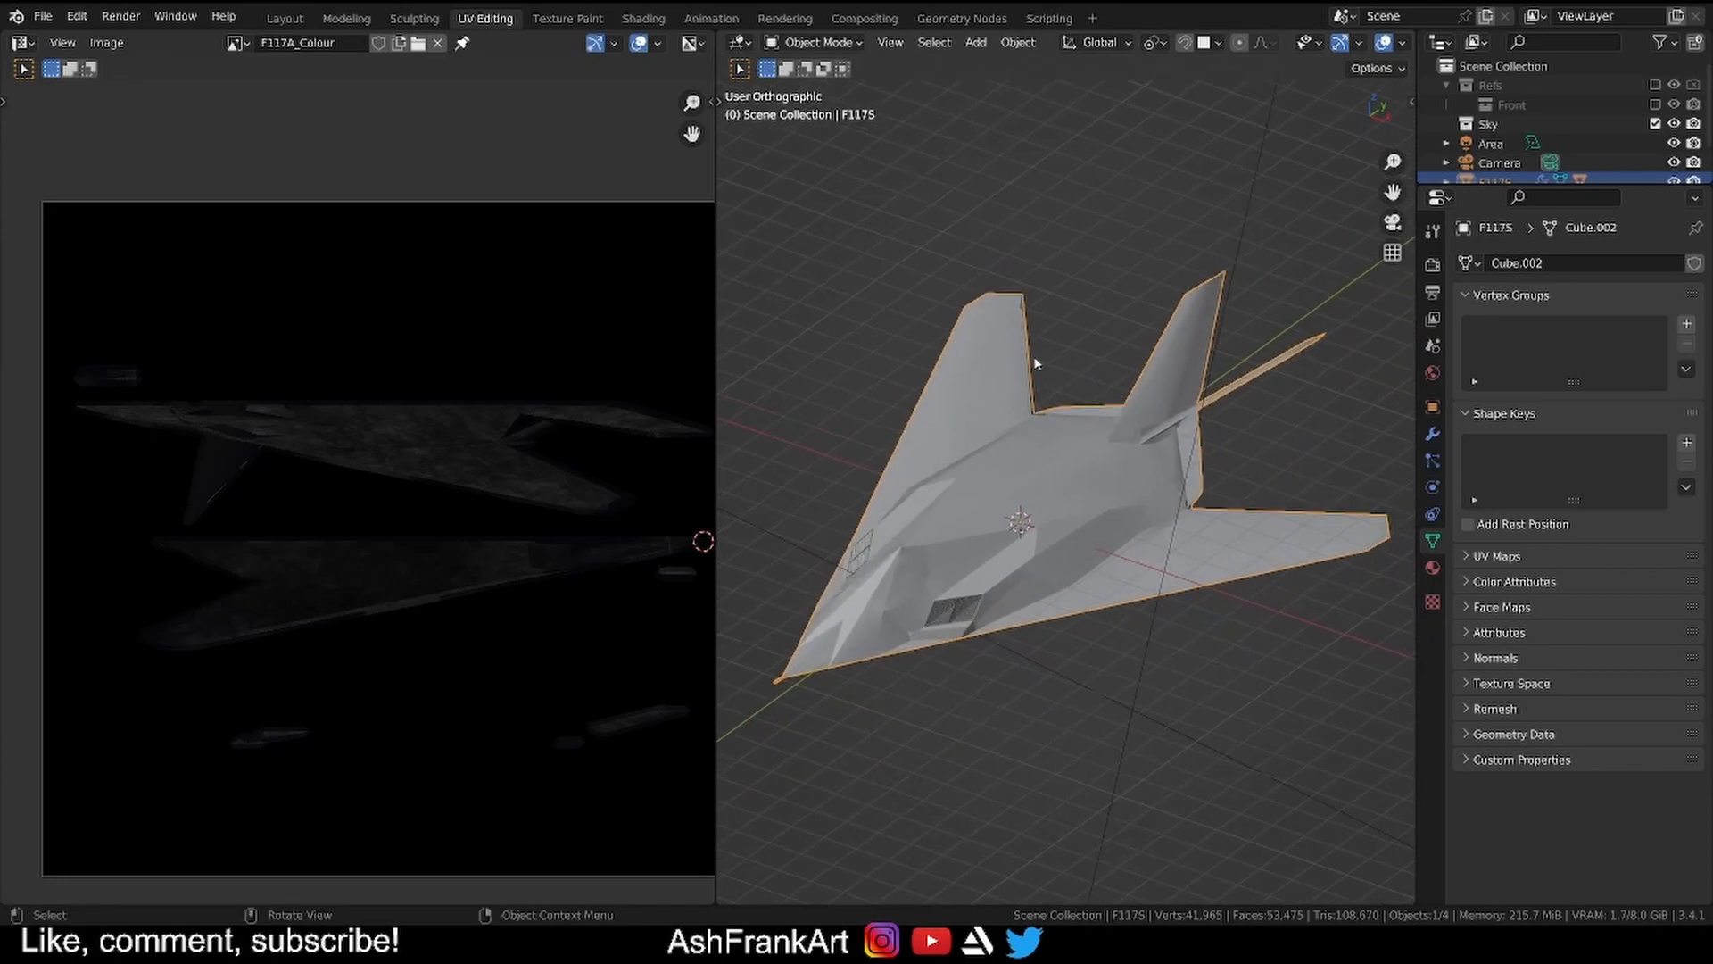
pyautogui.moveTo(1052, 337)
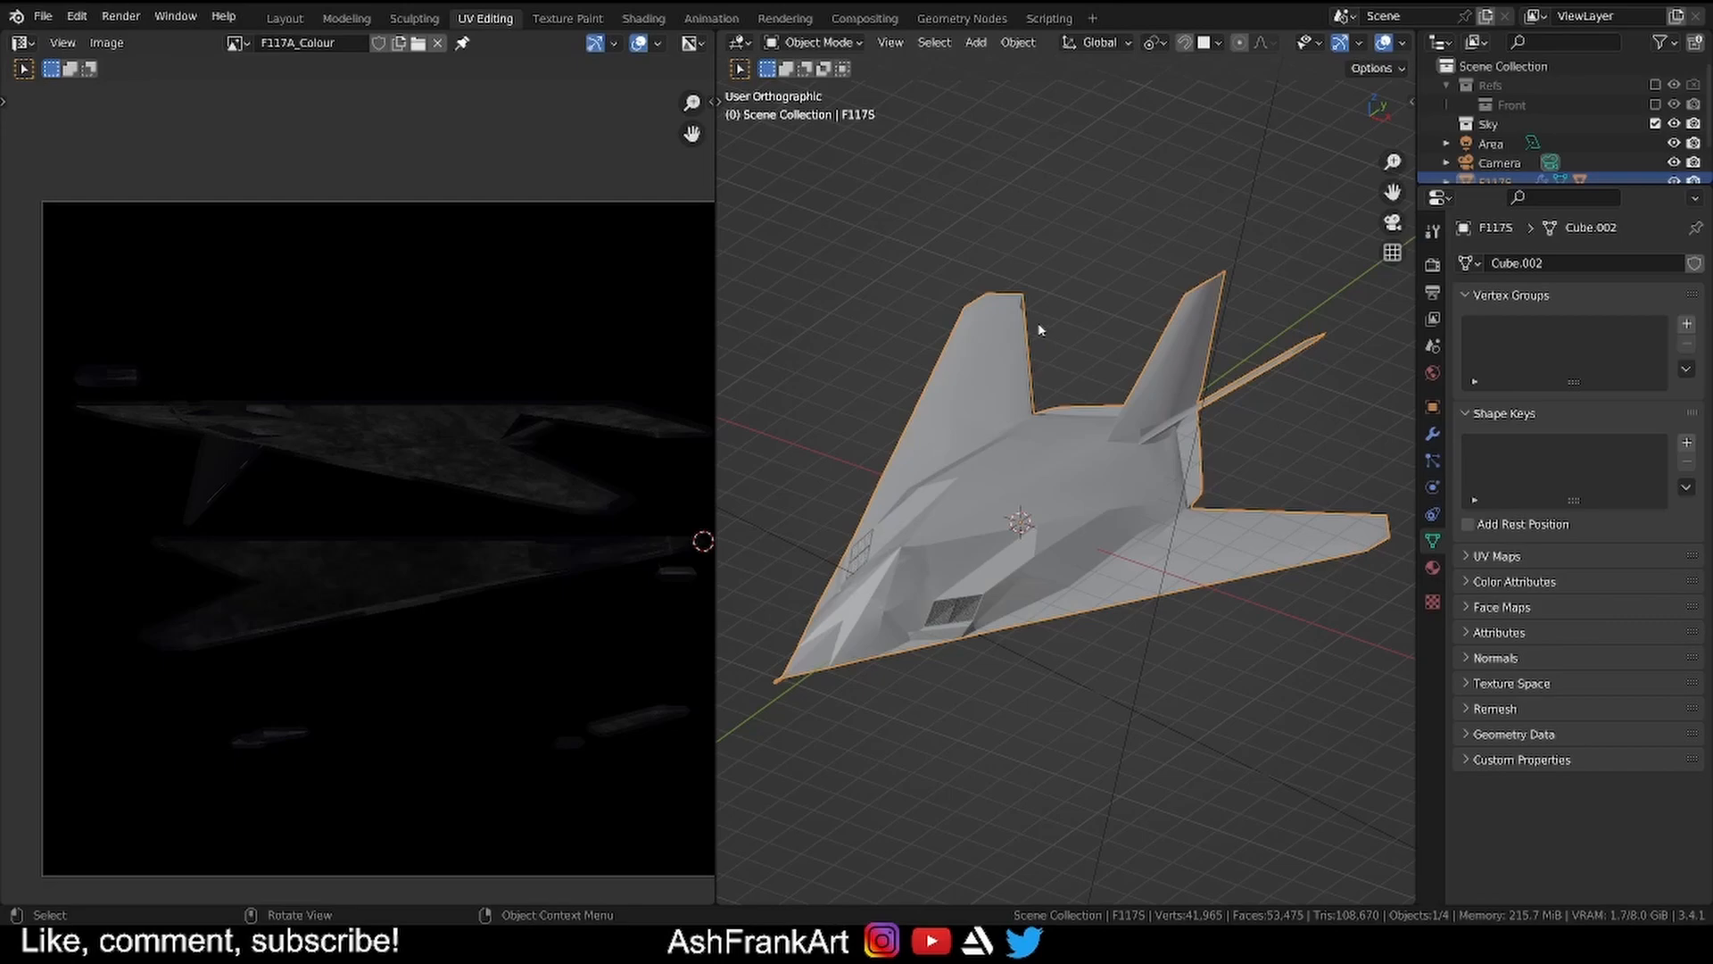
pyautogui.moveTo(1021, 328)
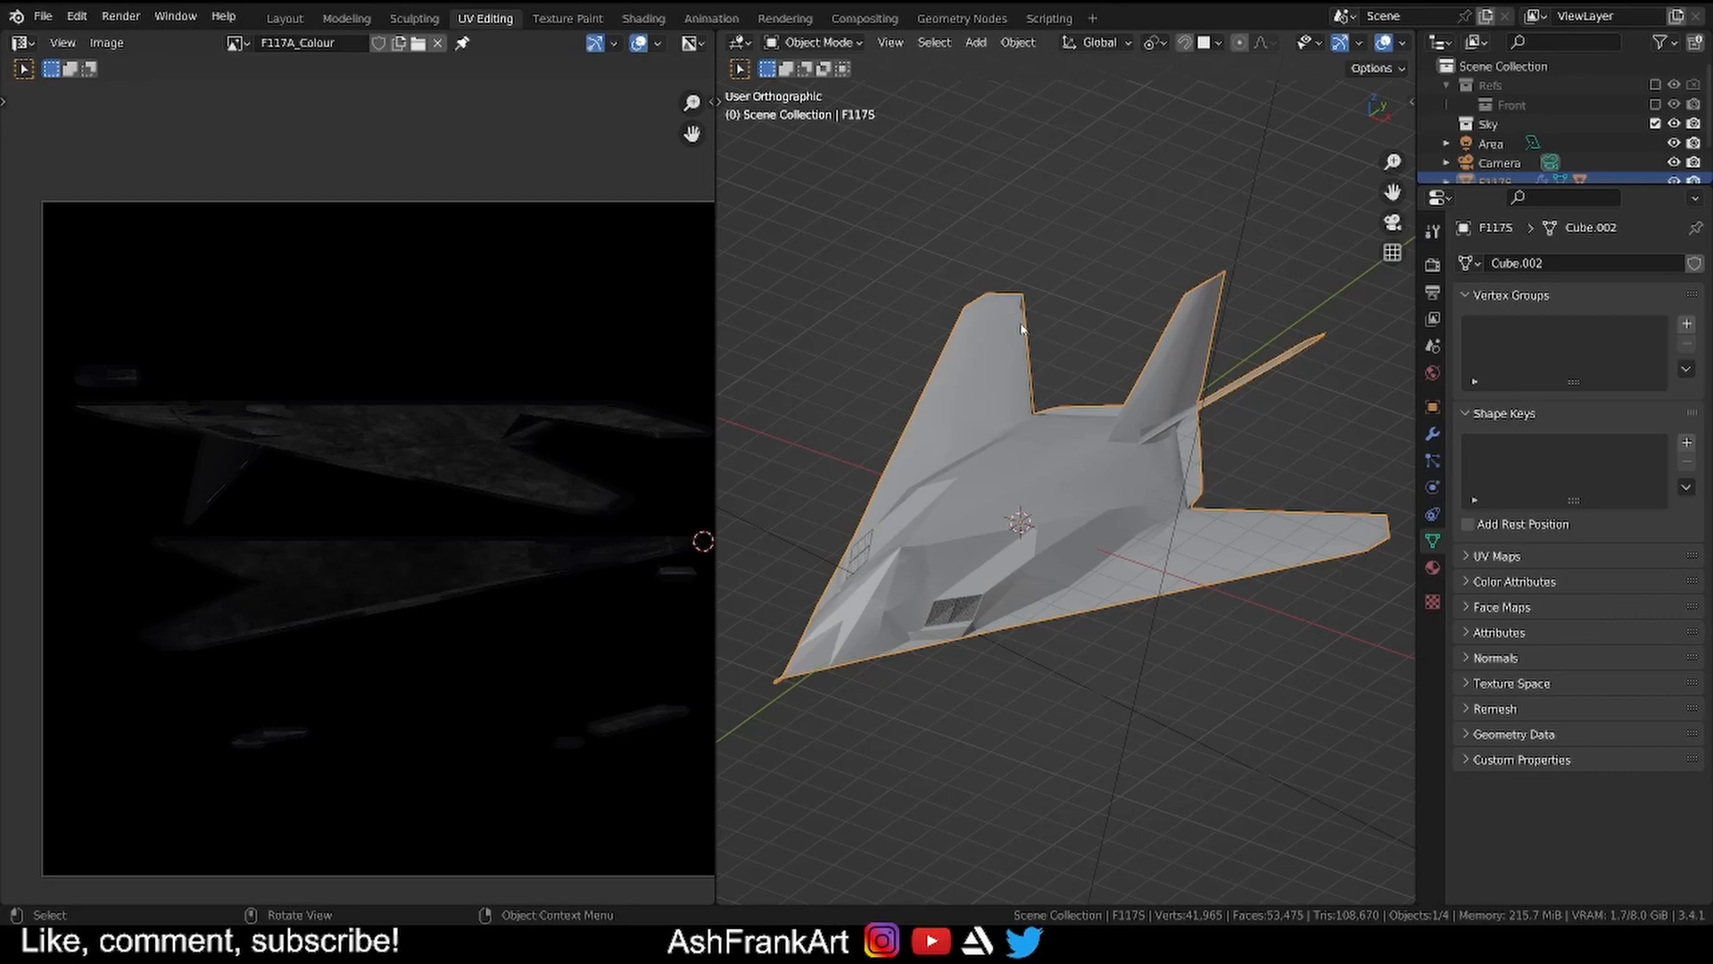
pyautogui.moveTo(1024, 332)
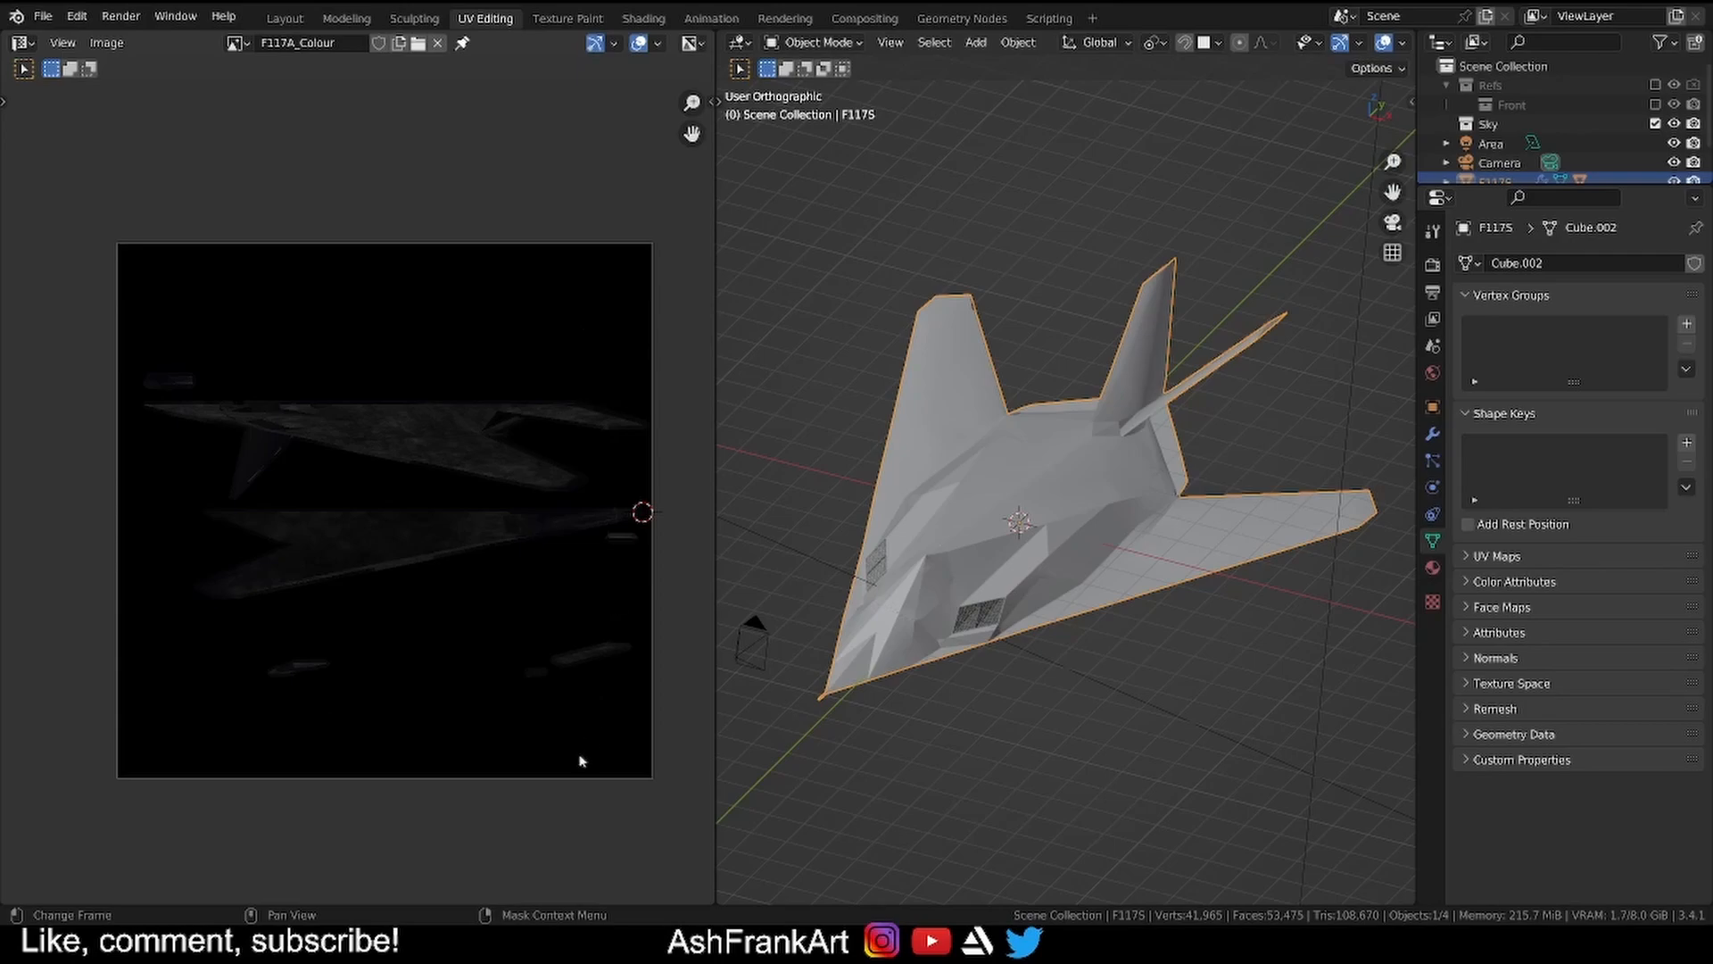
pyautogui.moveTo(1121, 505)
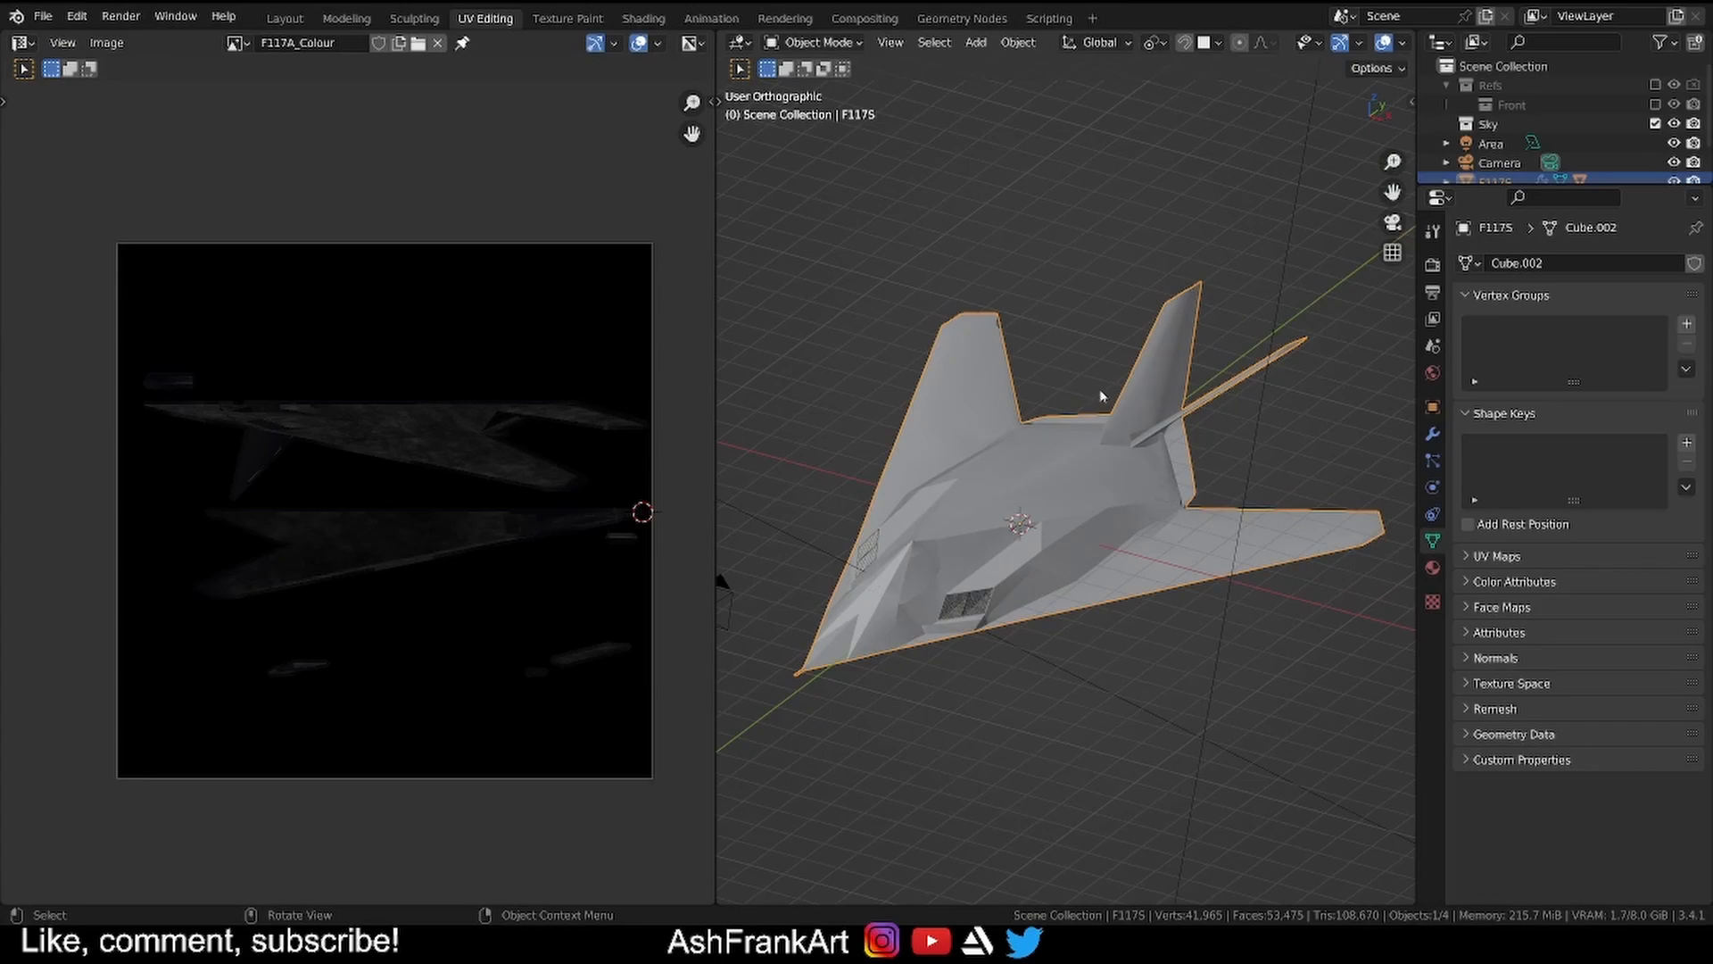
# Switch to the Shading layout, orbit around the jet and show its material settings.
pyautogui.click(642, 18)
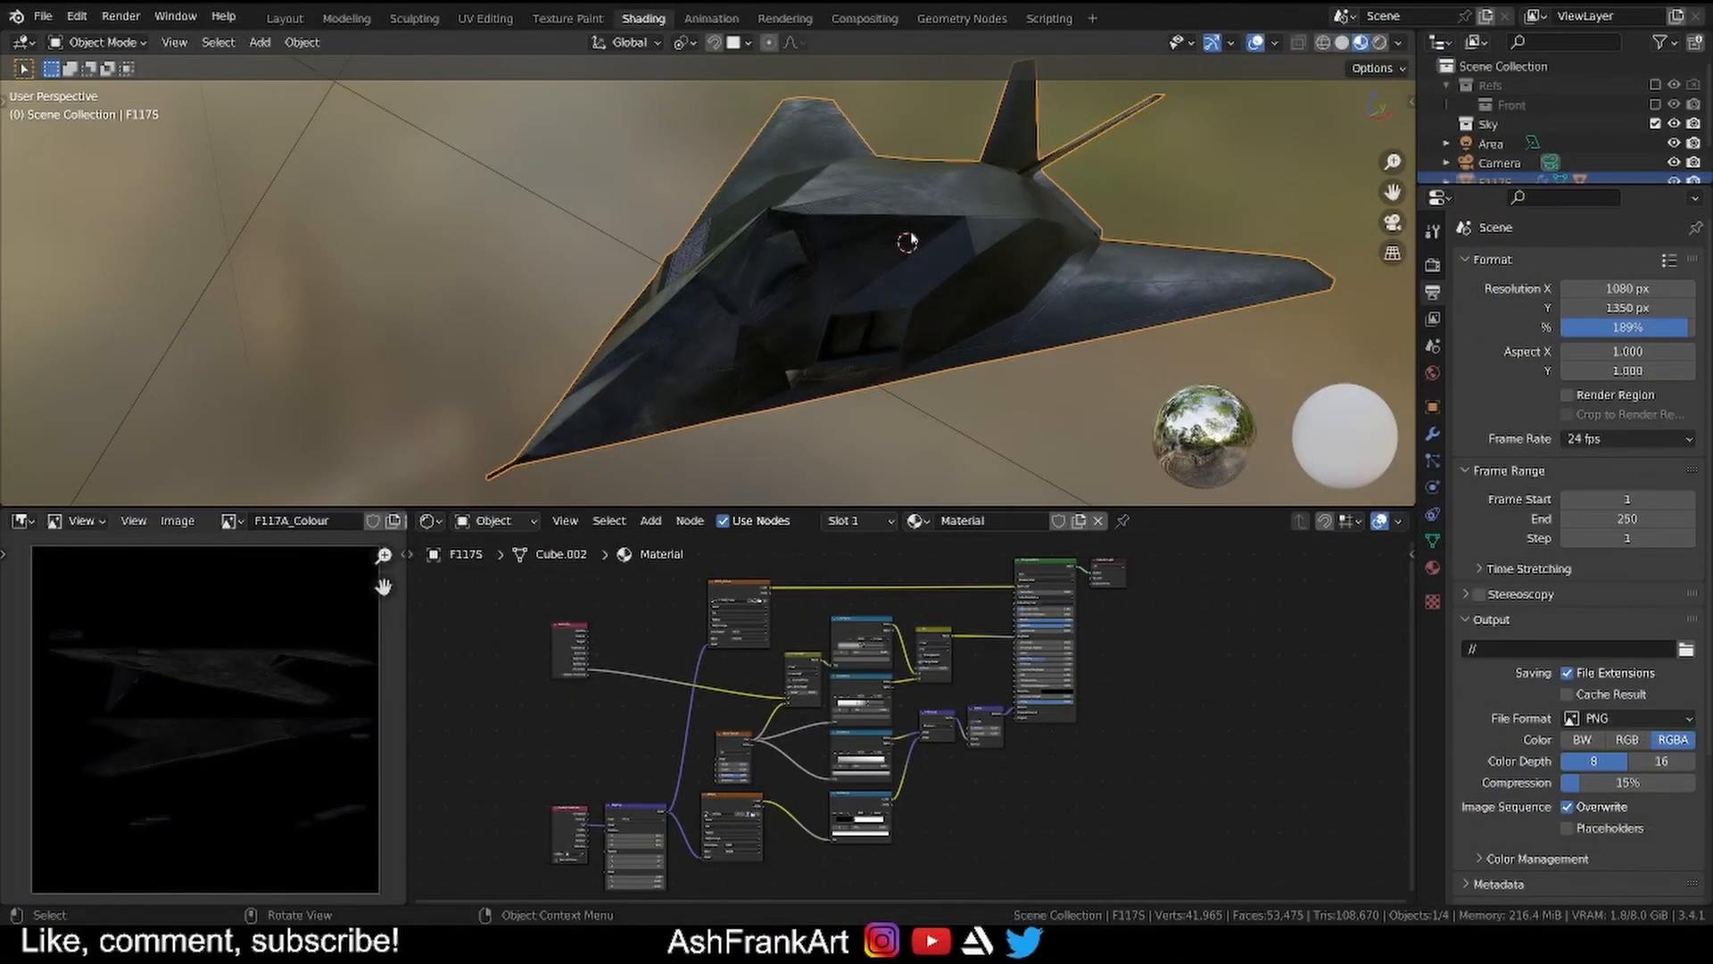
pyautogui.scroll(-3)
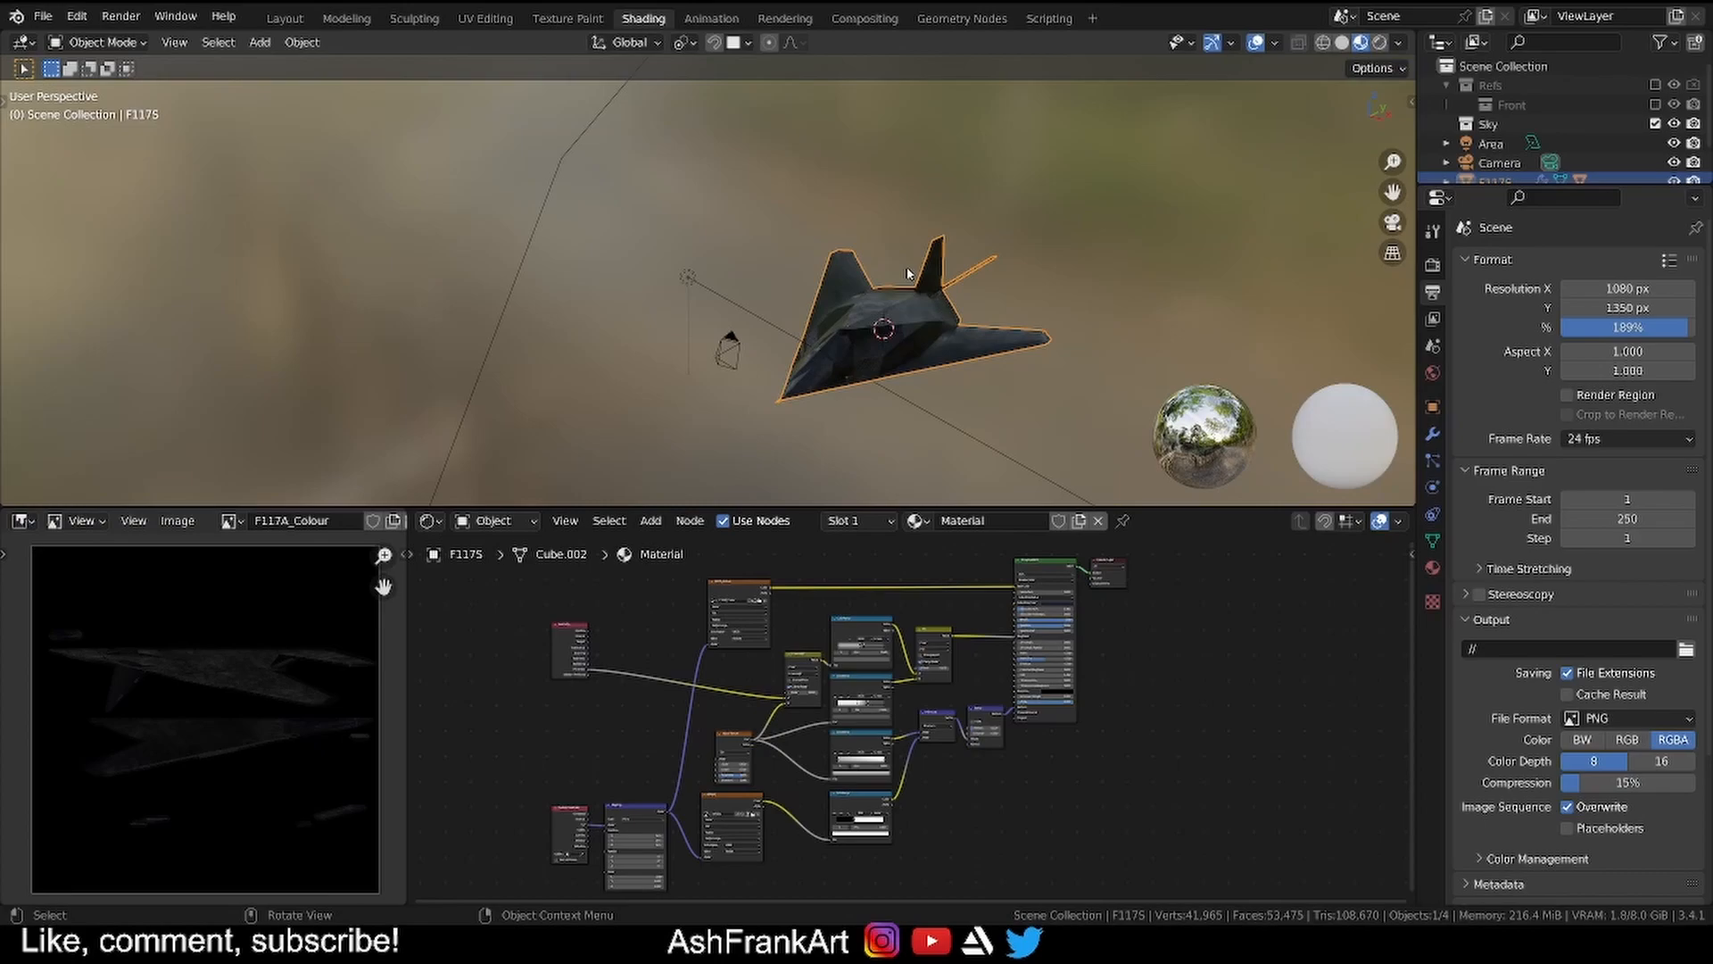
pyautogui.moveTo(907, 273); pyautogui.dragTo(886, 284)
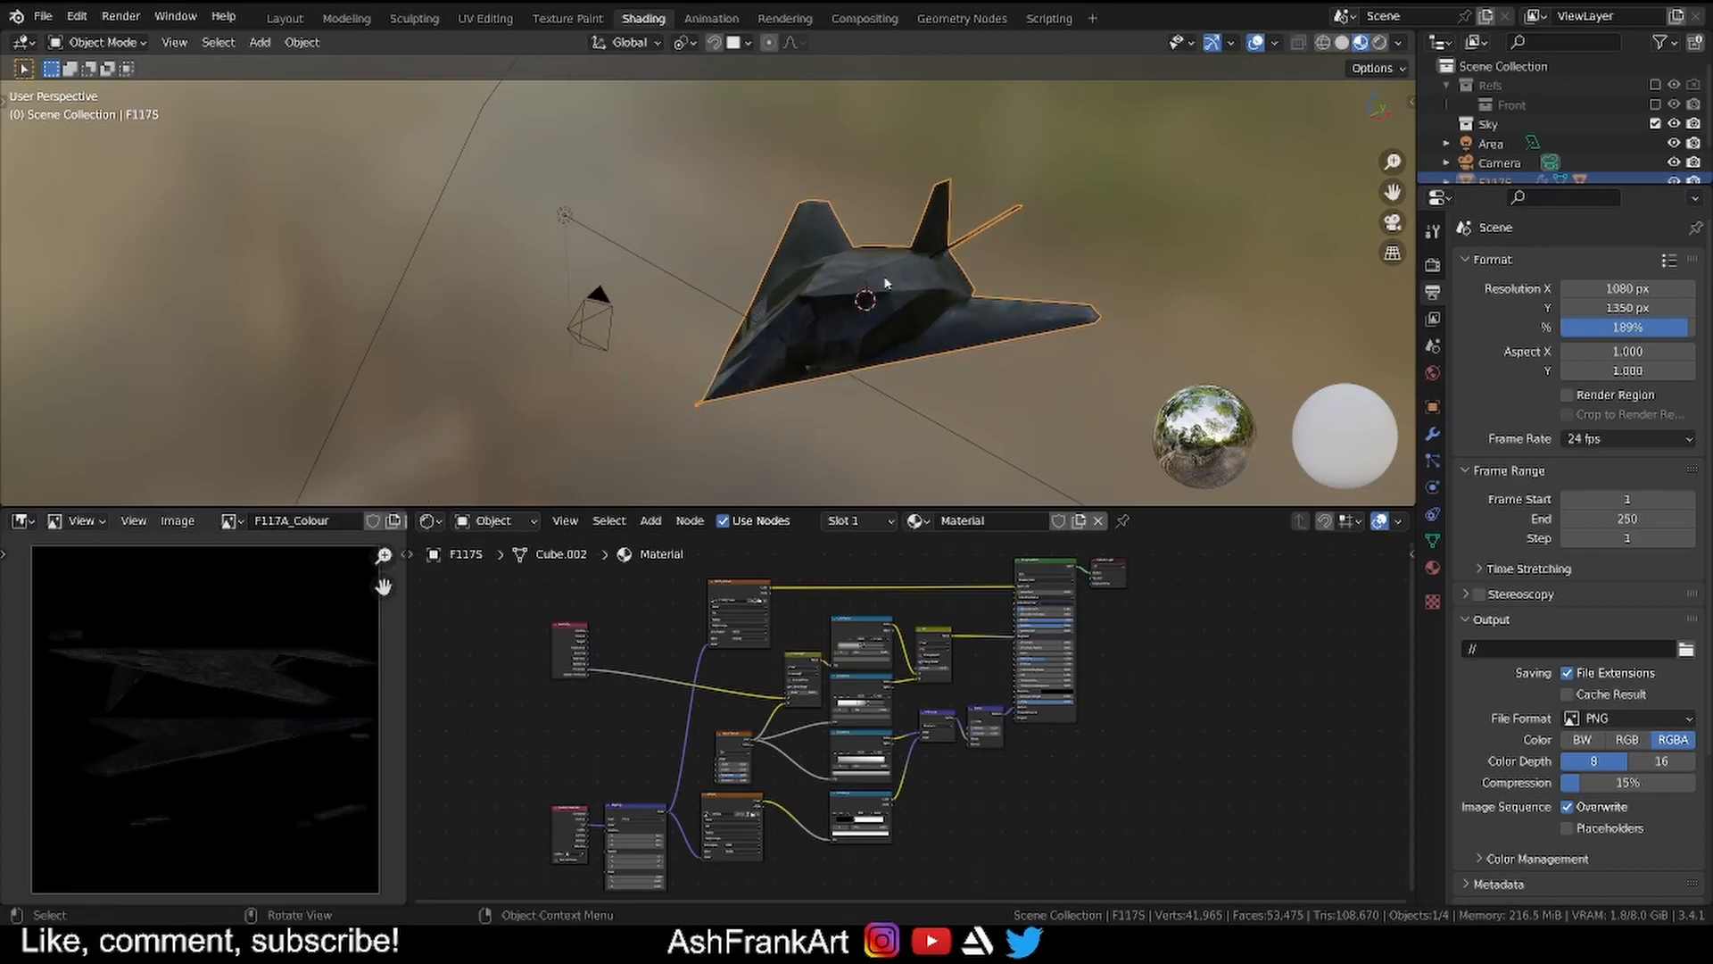
pyautogui.moveTo(828, 571)
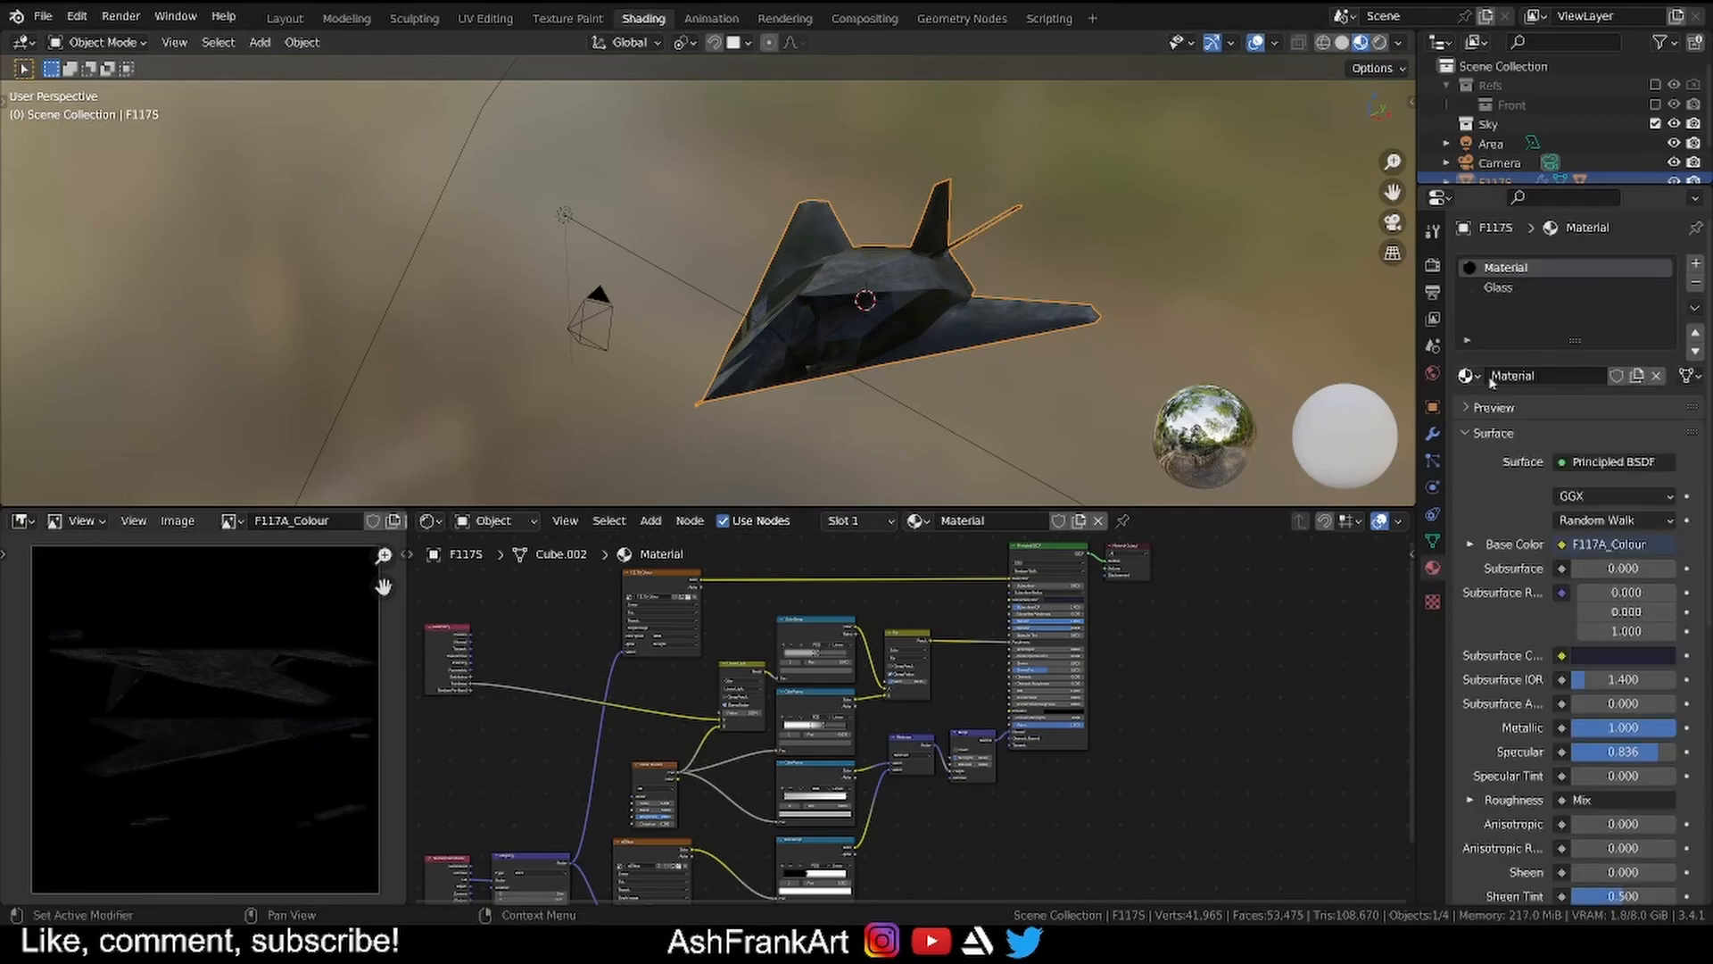
pyautogui.click(846, 352)
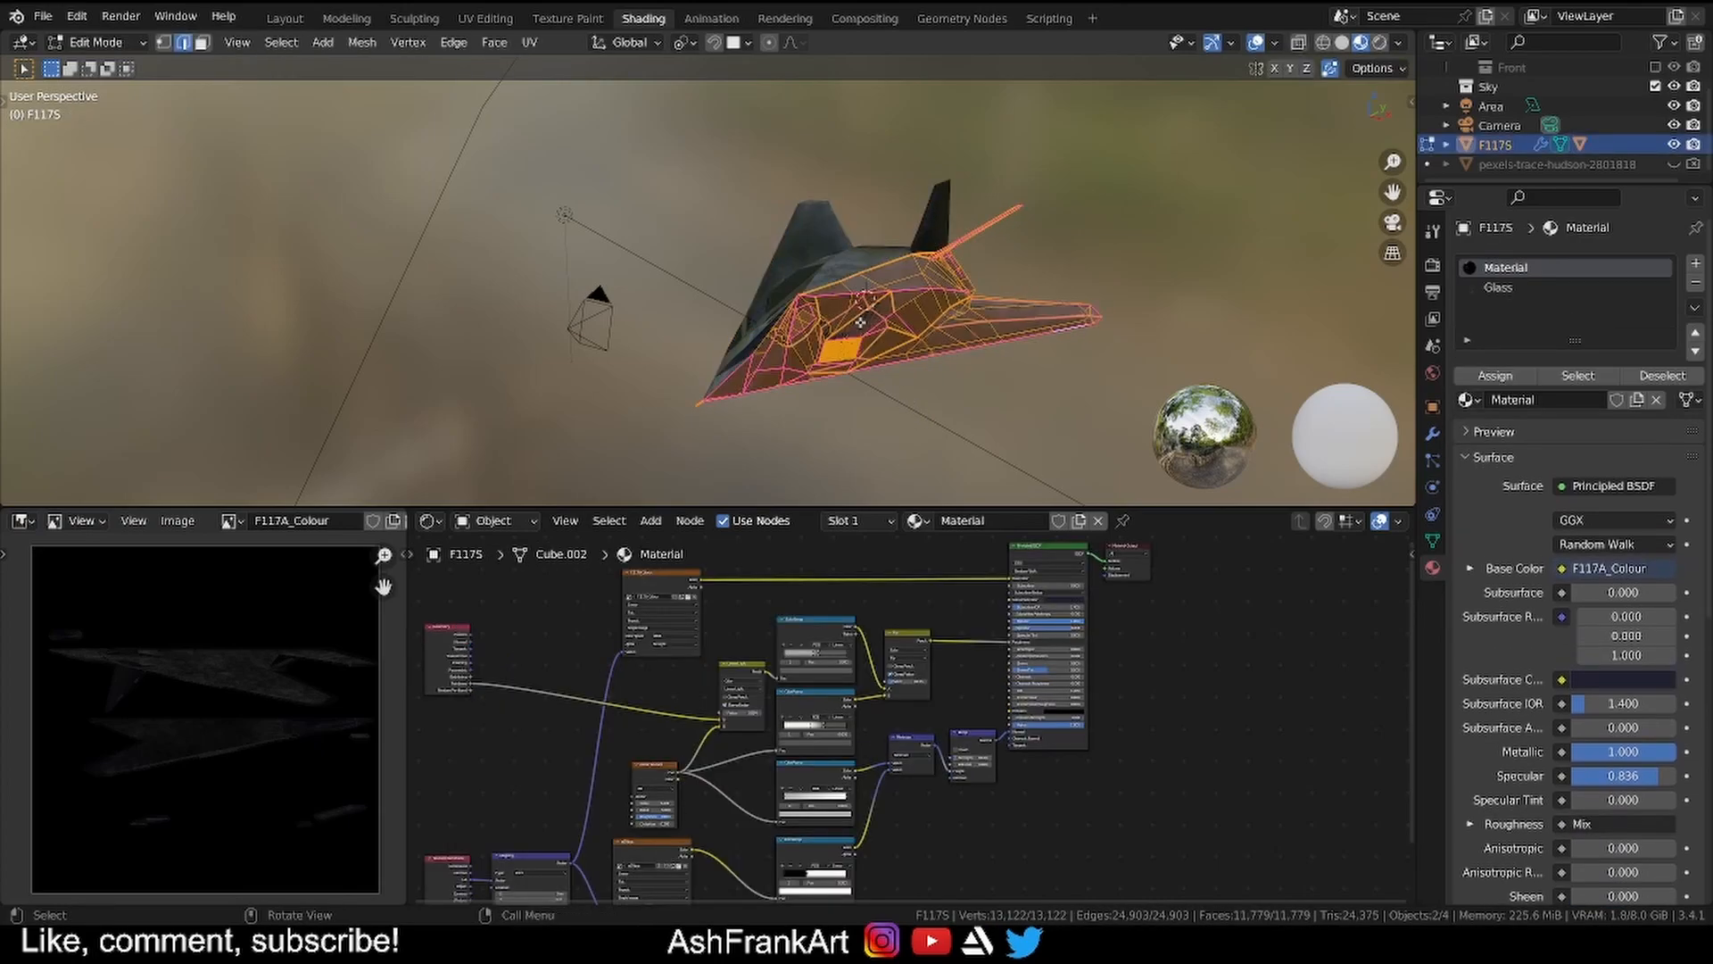
# In UV Editing, select the intake grill's linked UV islands over the colour texture, then leave edit mode.
pyautogui.click(483, 18)
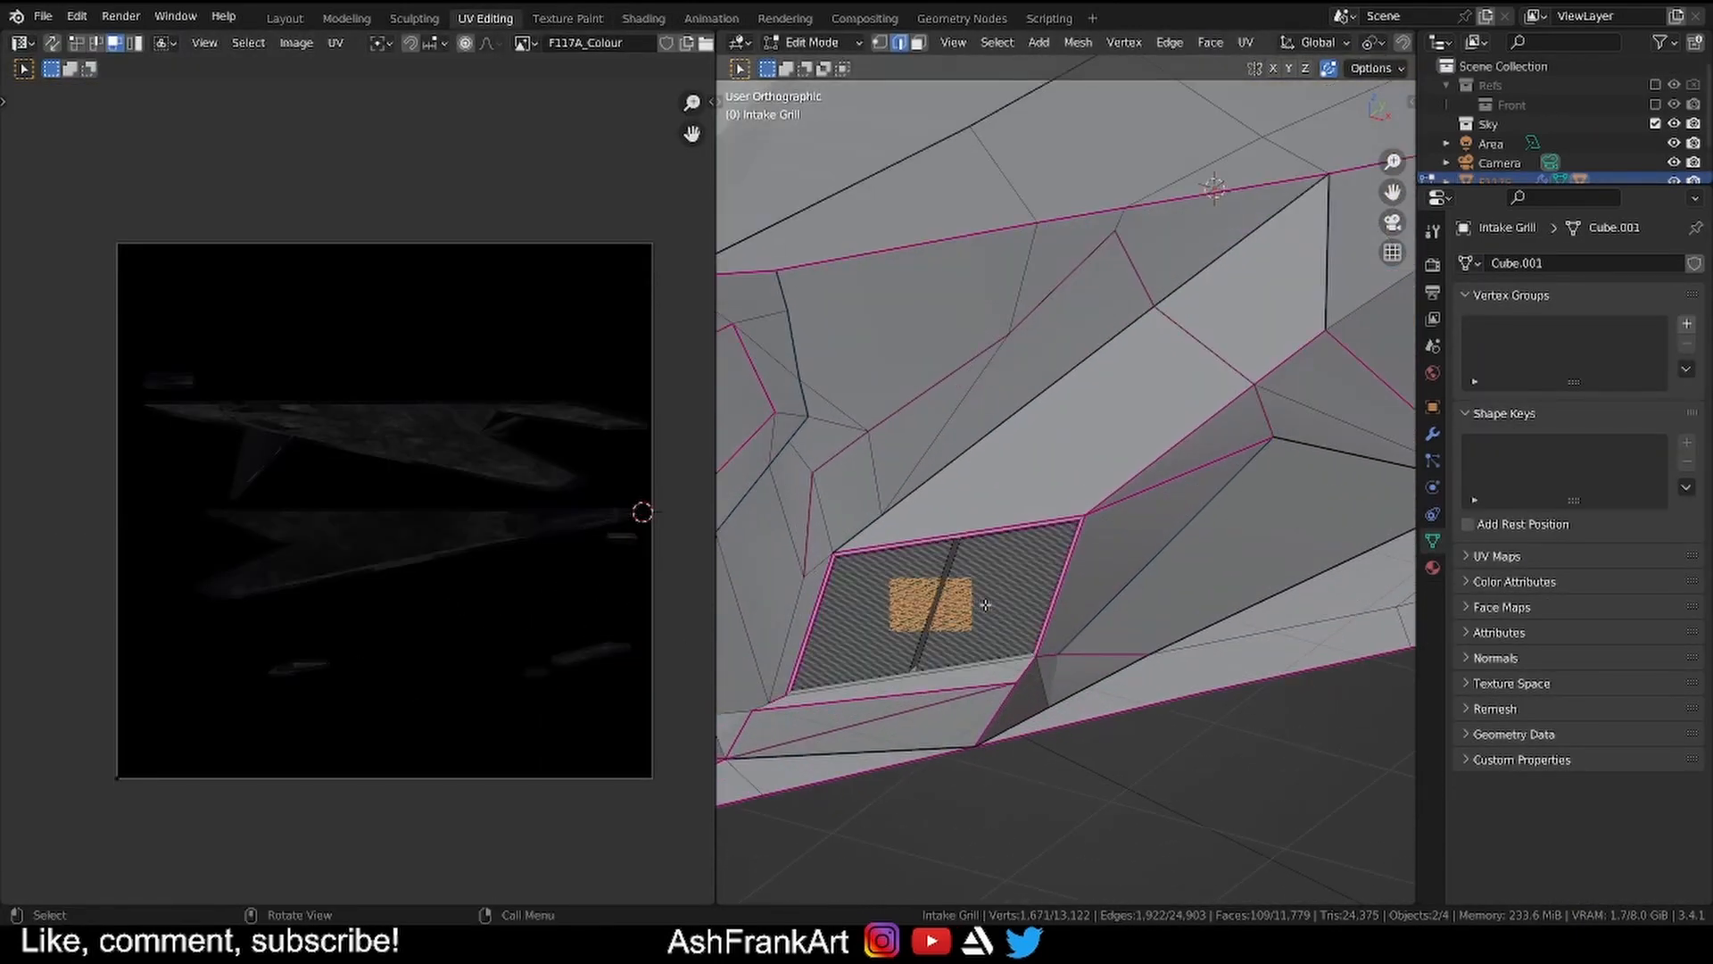
pyautogui.press('l')
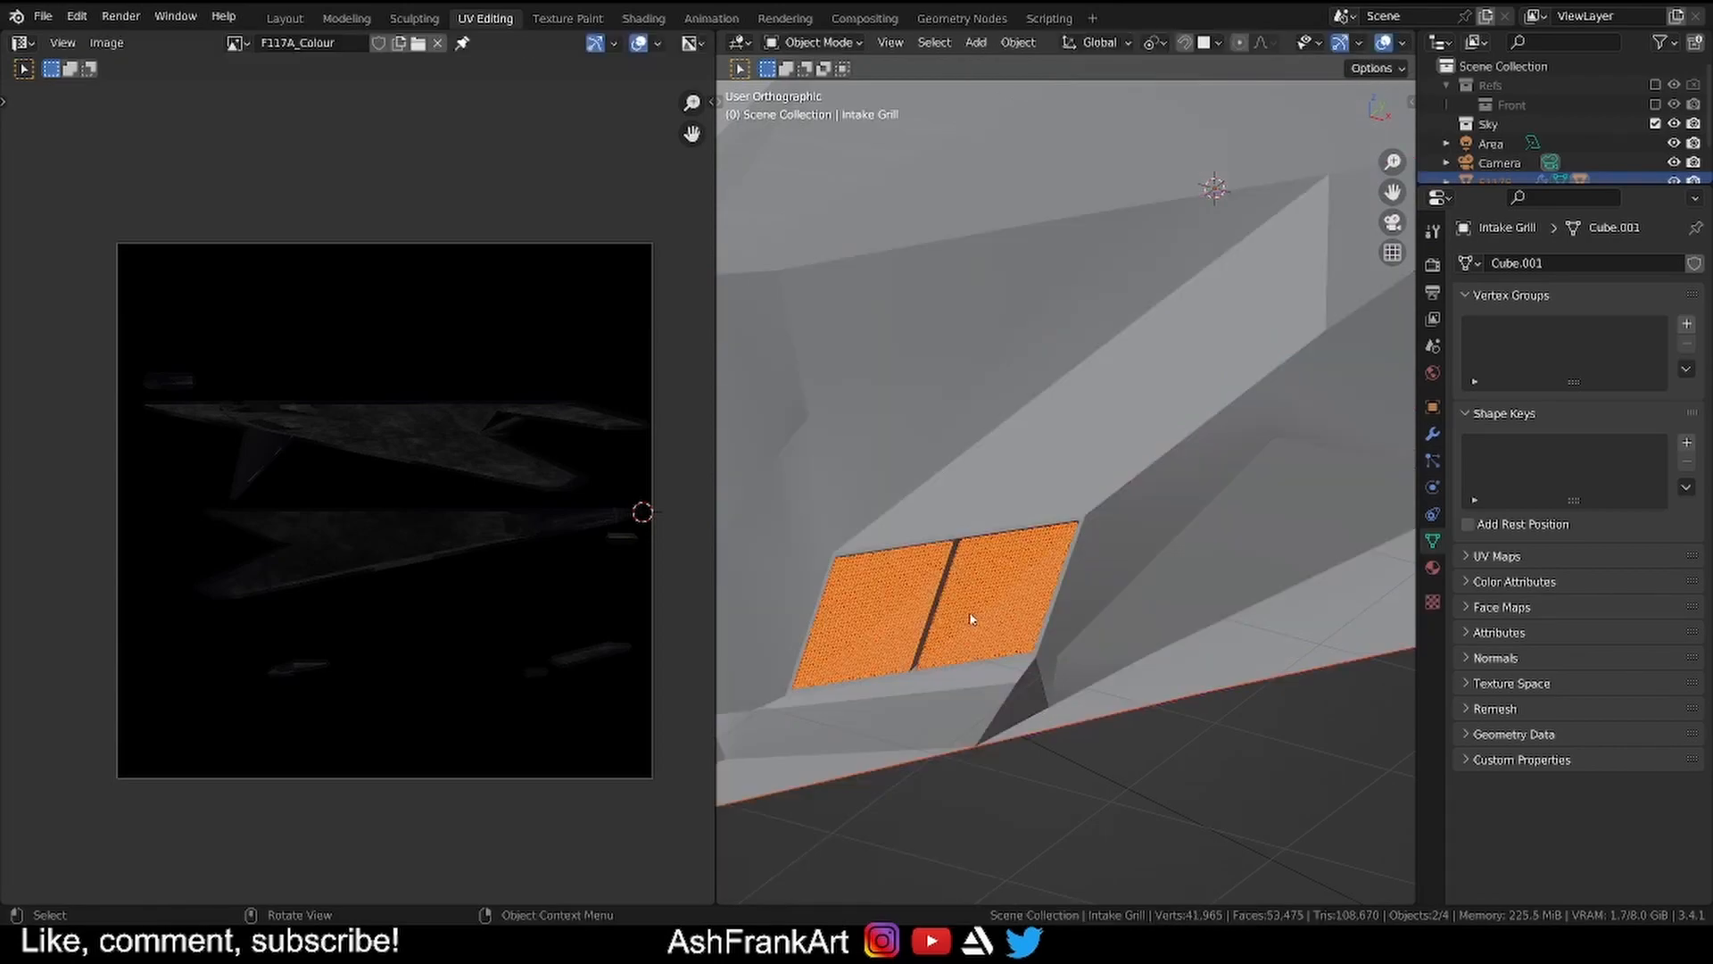
pyautogui.press('Tab')
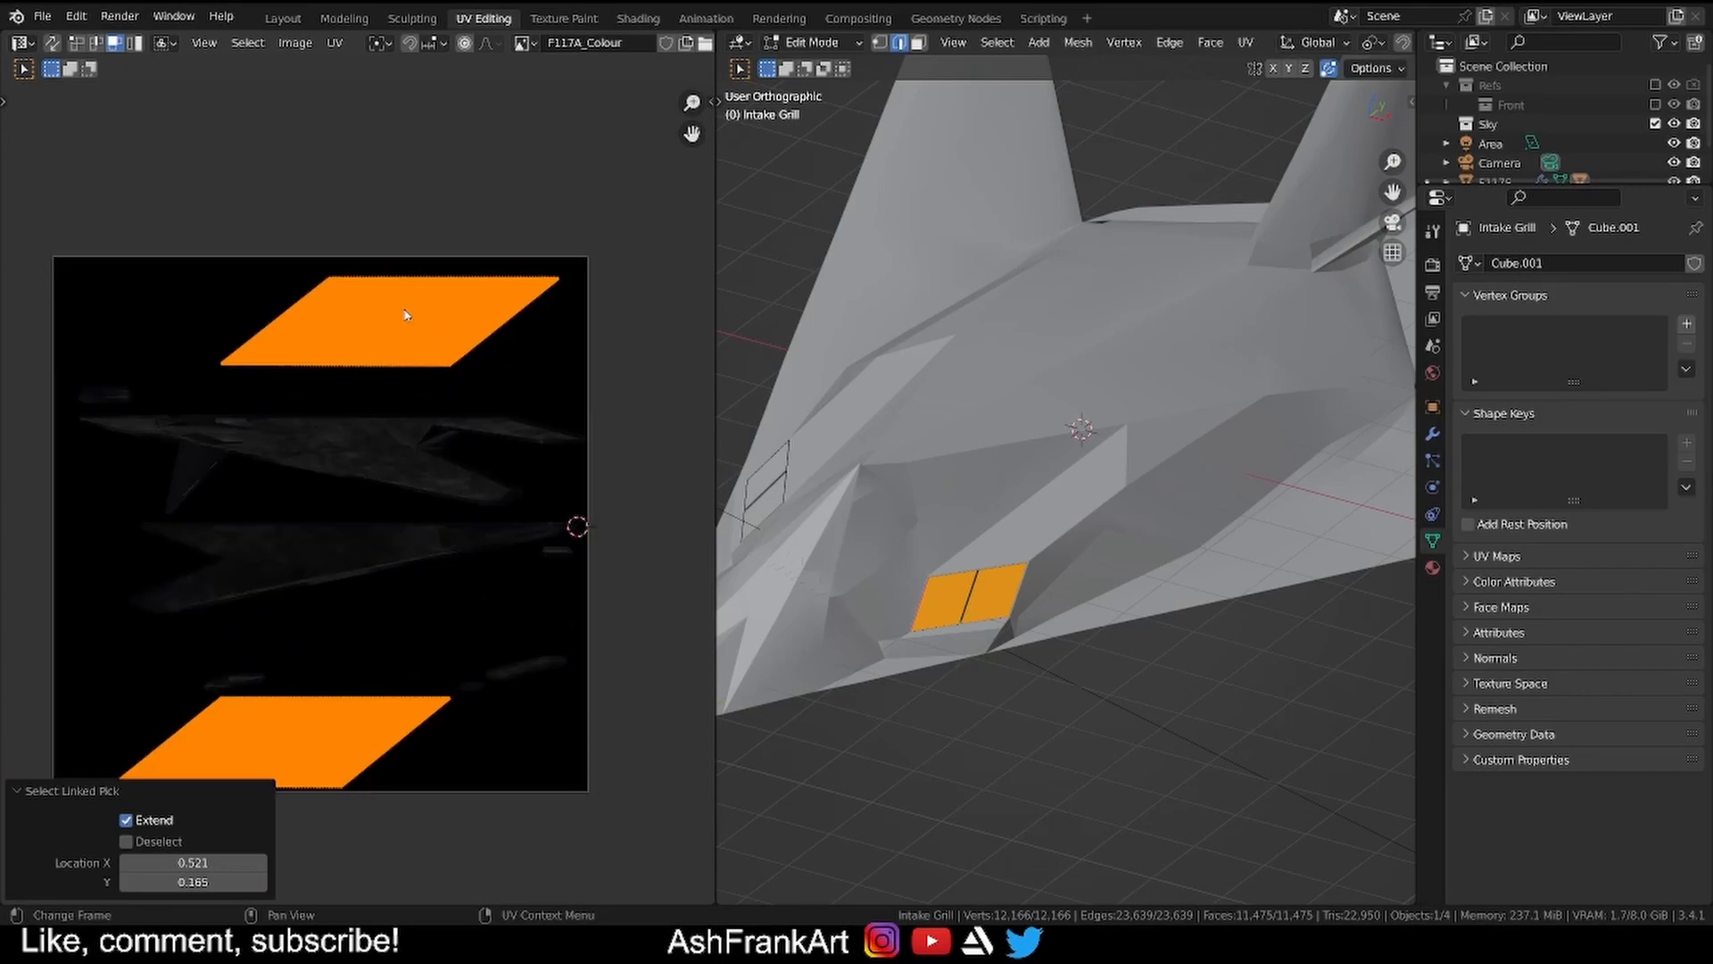
pyautogui.click(661, 357)
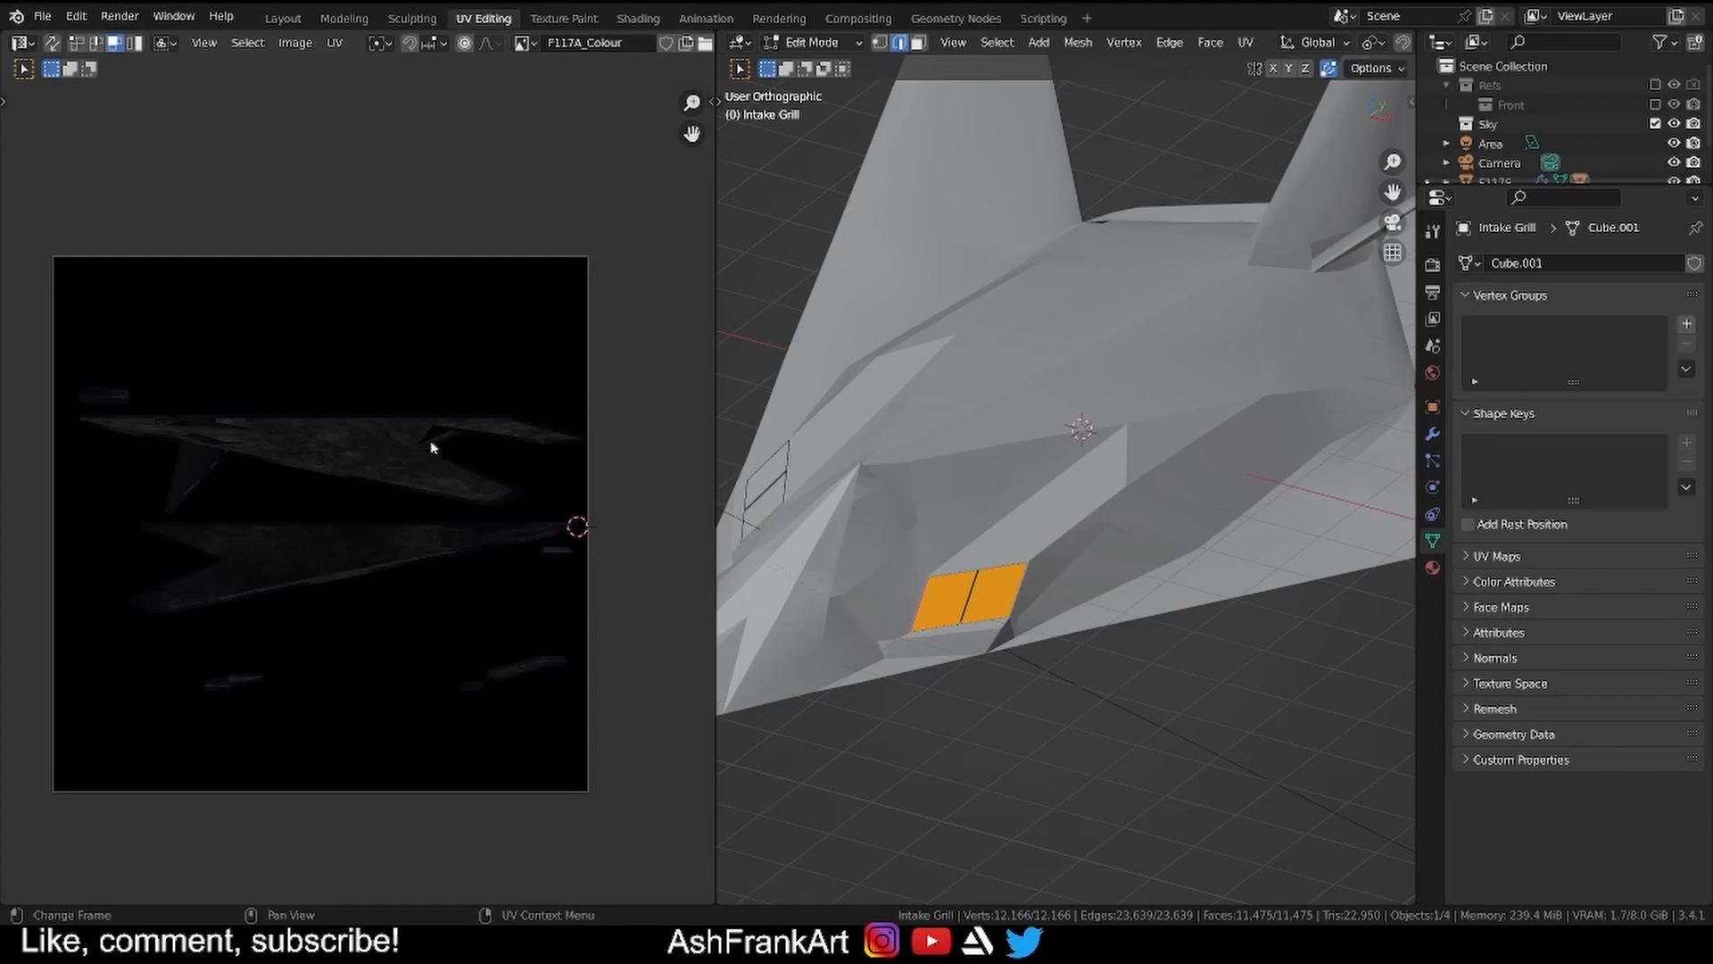
pyautogui.moveTo(444, 449)
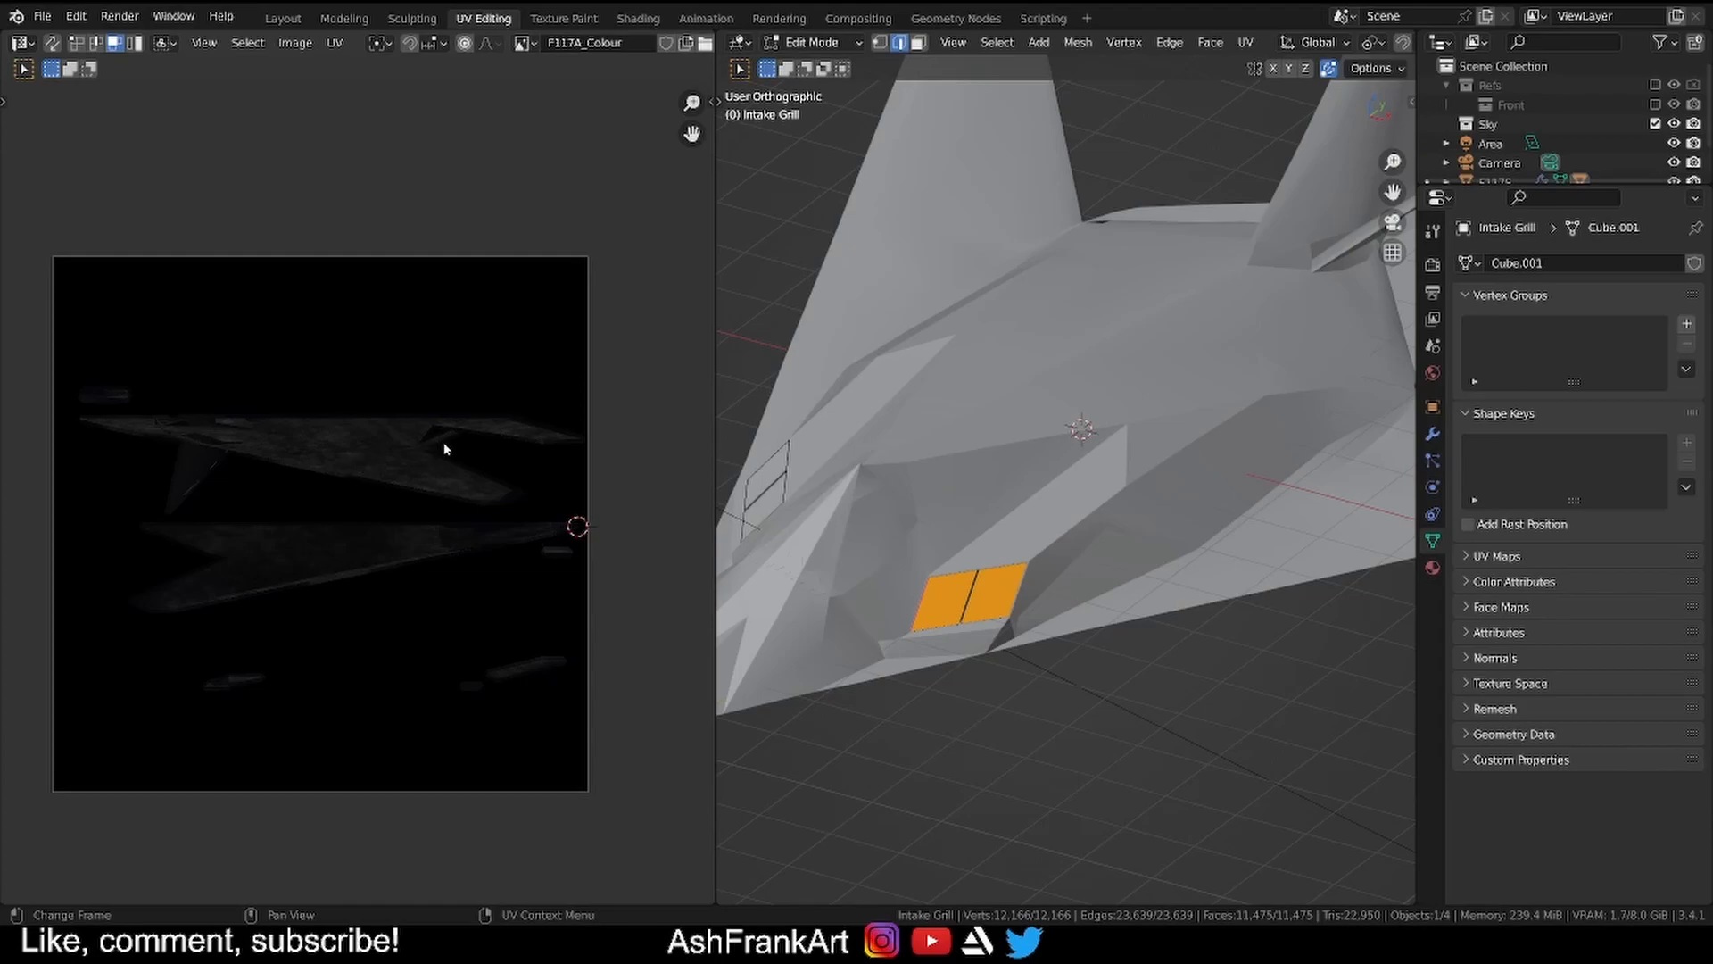
pyautogui.moveTo(548, 485)
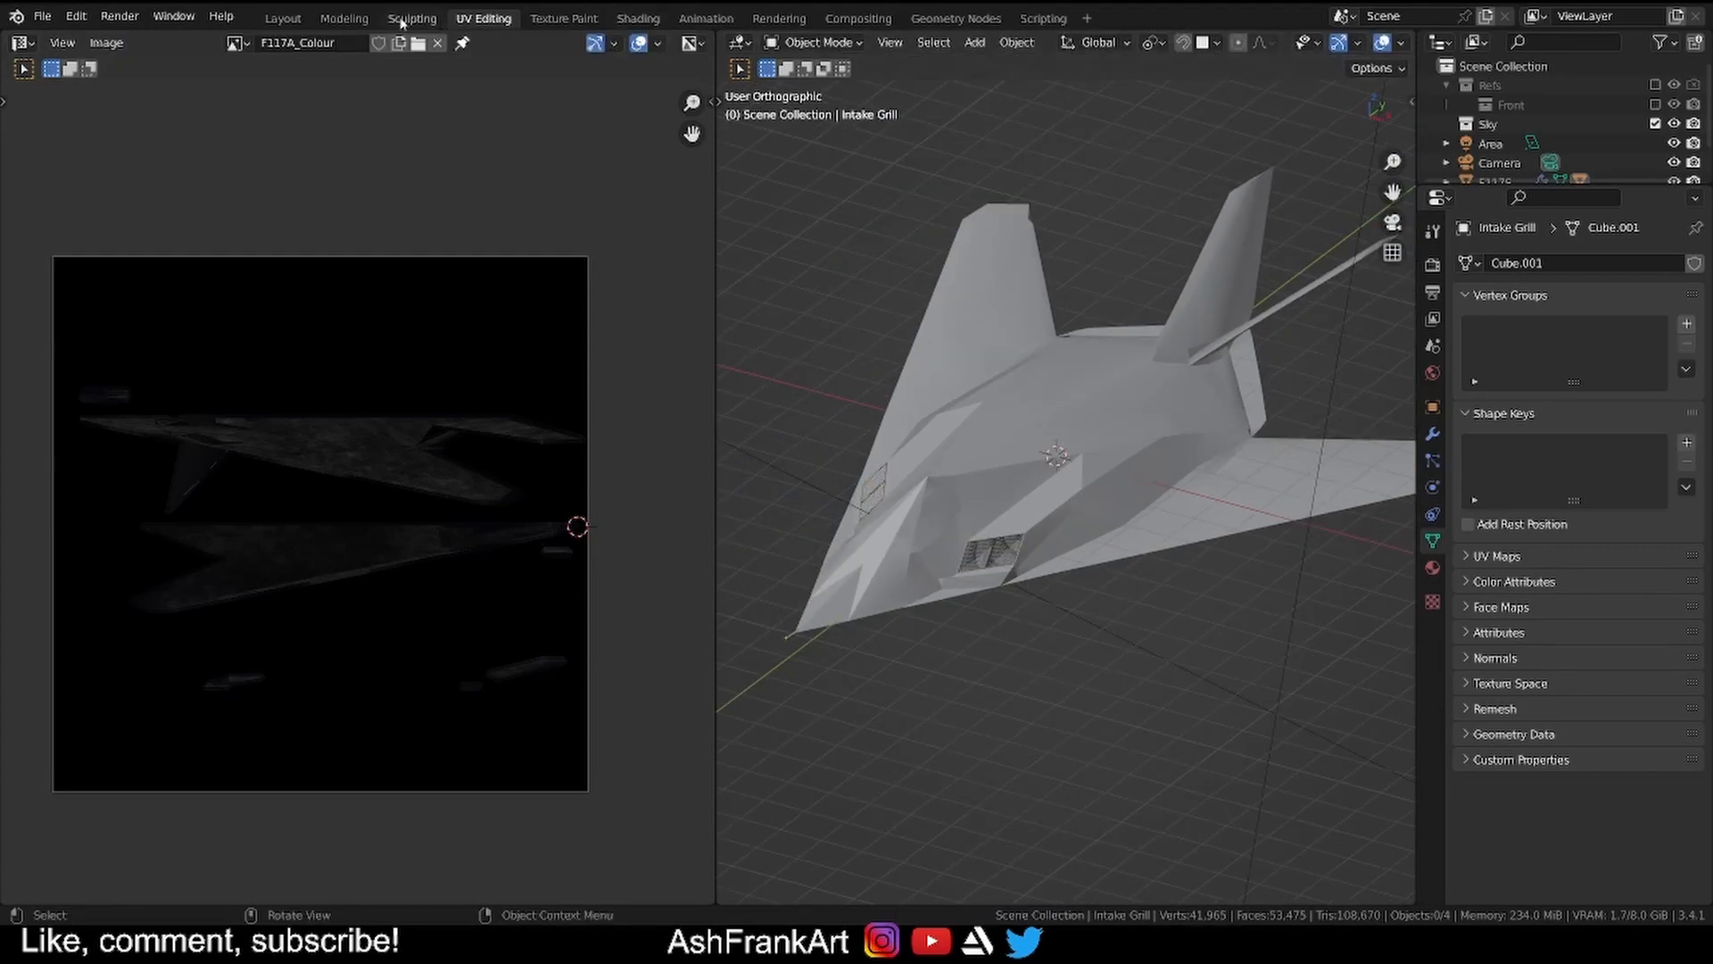
# Add an Image Texture node with a new 2048 x 2048 blank image named Roughness.
pyautogui.click(637, 18)
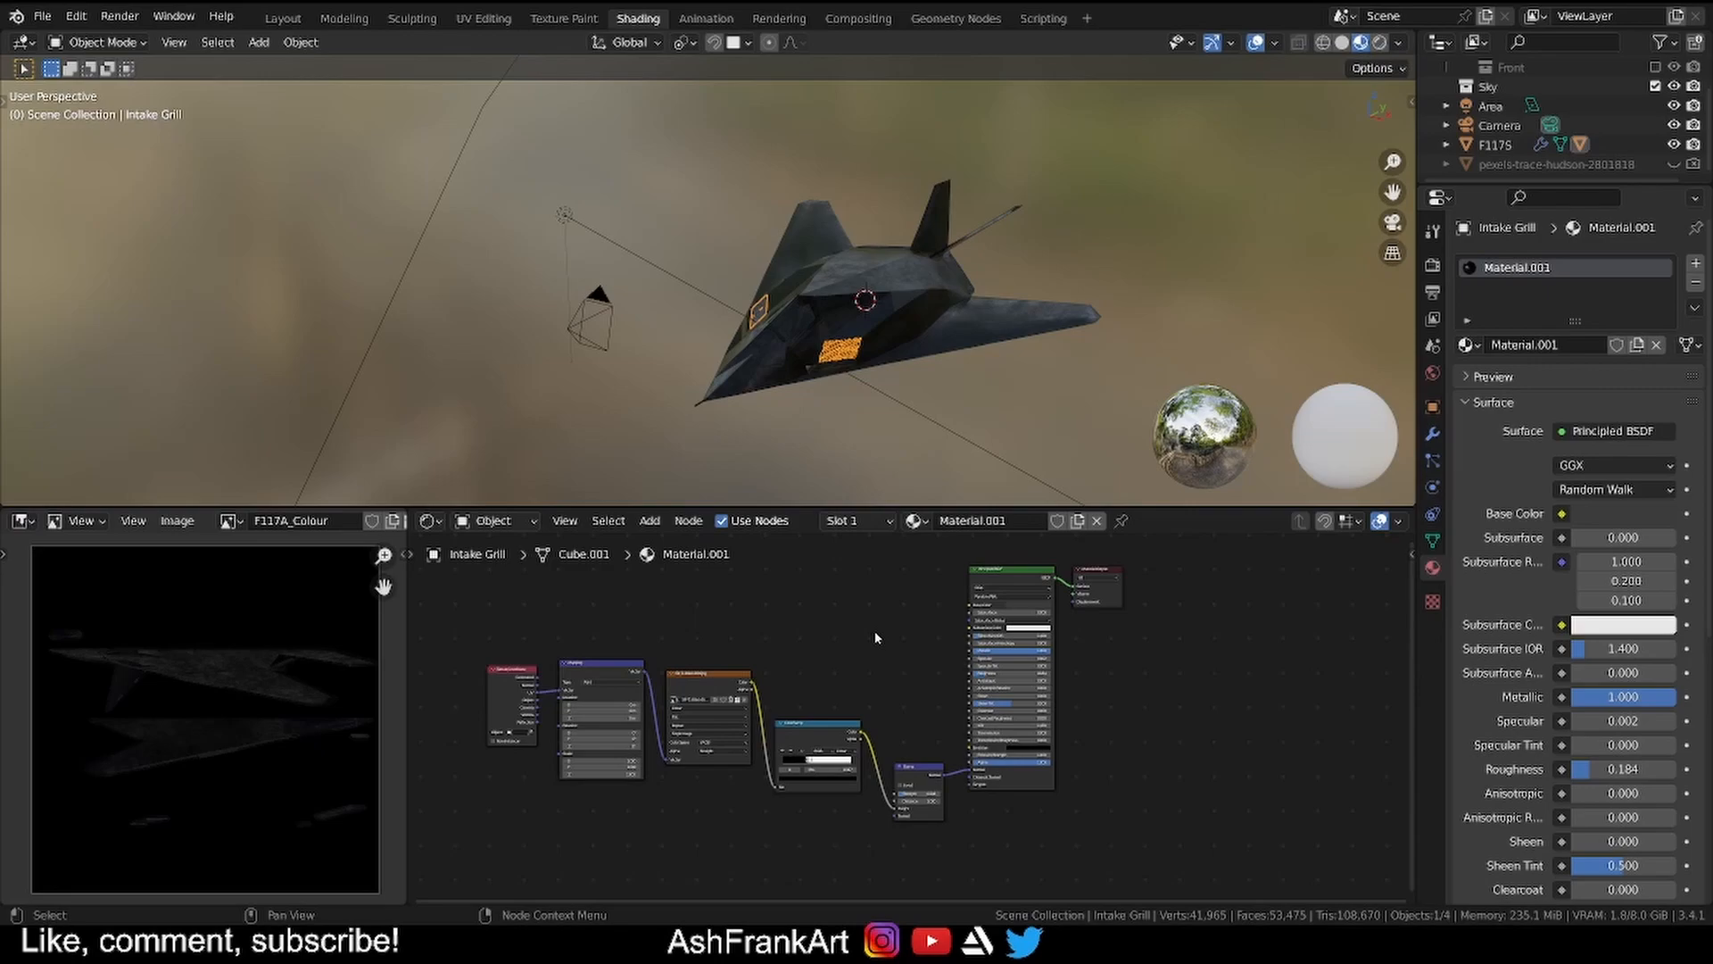
pyautogui.click(647, 520)
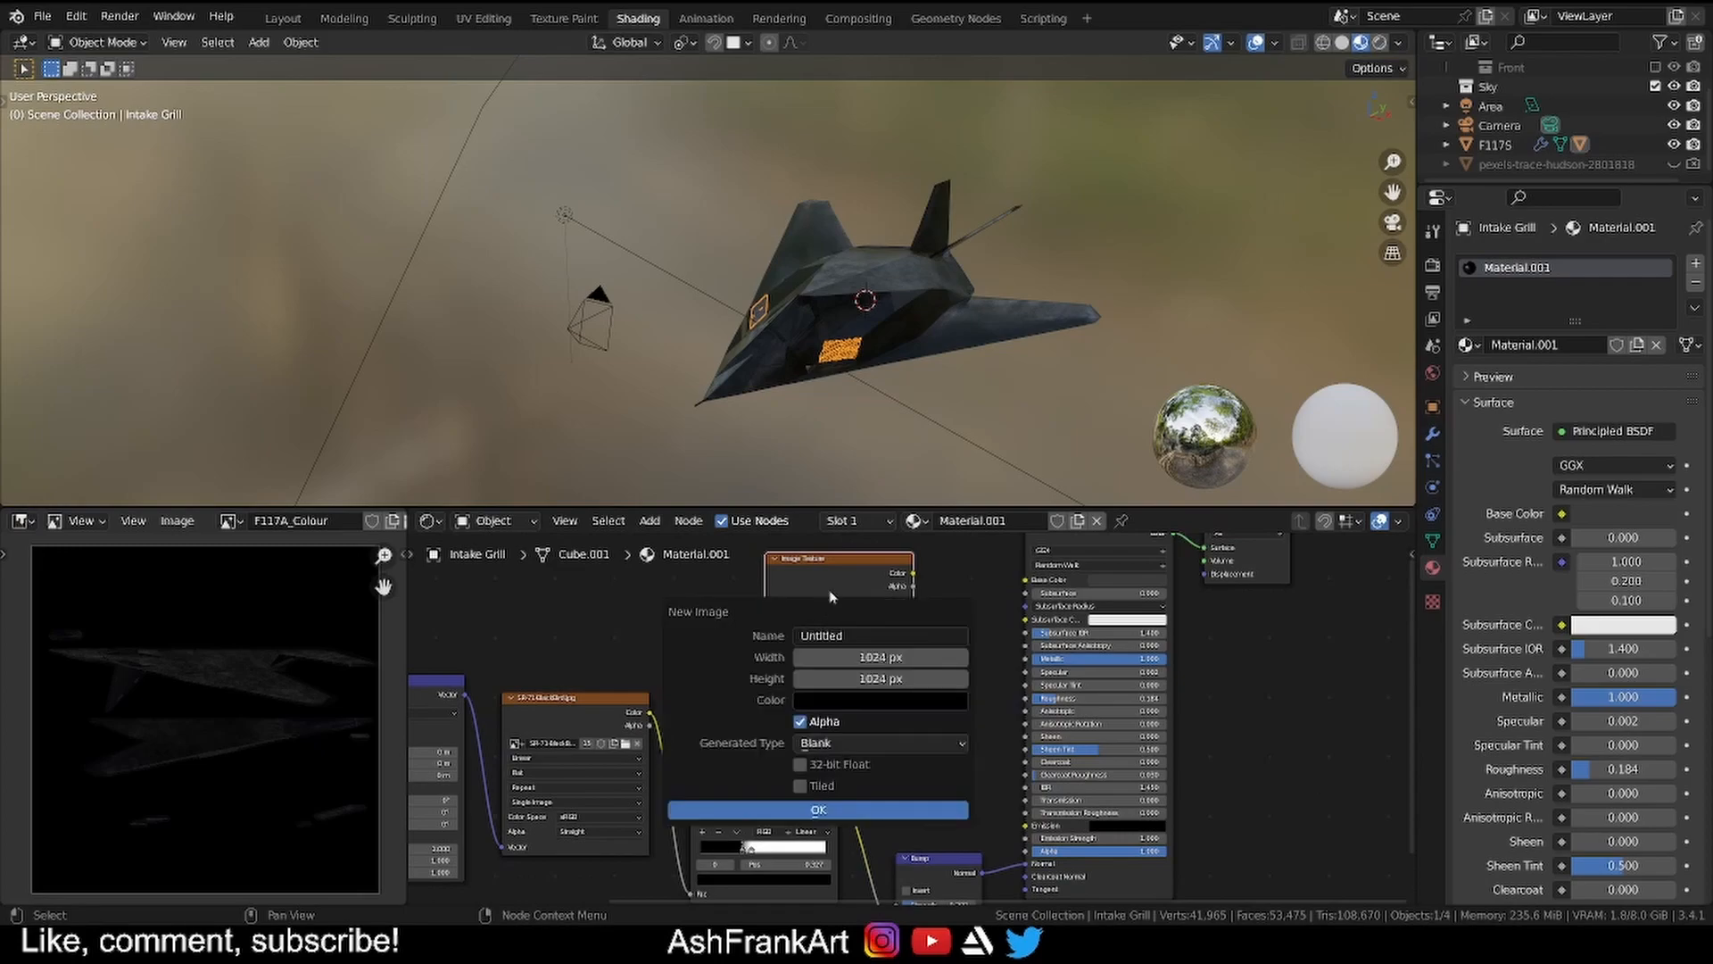
pyautogui.click(880, 656)
pyautogui.write('2048')
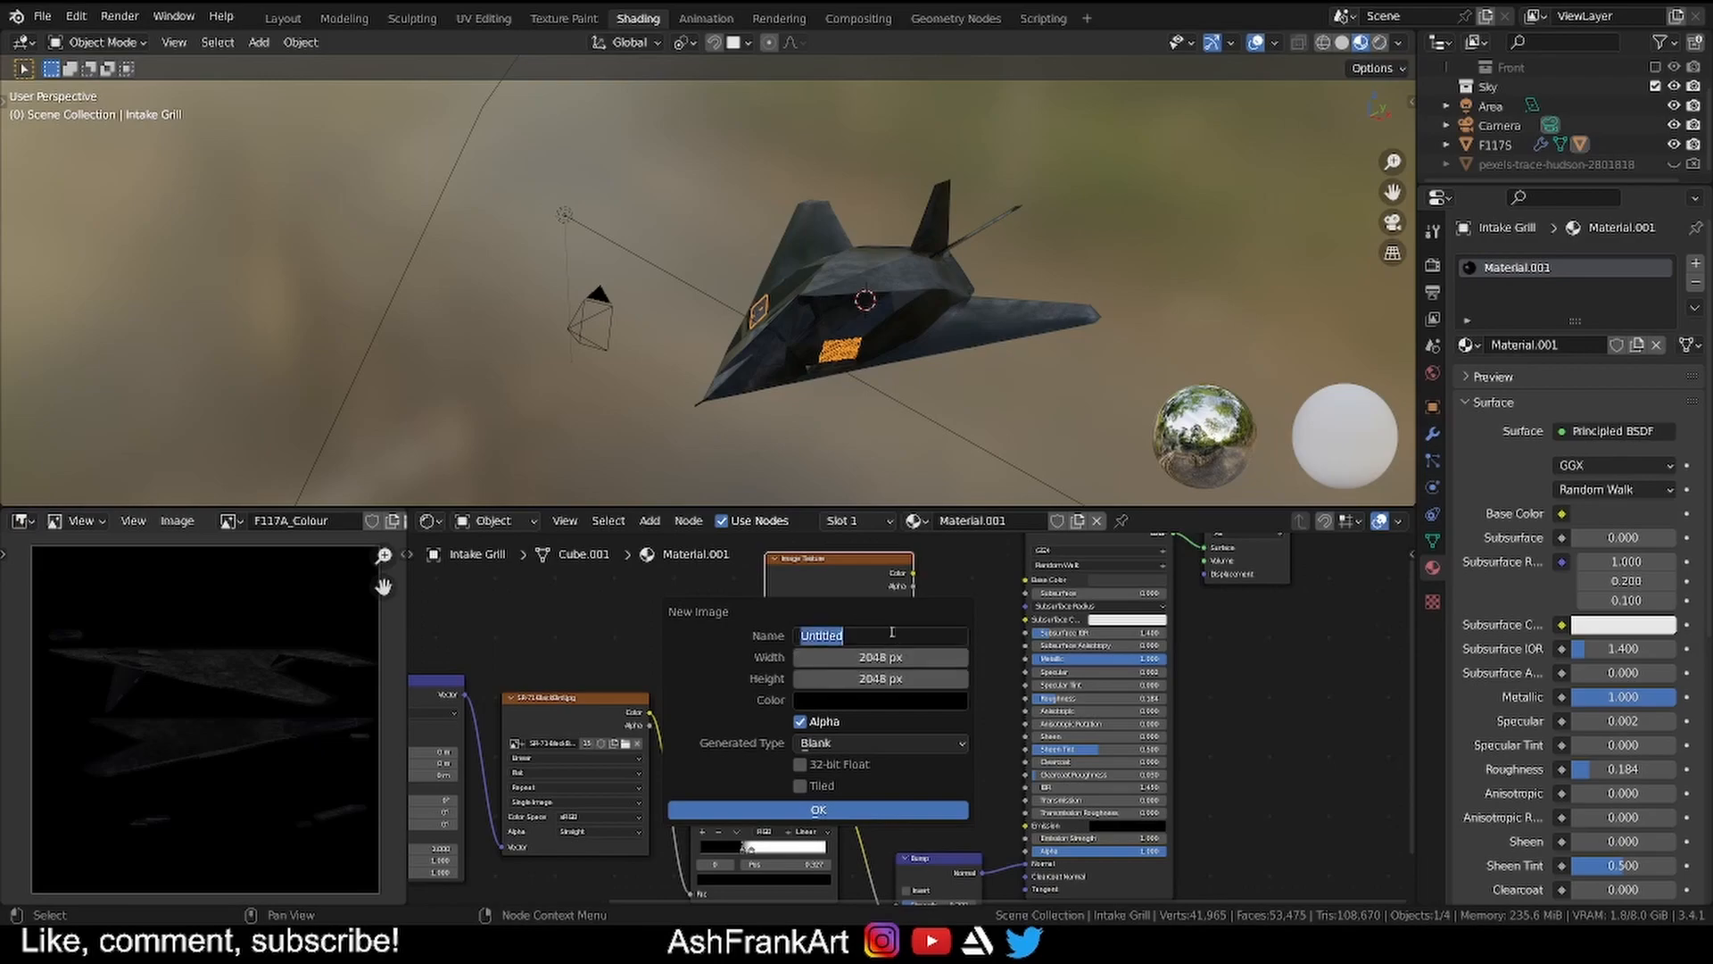
pyautogui.write('Roughn')
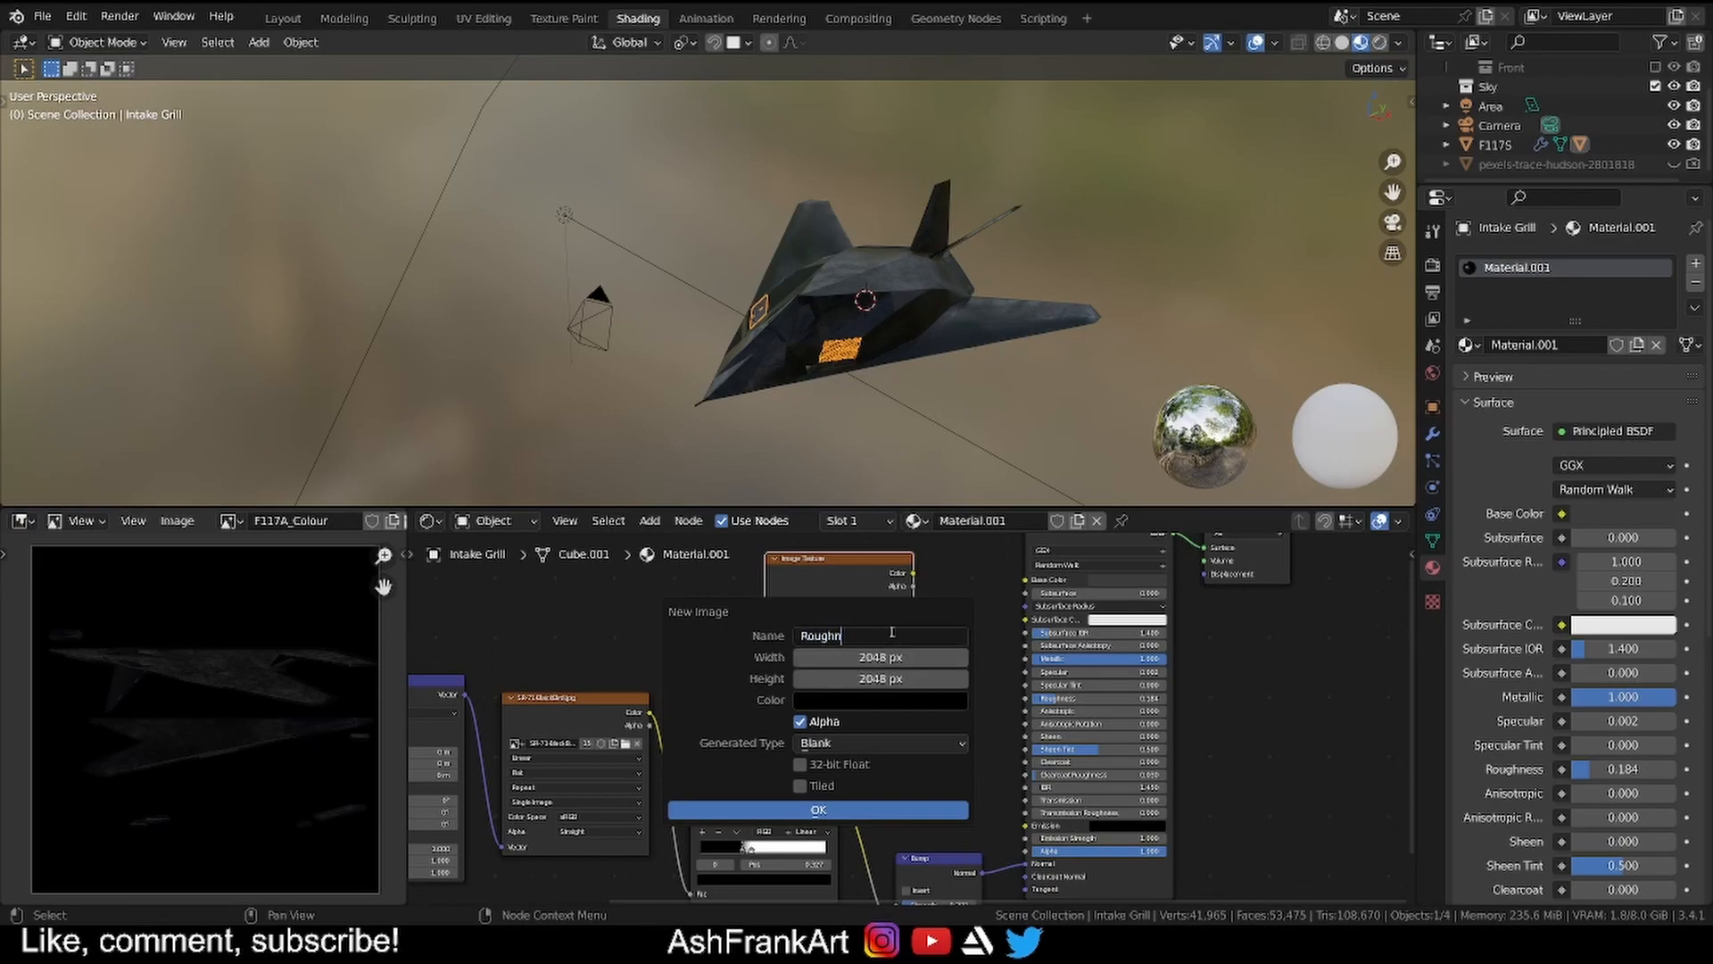
pyautogui.click(880, 700)
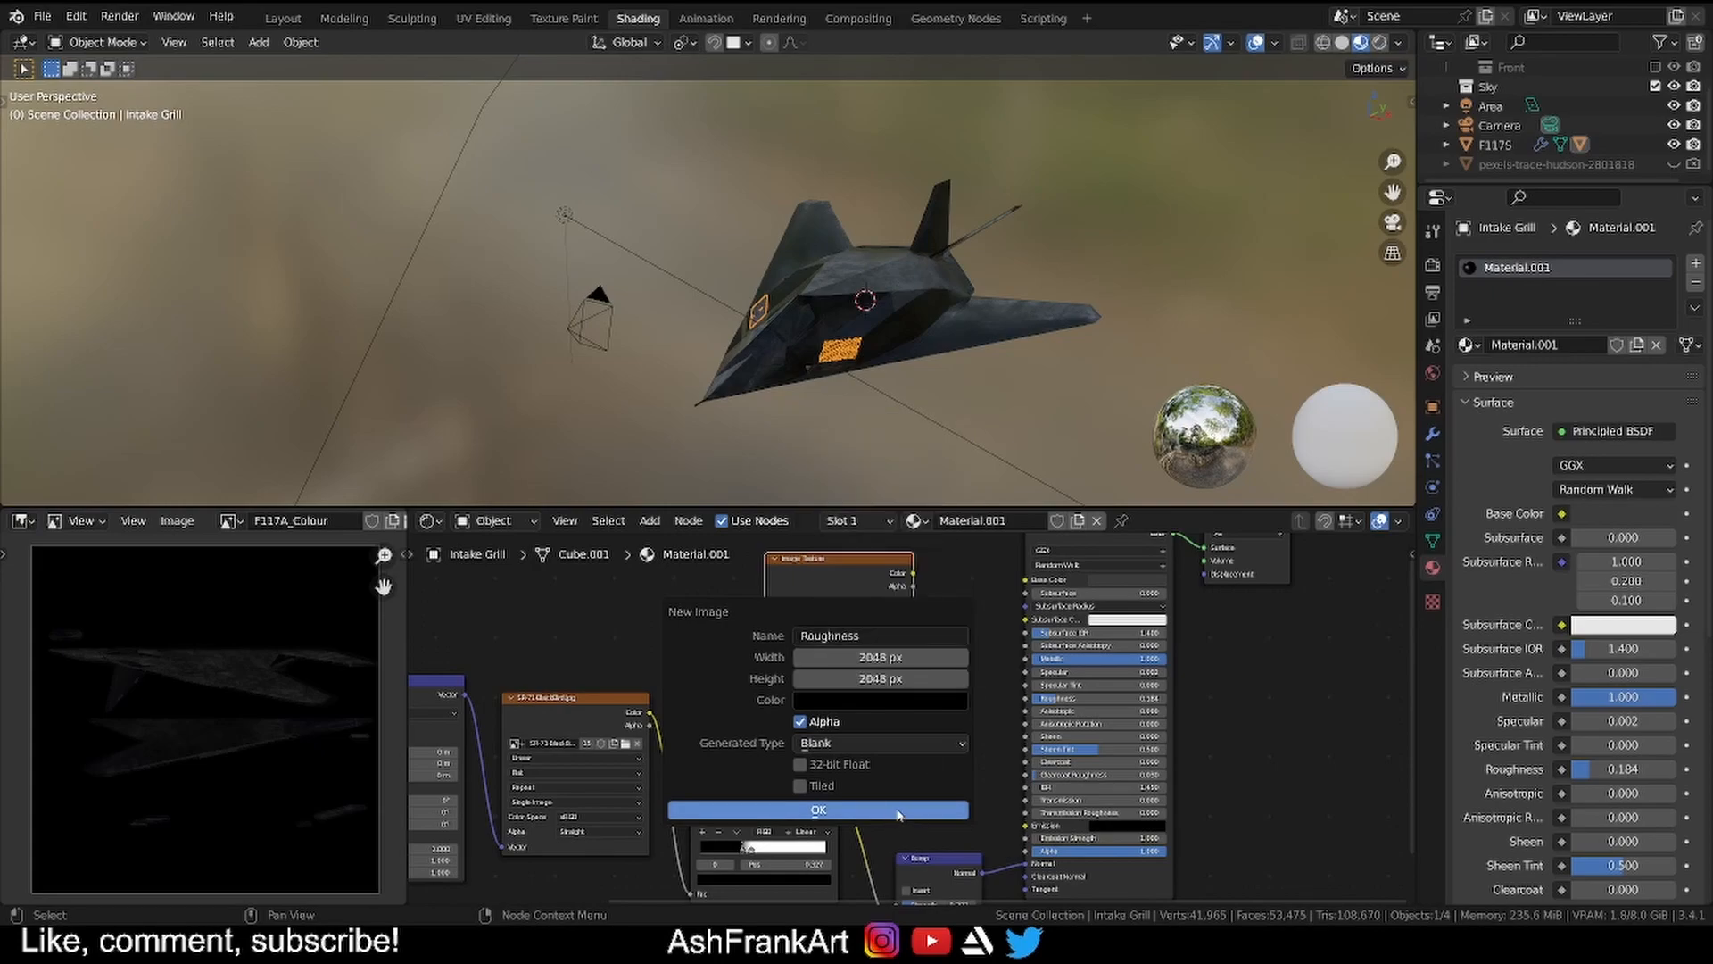
pyautogui.click(818, 811)
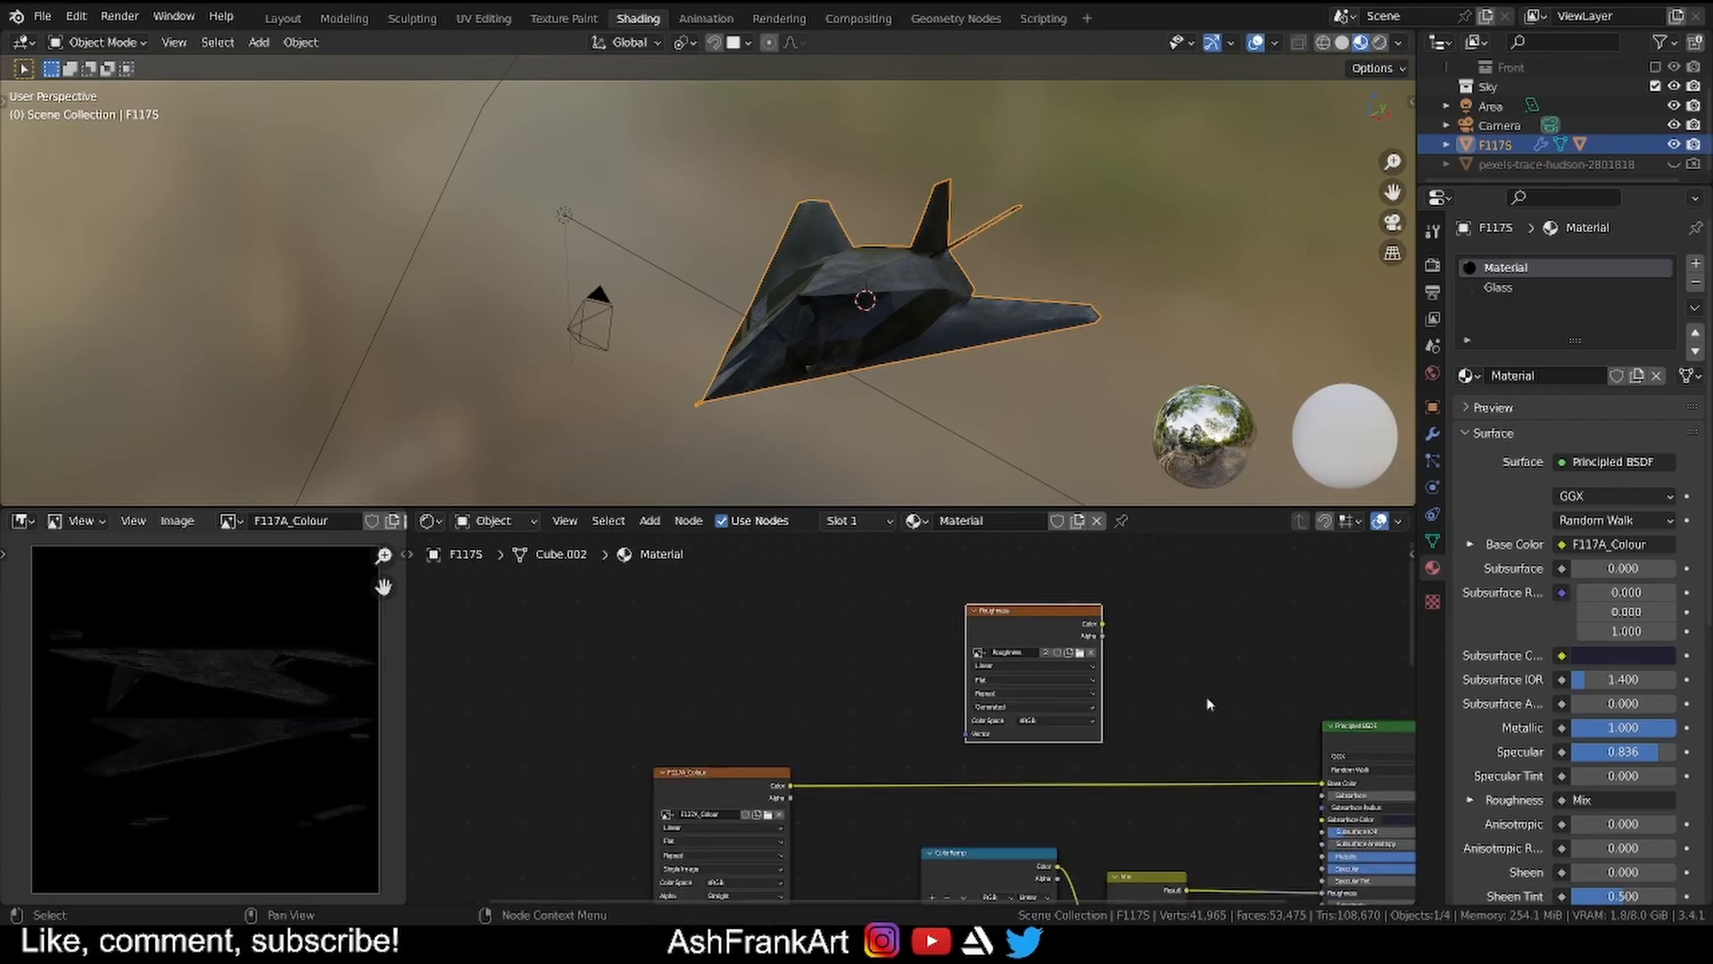
# Scroll the properties panel to reach the render settings for baking.
pyautogui.scroll(-3)
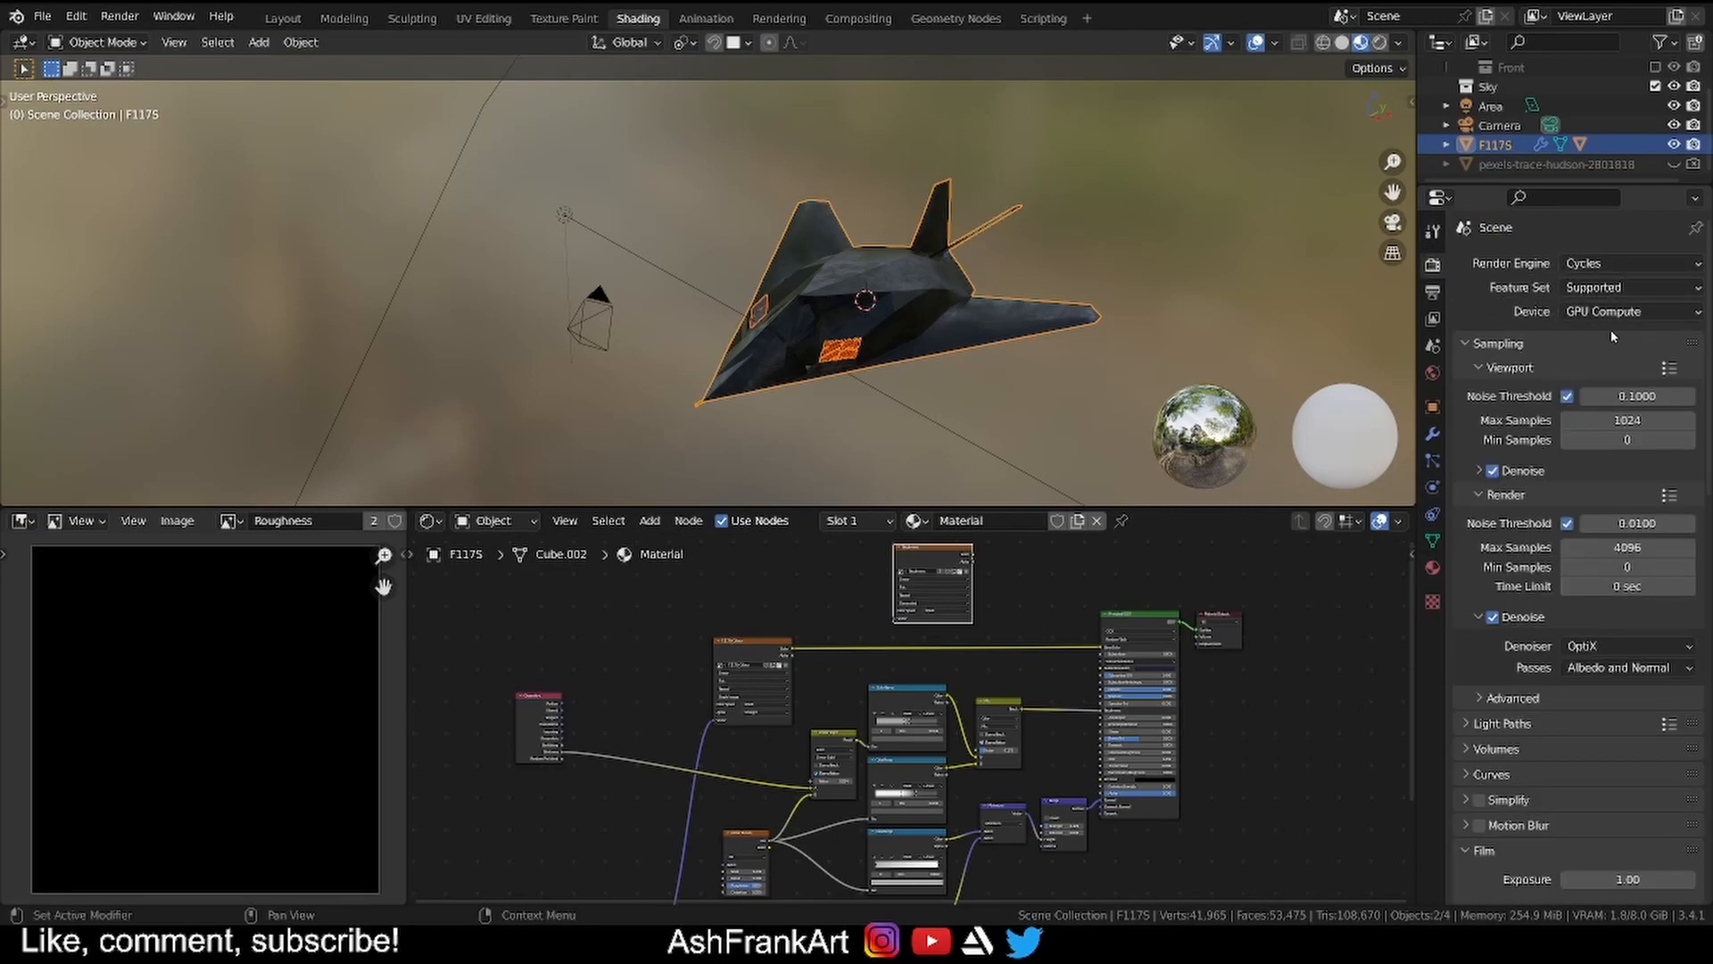
# Set the Bake Type to Roughness and bake the roughness map into the Roughness image.
pyautogui.scroll(-3)
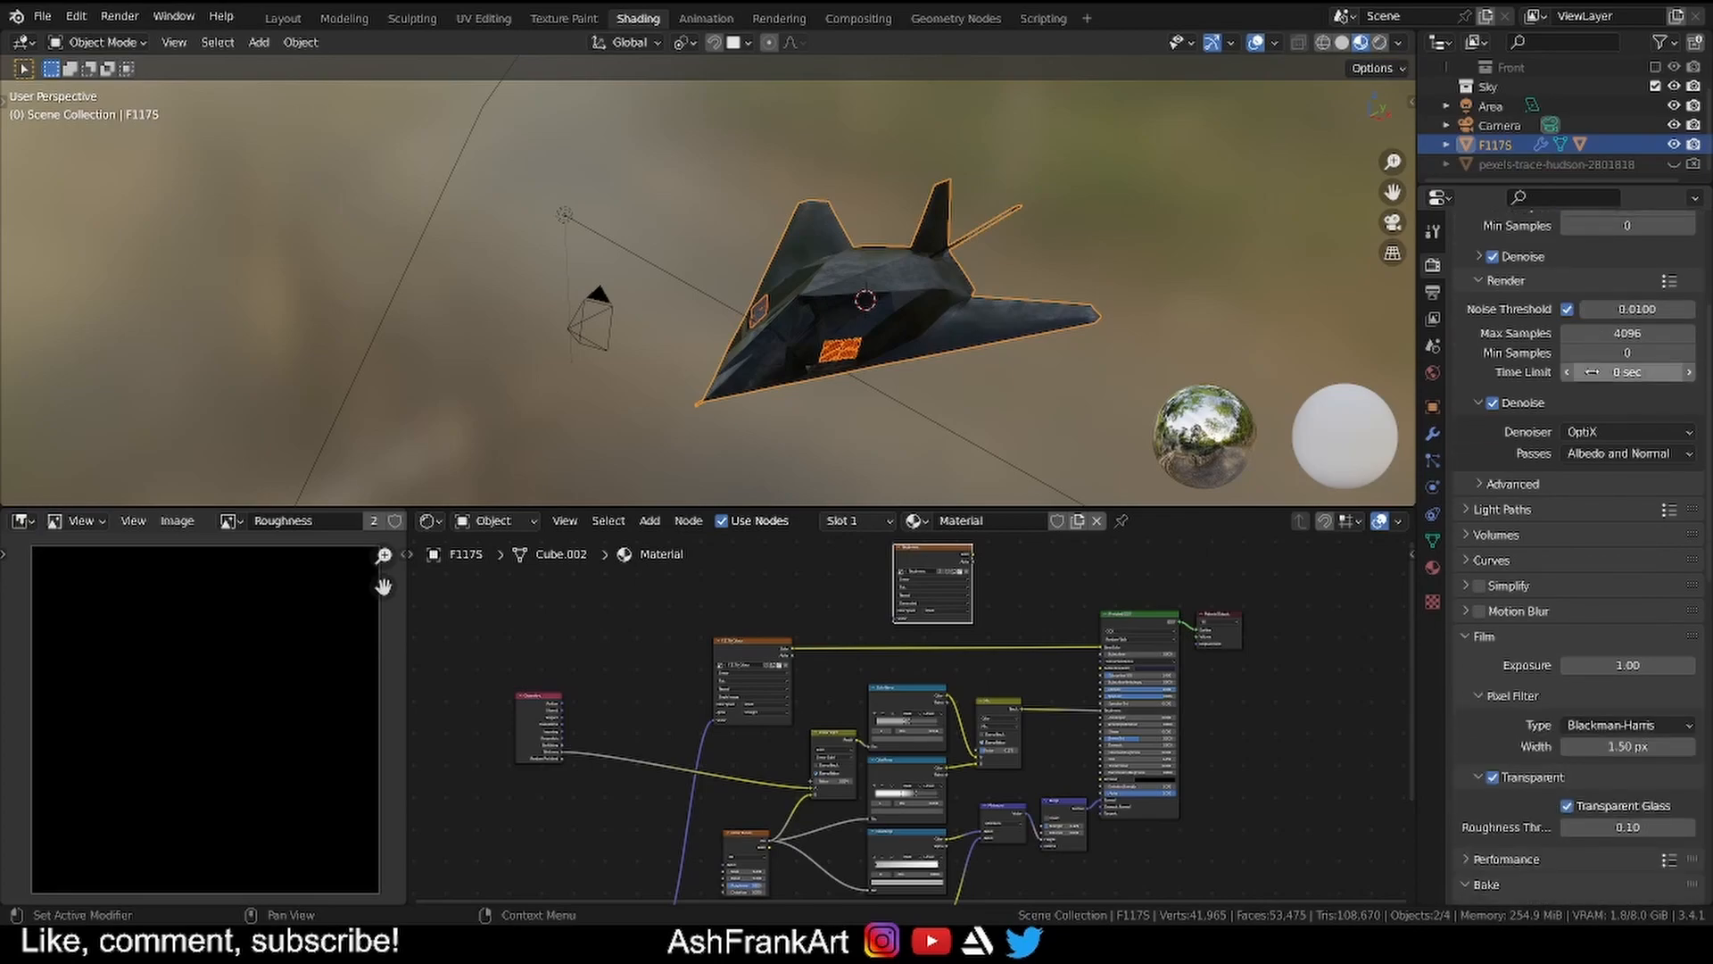
pyautogui.scroll(-3)
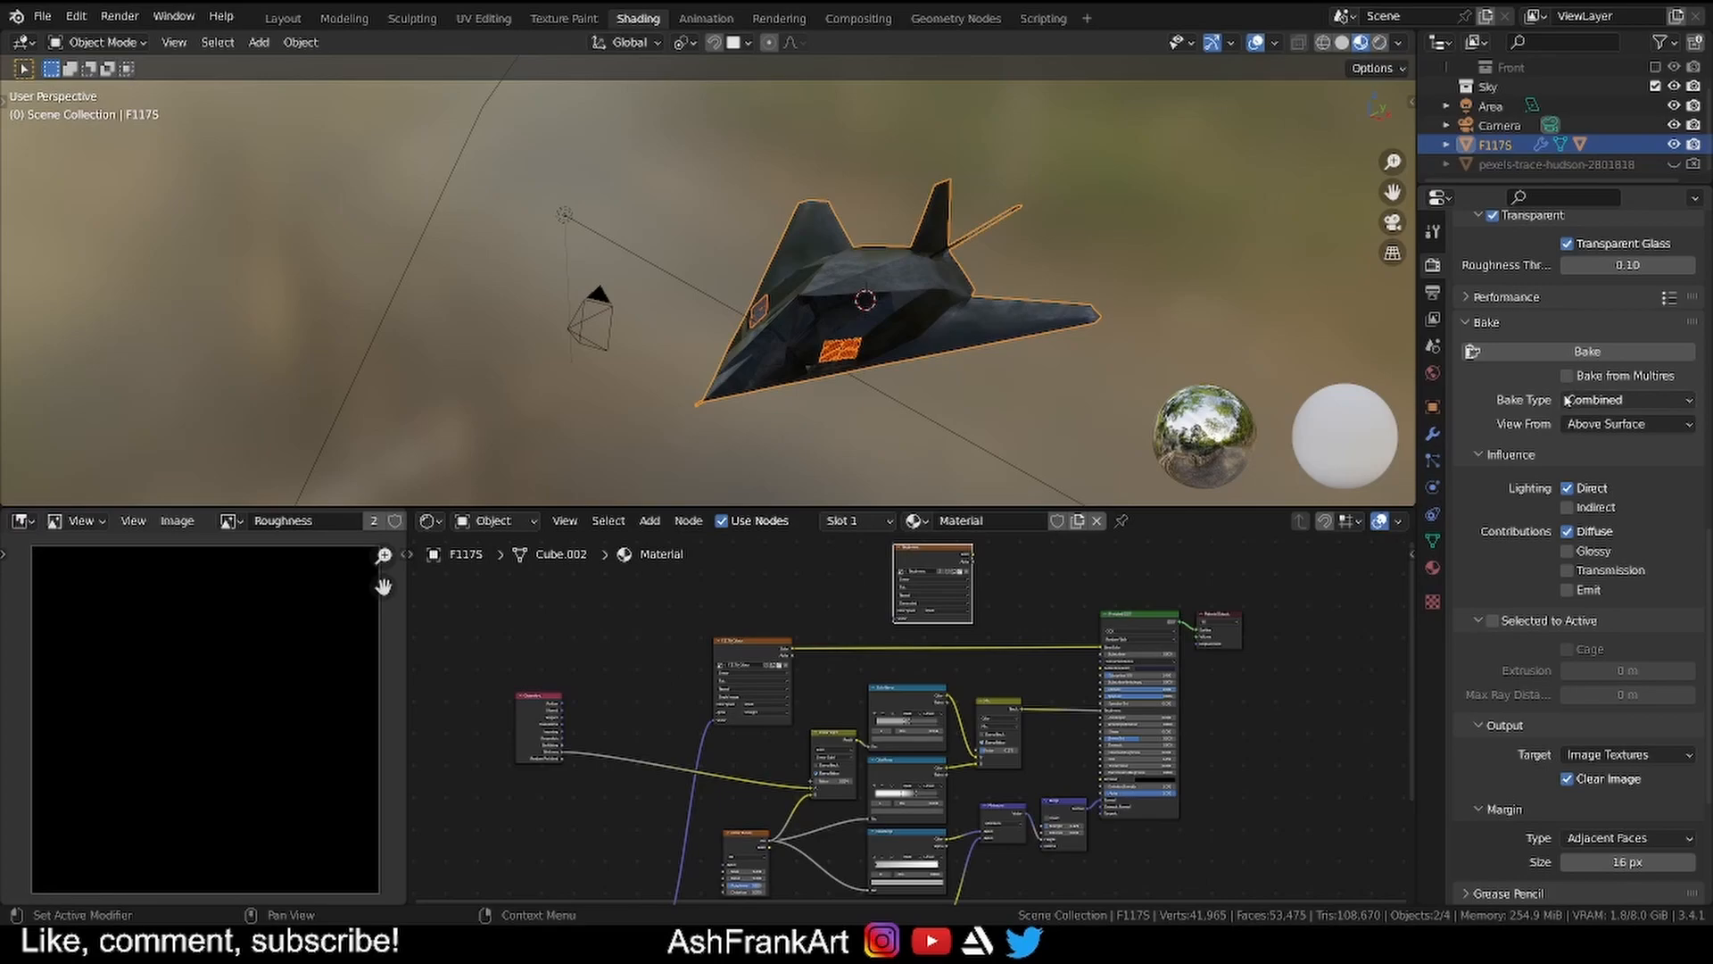
pyautogui.click(1628, 398)
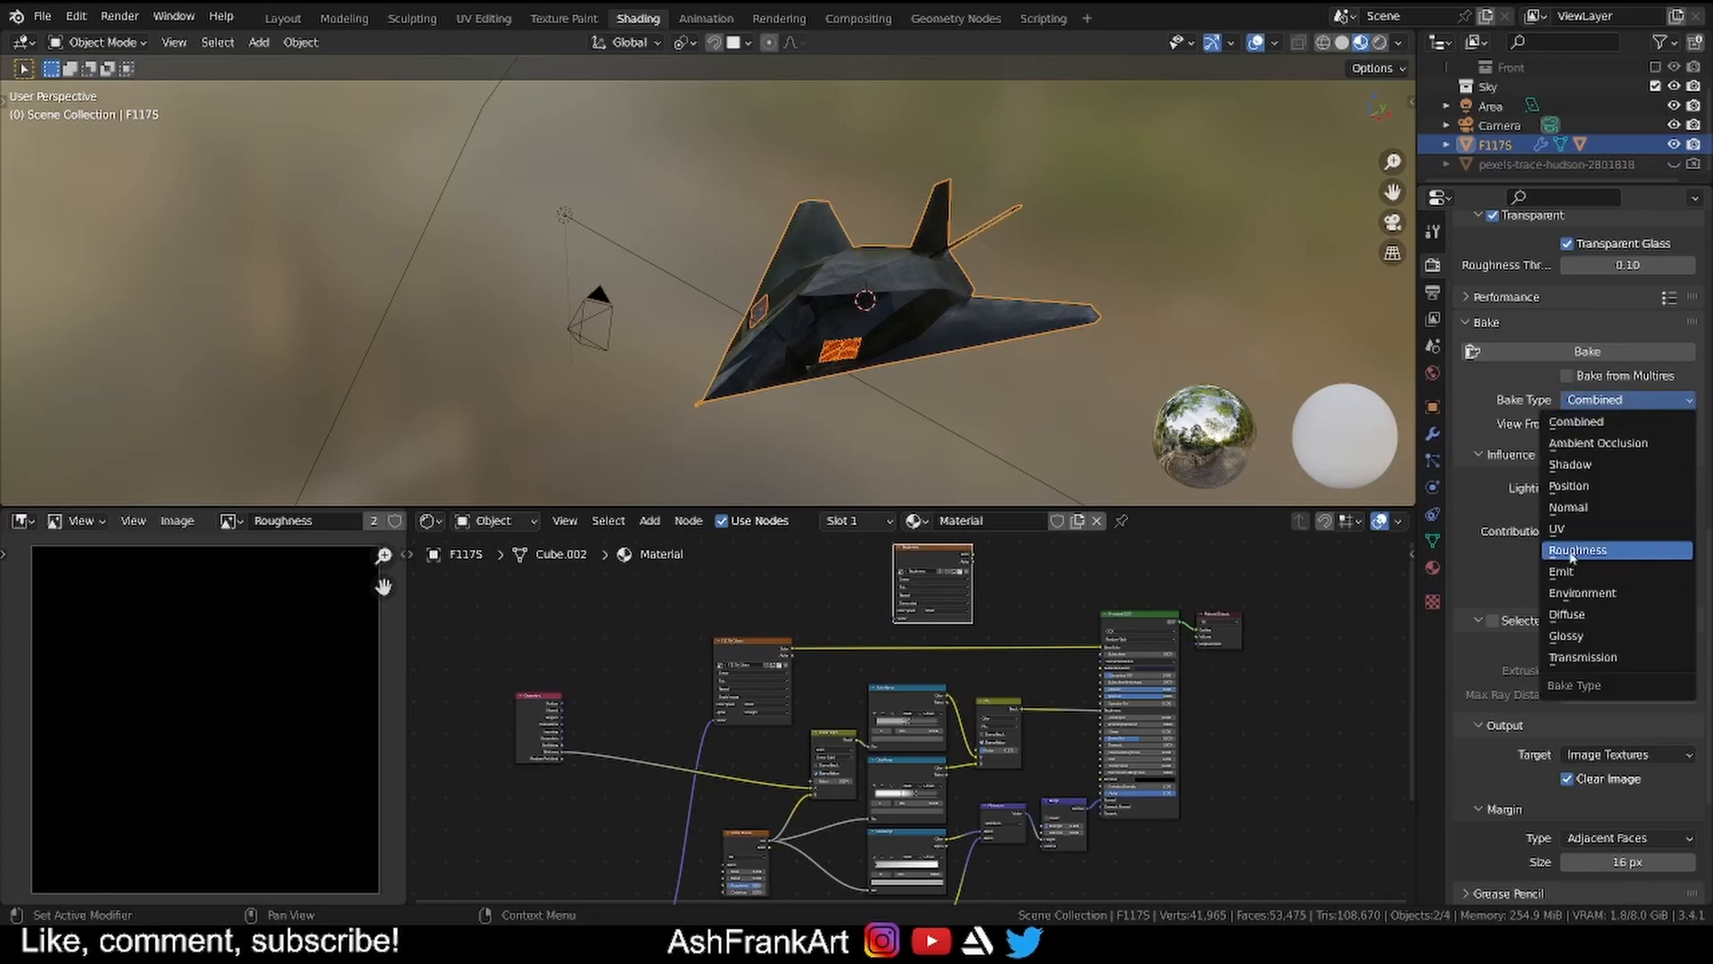
pyautogui.click(1576, 550)
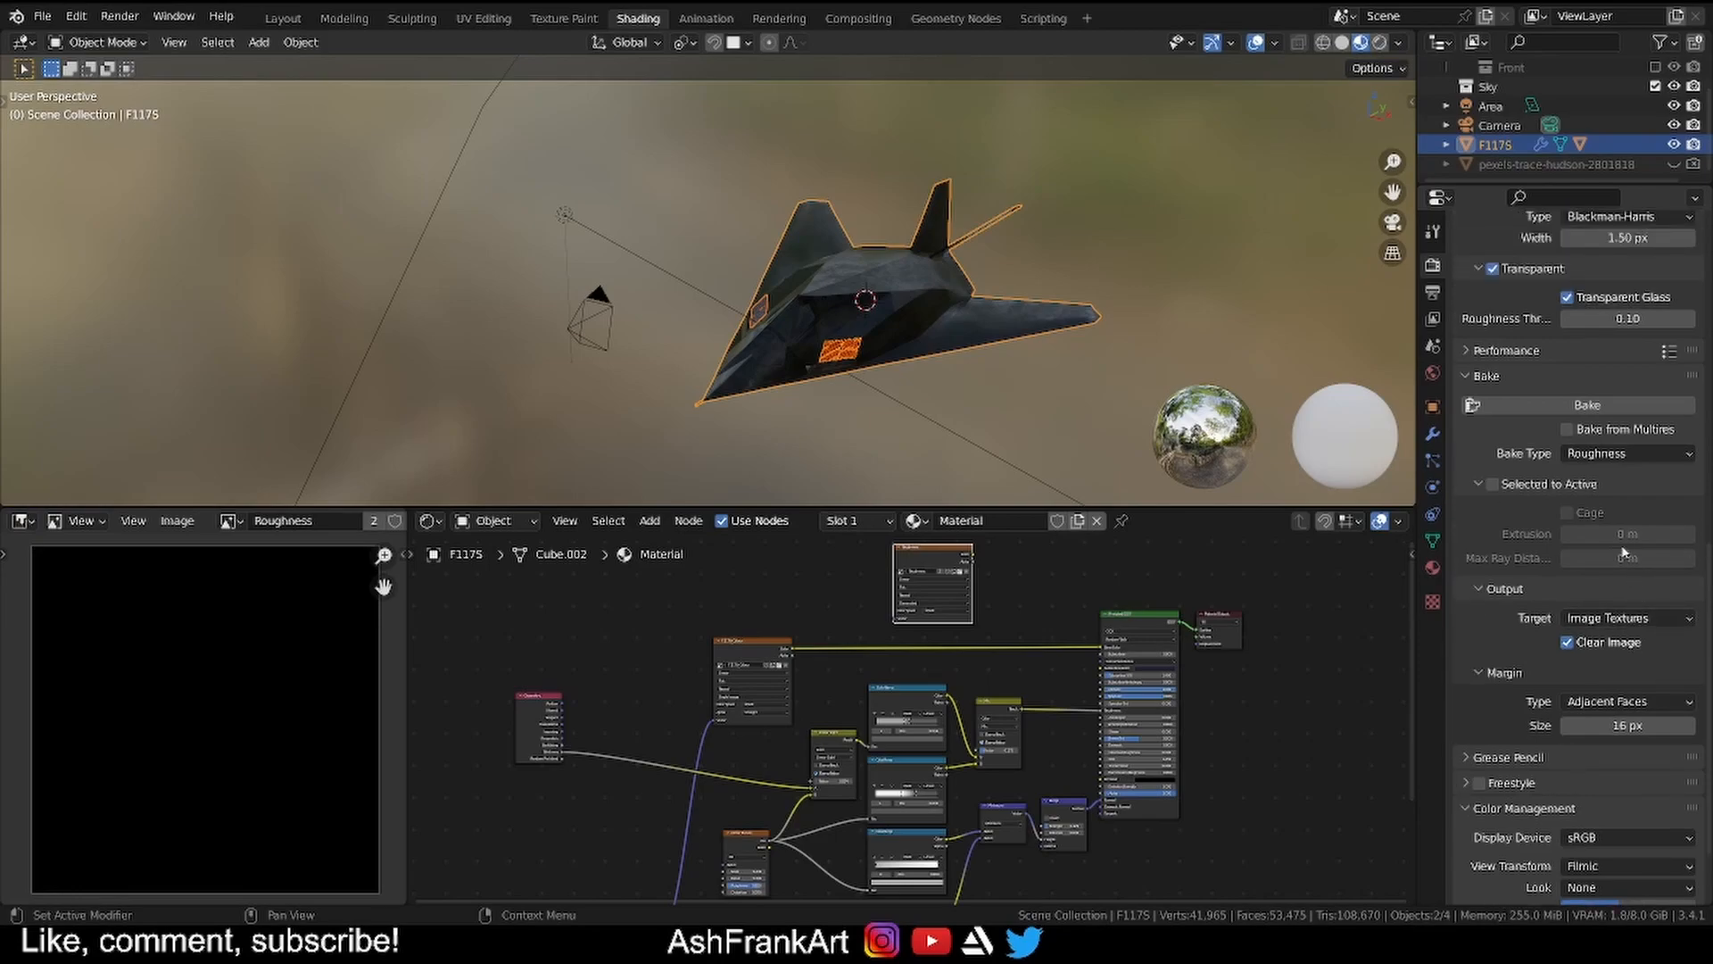
pyautogui.moveTo(1585, 405)
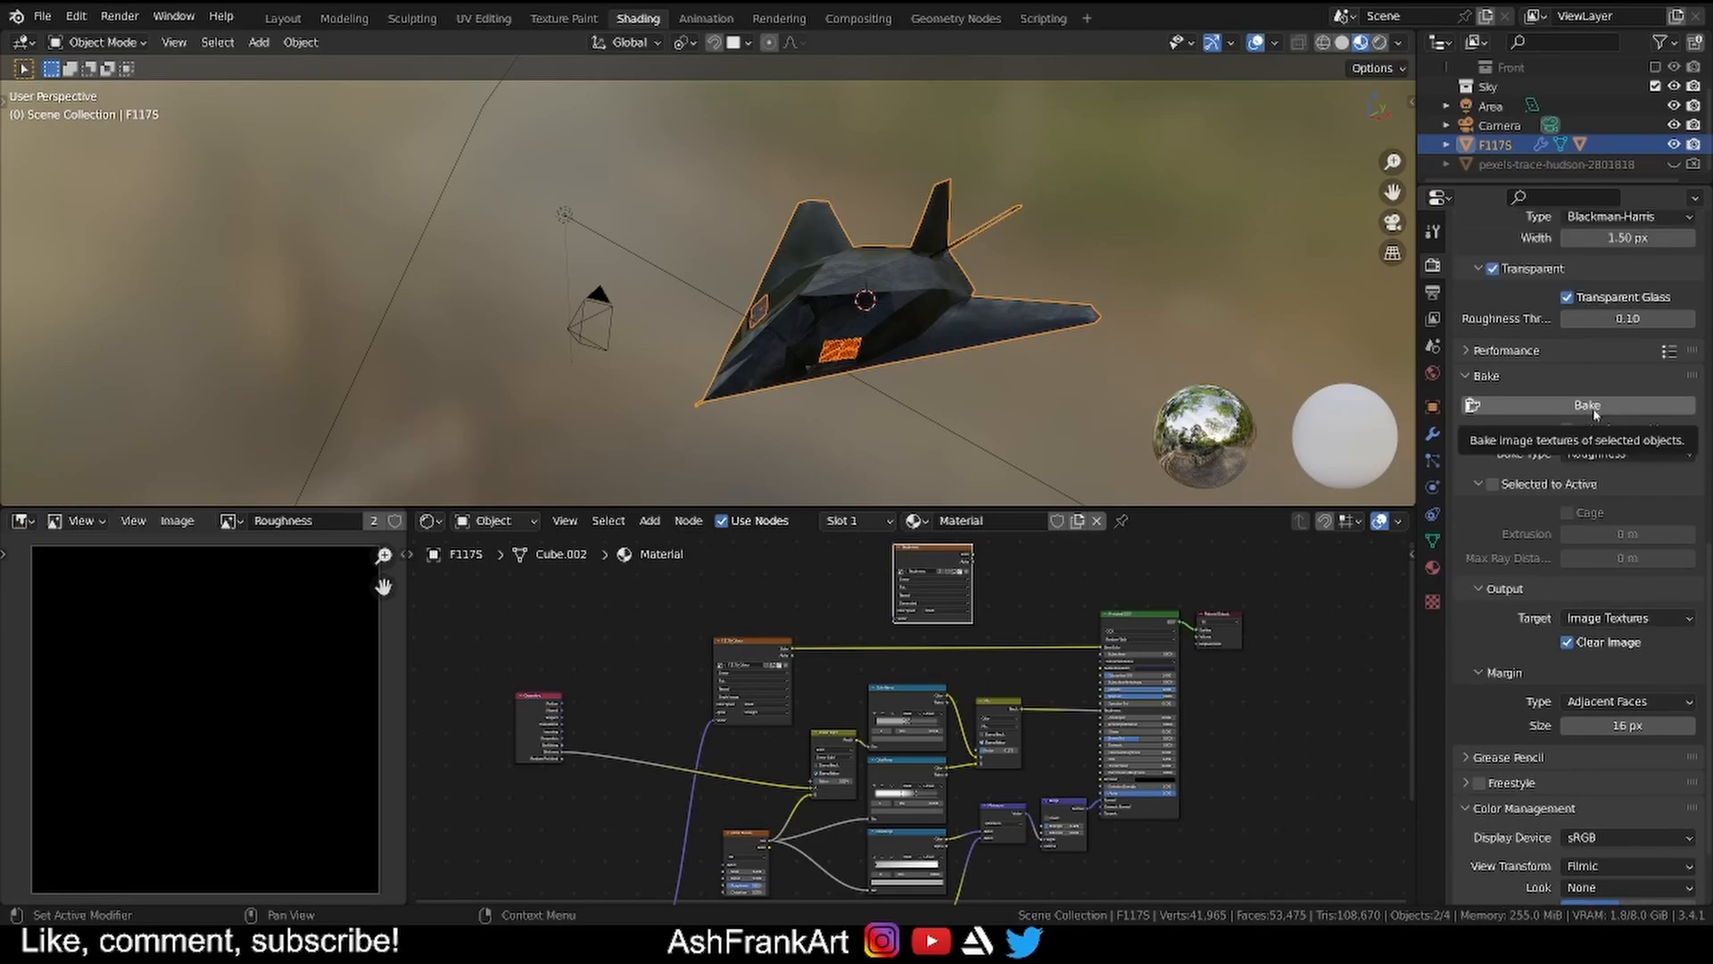
pyautogui.click(1585, 405)
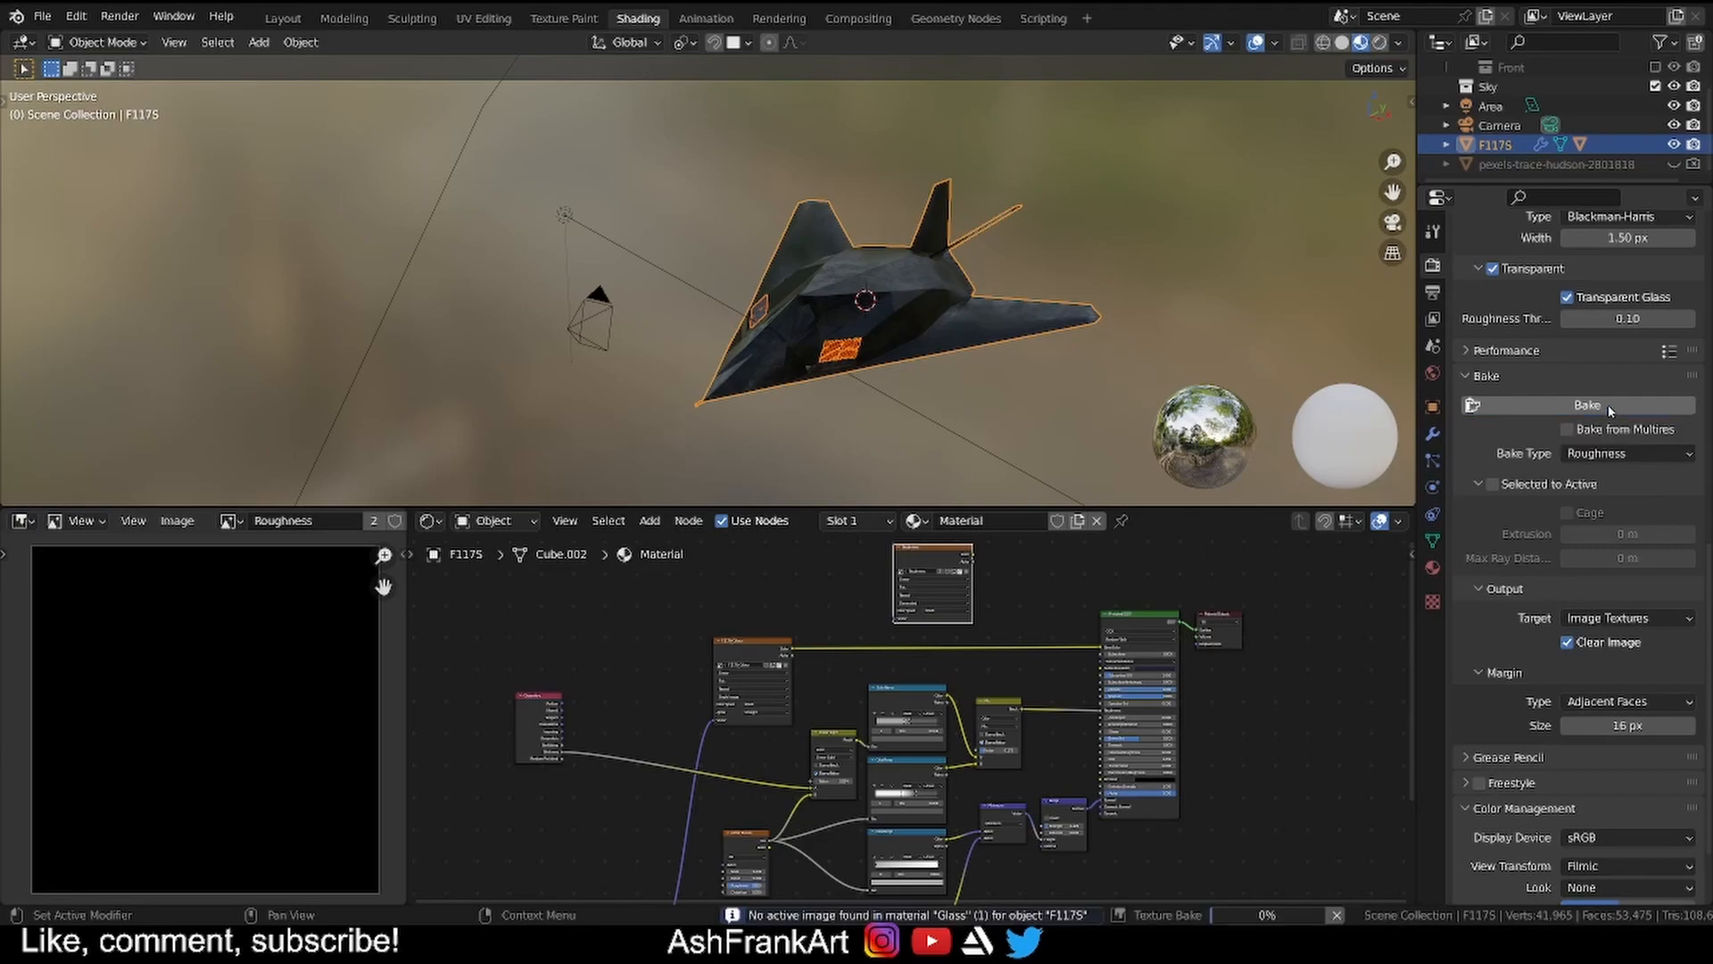
pyautogui.click(1585, 405)
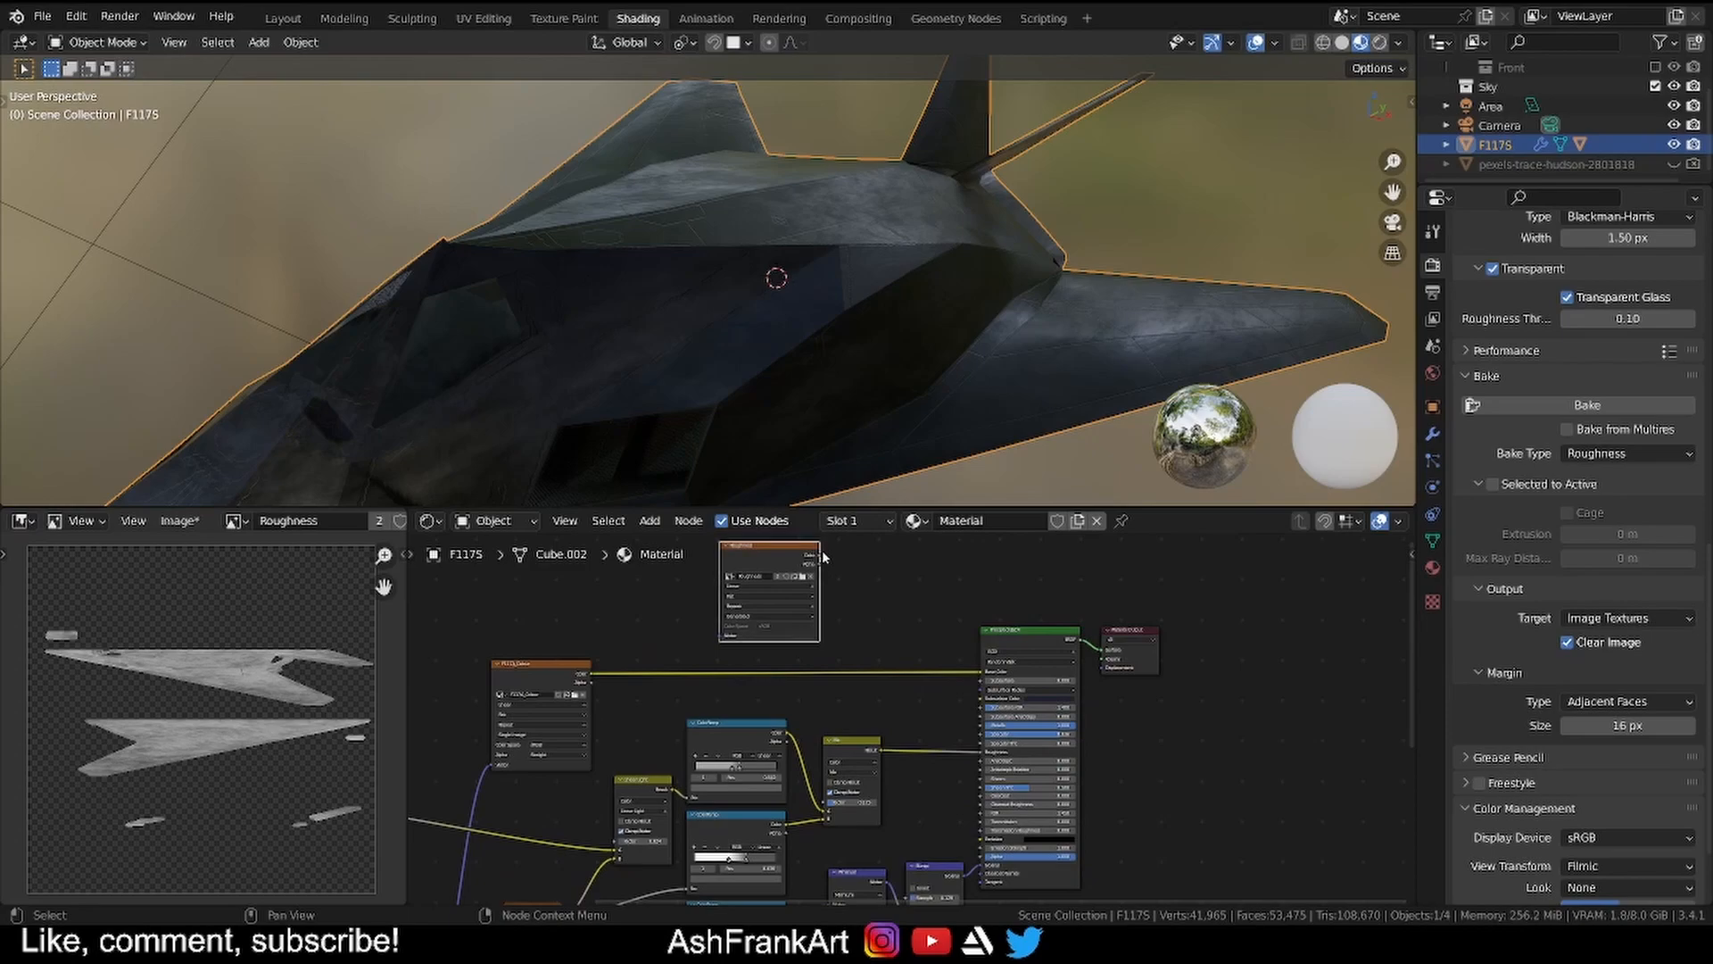
# Wire the Roughness image's Color into the Principled BSDF Roughness input and inspect the jet's surface.
pyautogui.moveTo(820, 556); pyautogui.dragTo(984, 753)
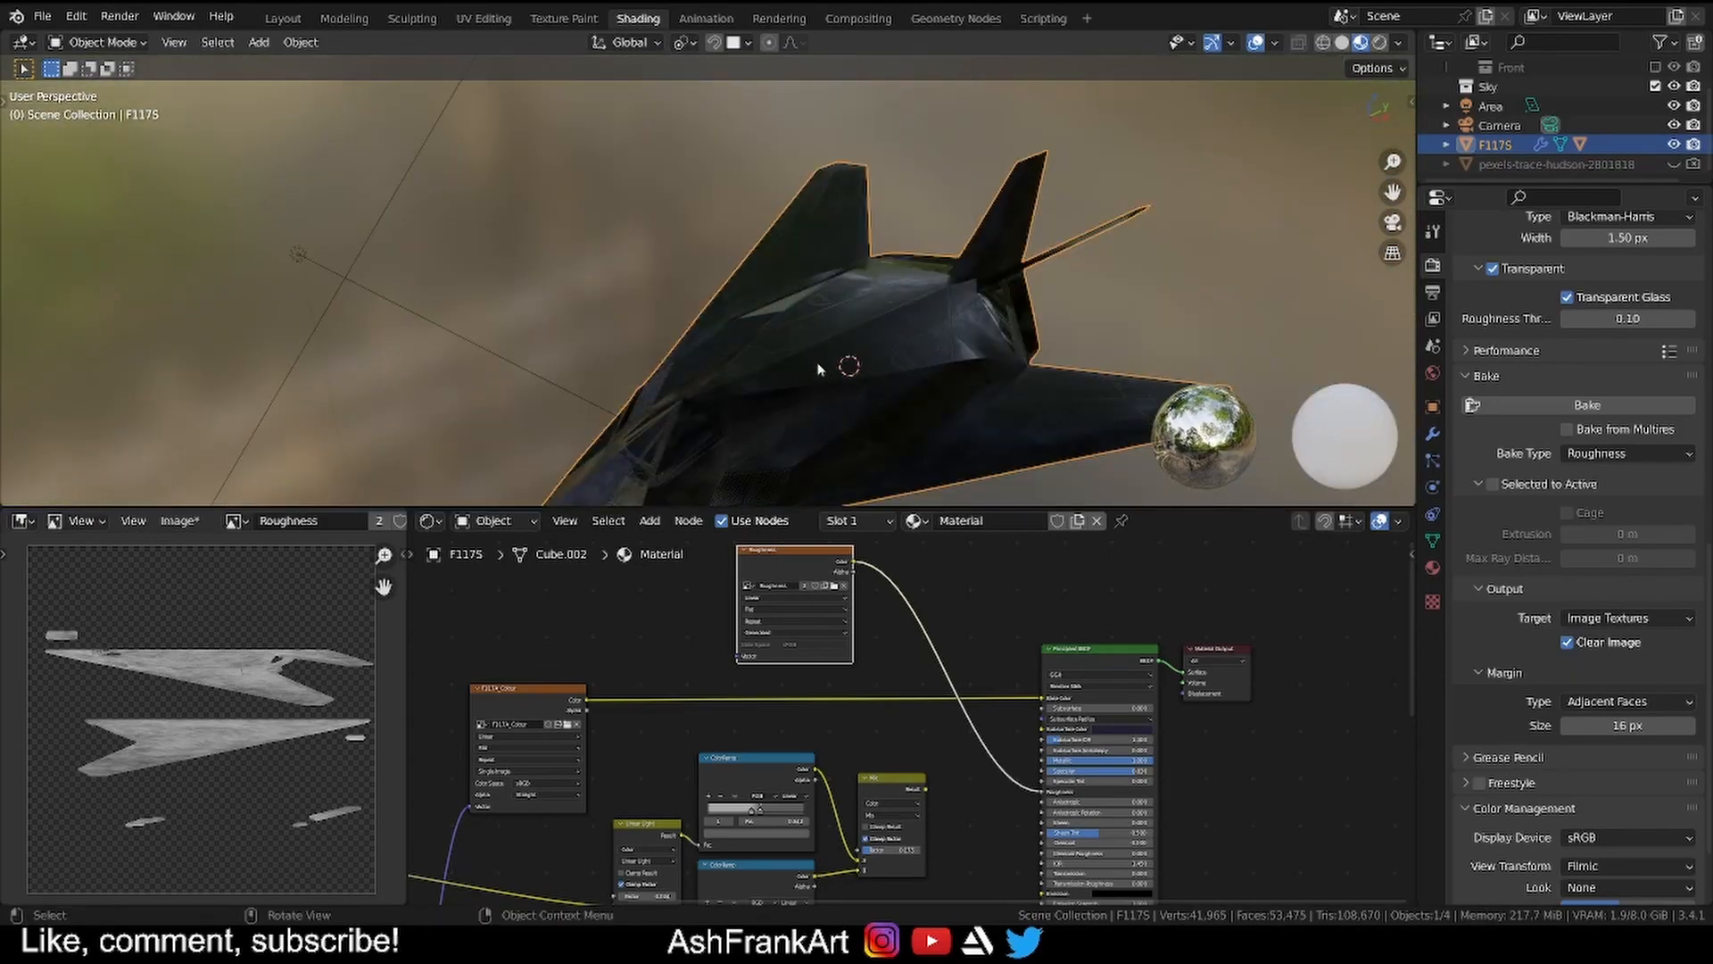
pyautogui.moveTo(819, 360); pyautogui.dragTo(782, 348)
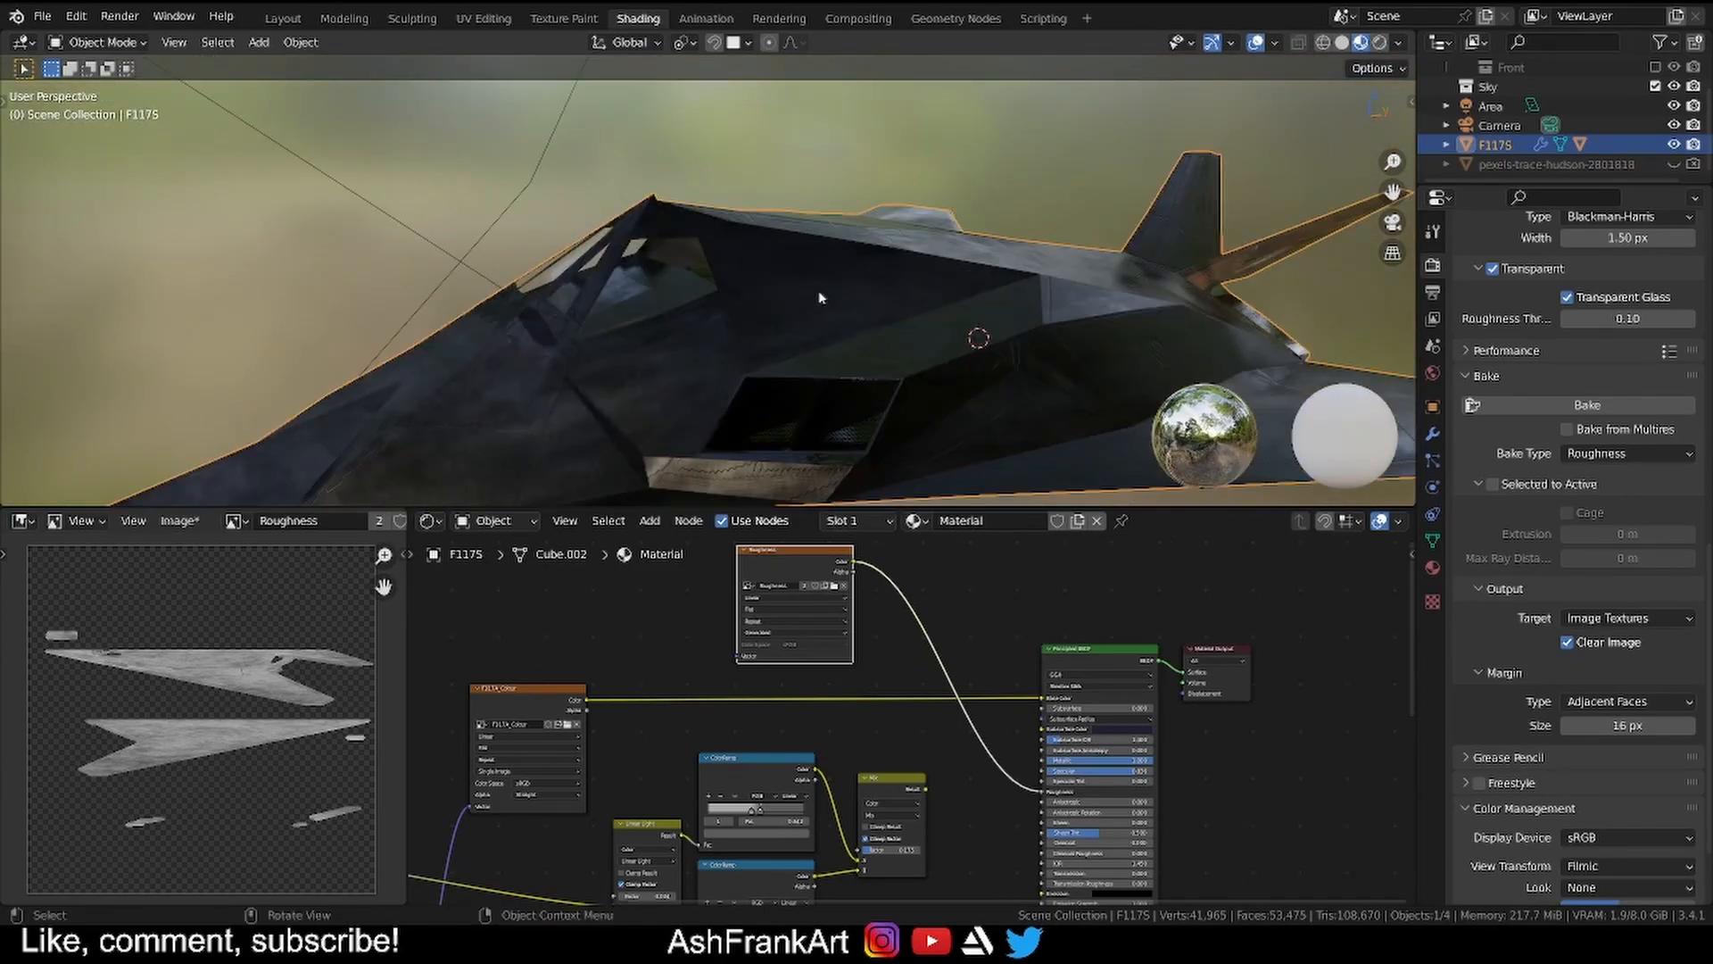
pyautogui.moveTo(819, 295); pyautogui.dragTo(695, 344)
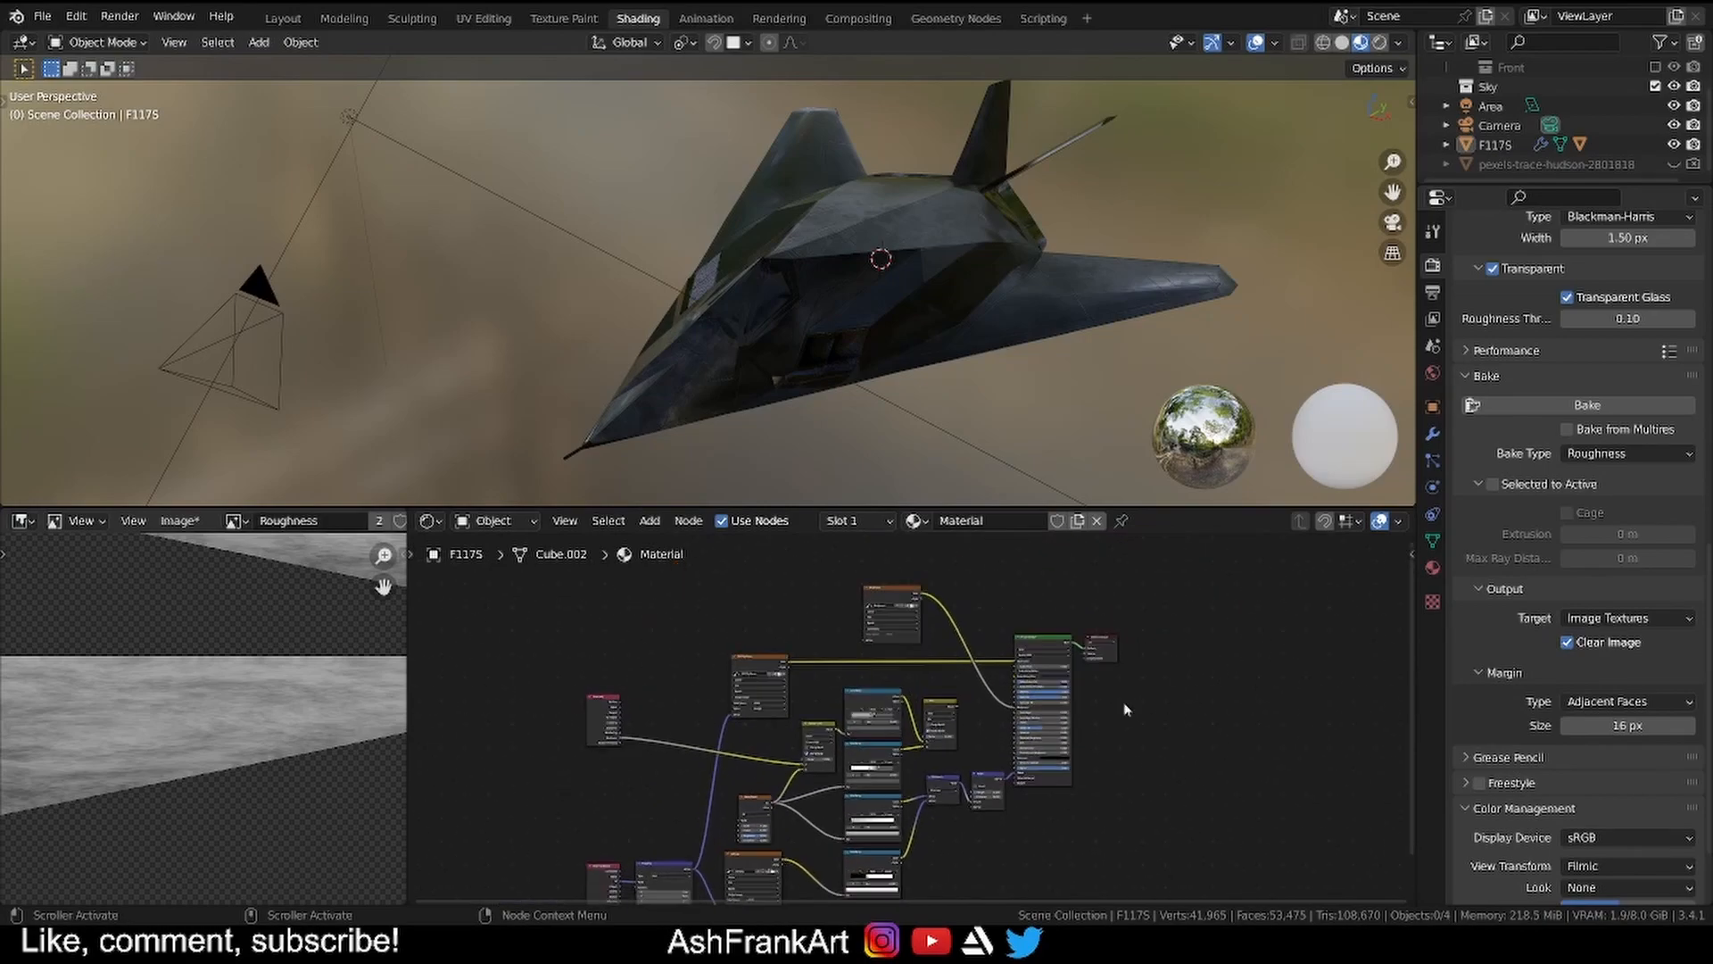
# Add an Image Texture node with a new blank 2048 px image named bump.
pyautogui.click(1025, 716)
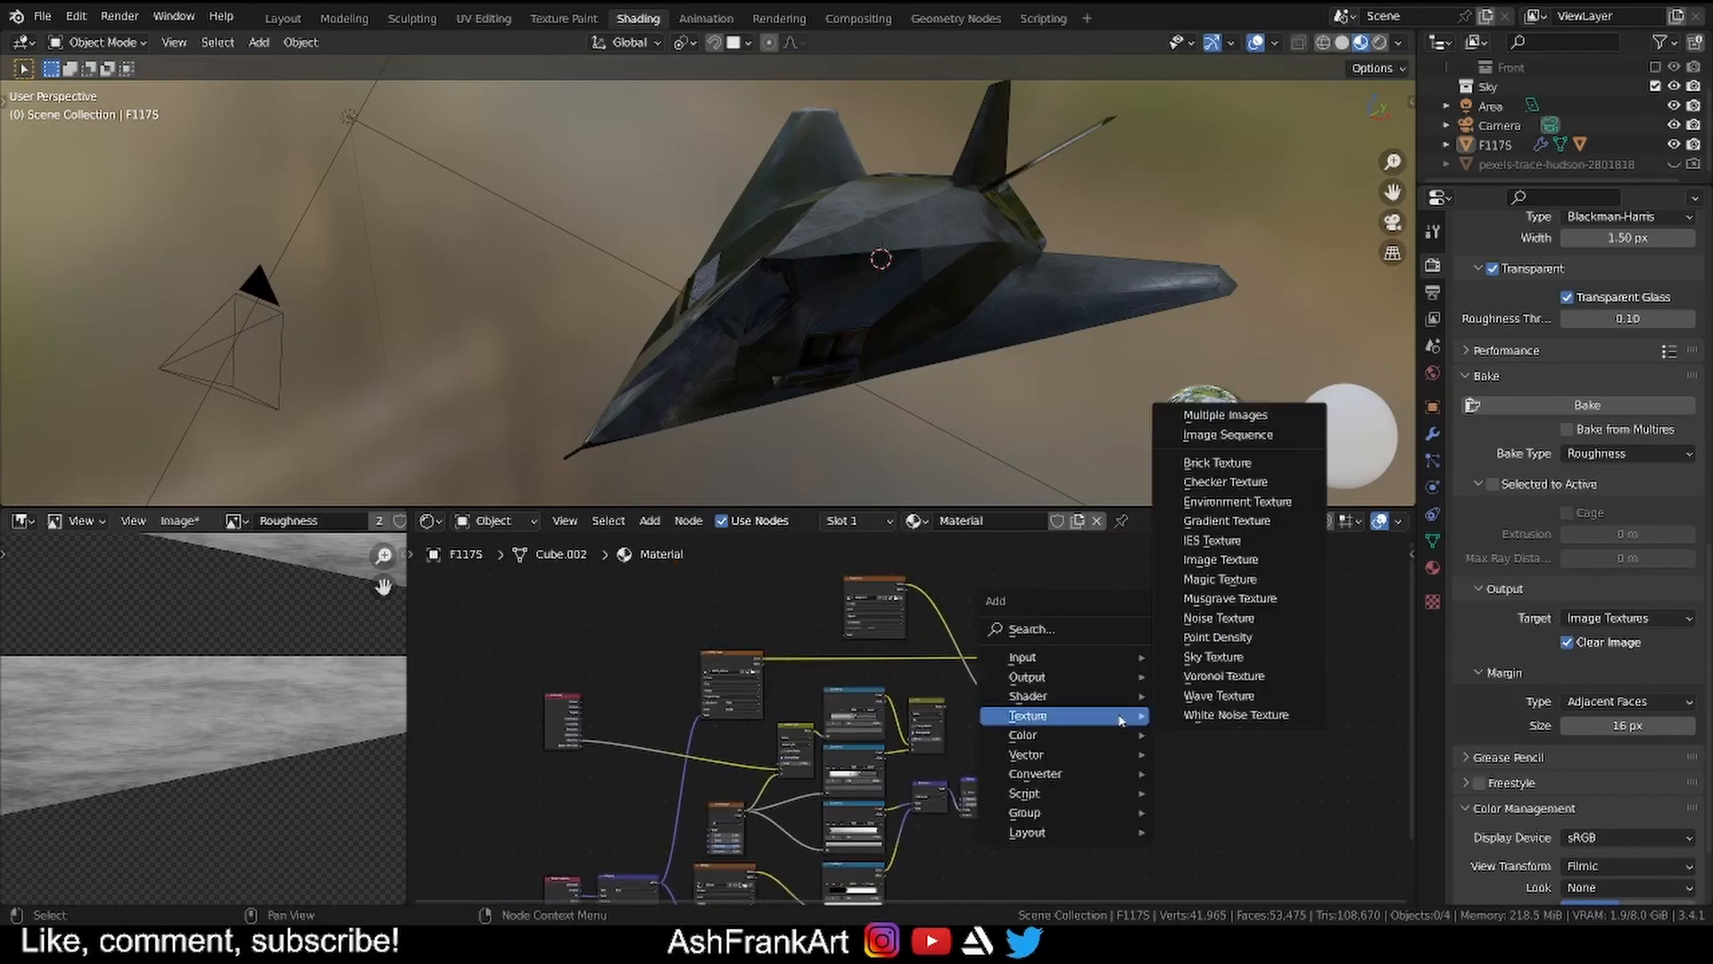
pyautogui.click(1221, 559)
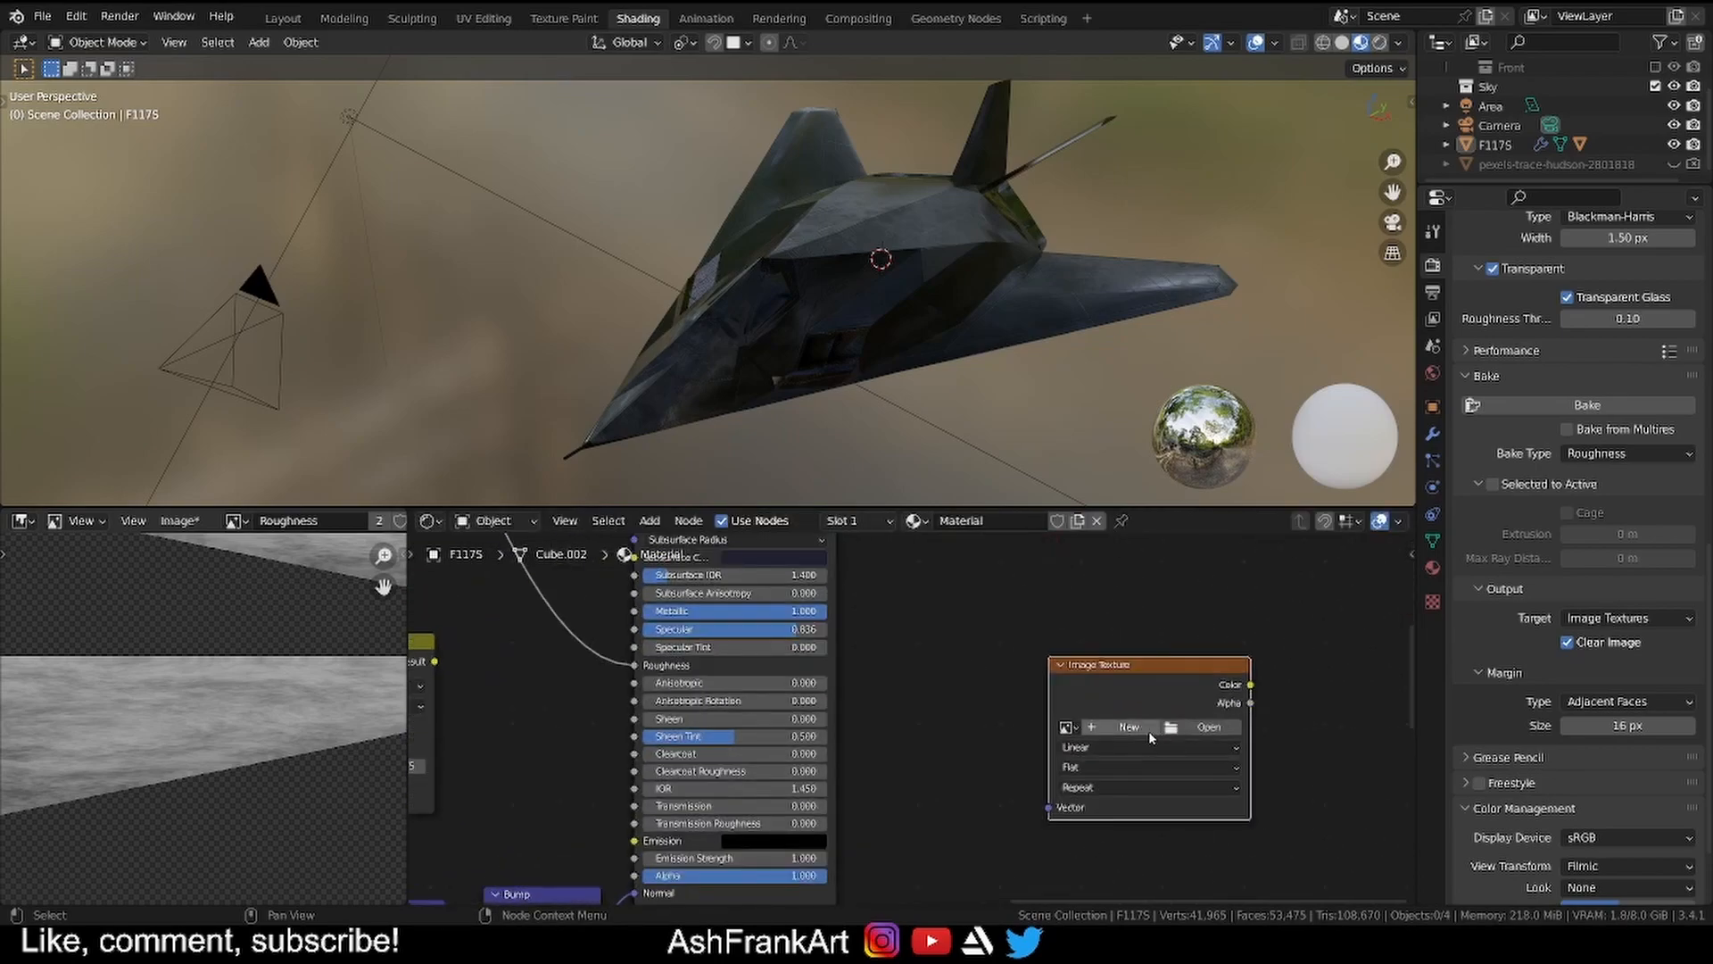
pyautogui.click(1128, 726)
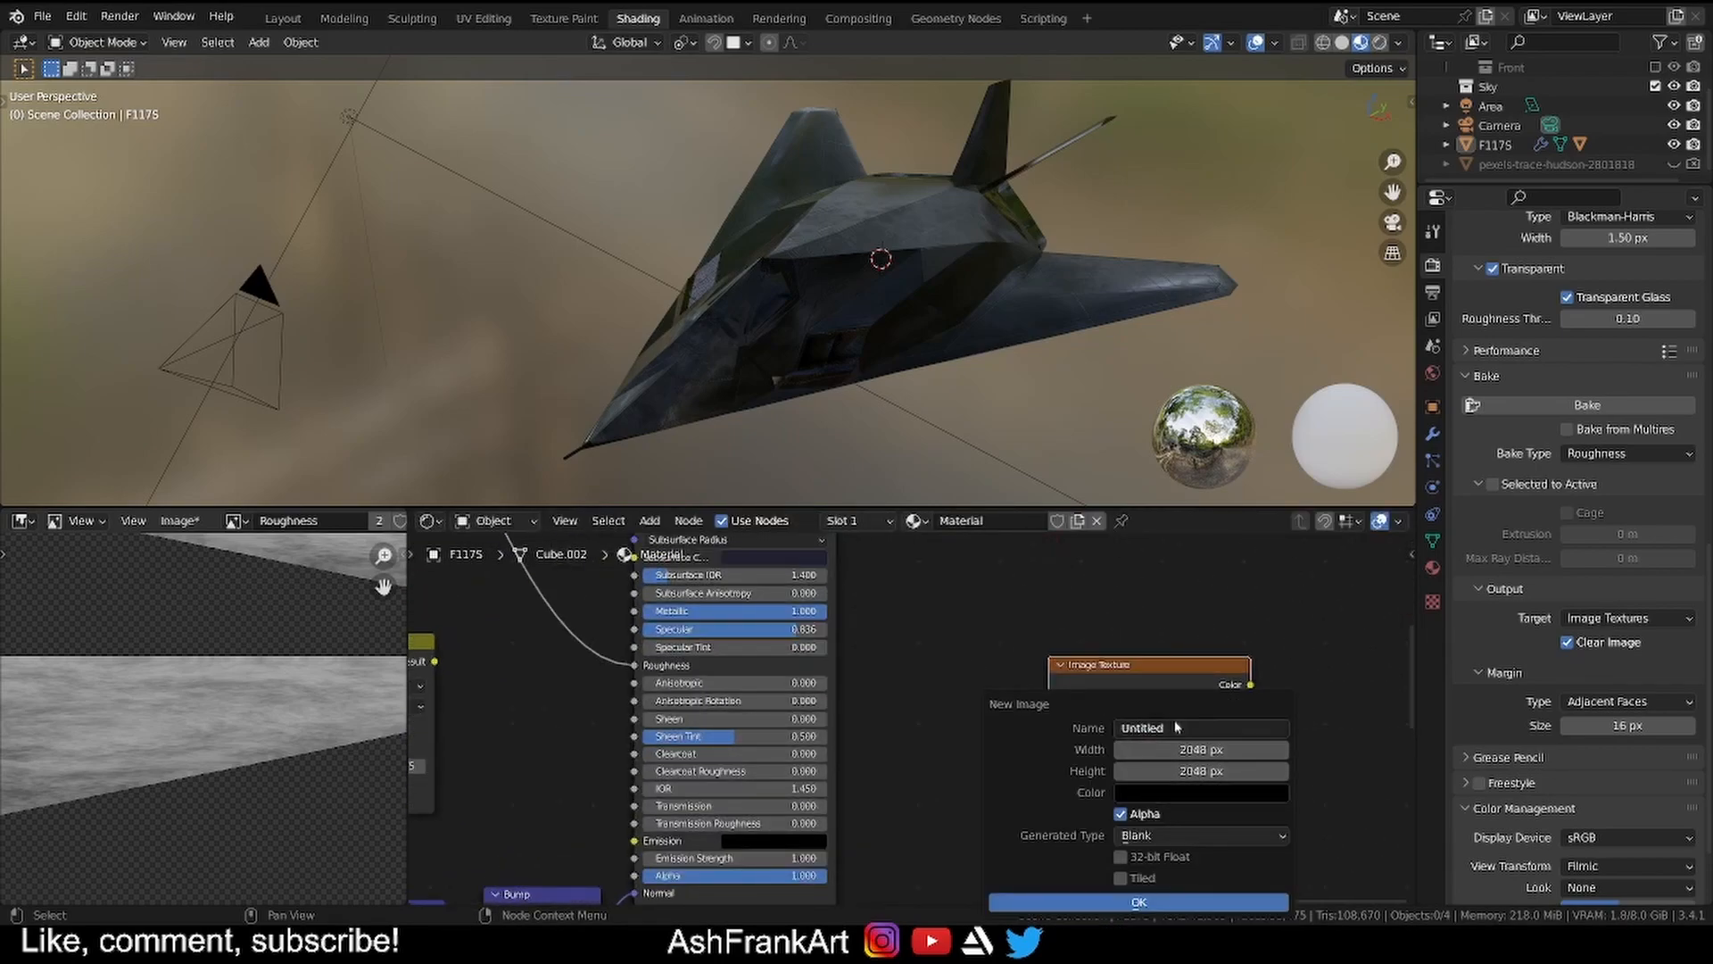
pyautogui.write('bump')
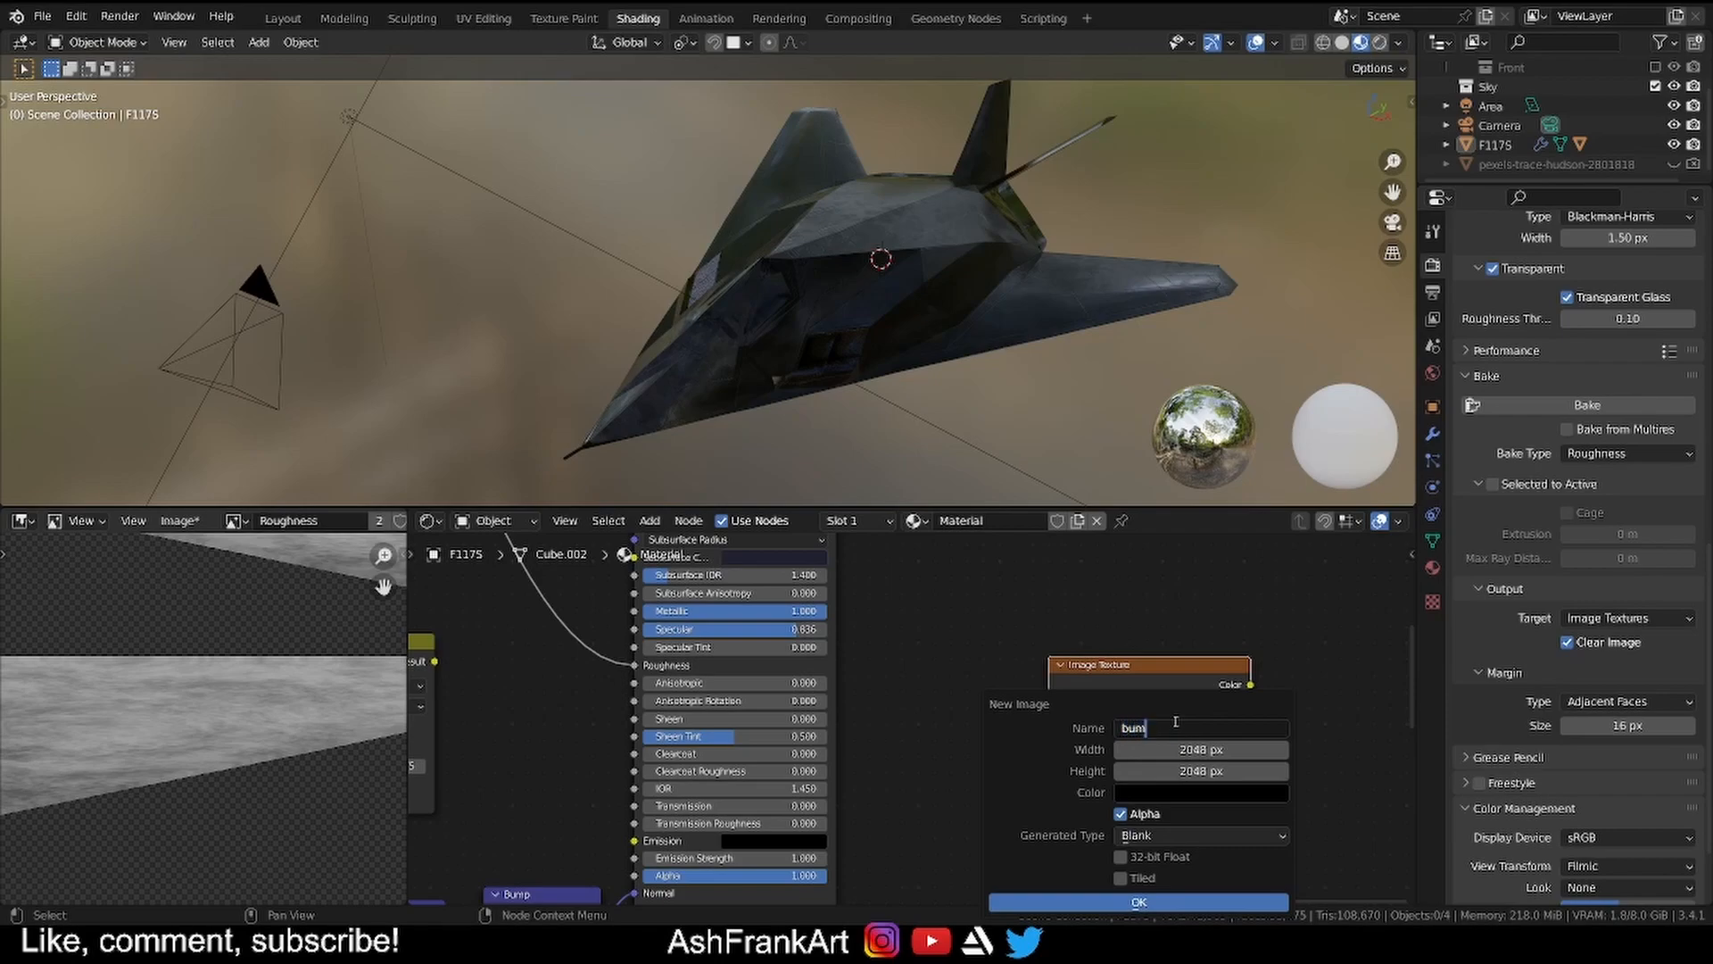
pyautogui.click(1137, 901)
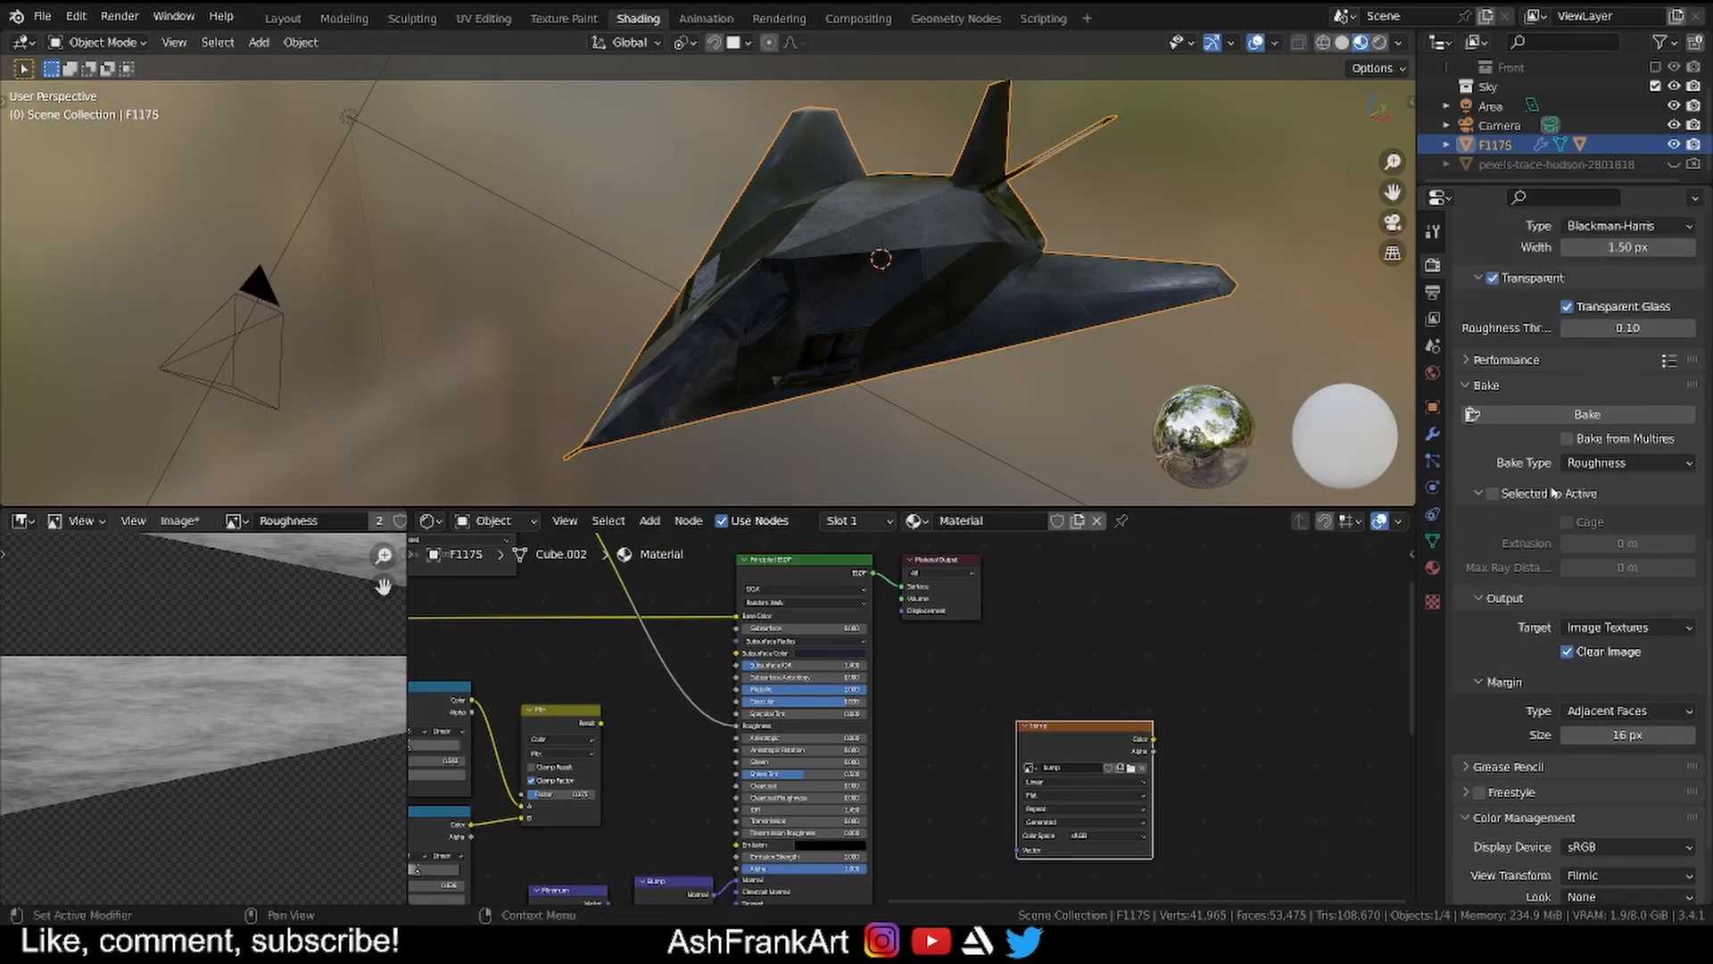
# Change the Bake Type to Normal and bake the normals into the bump image.
pyautogui.click(1624, 463)
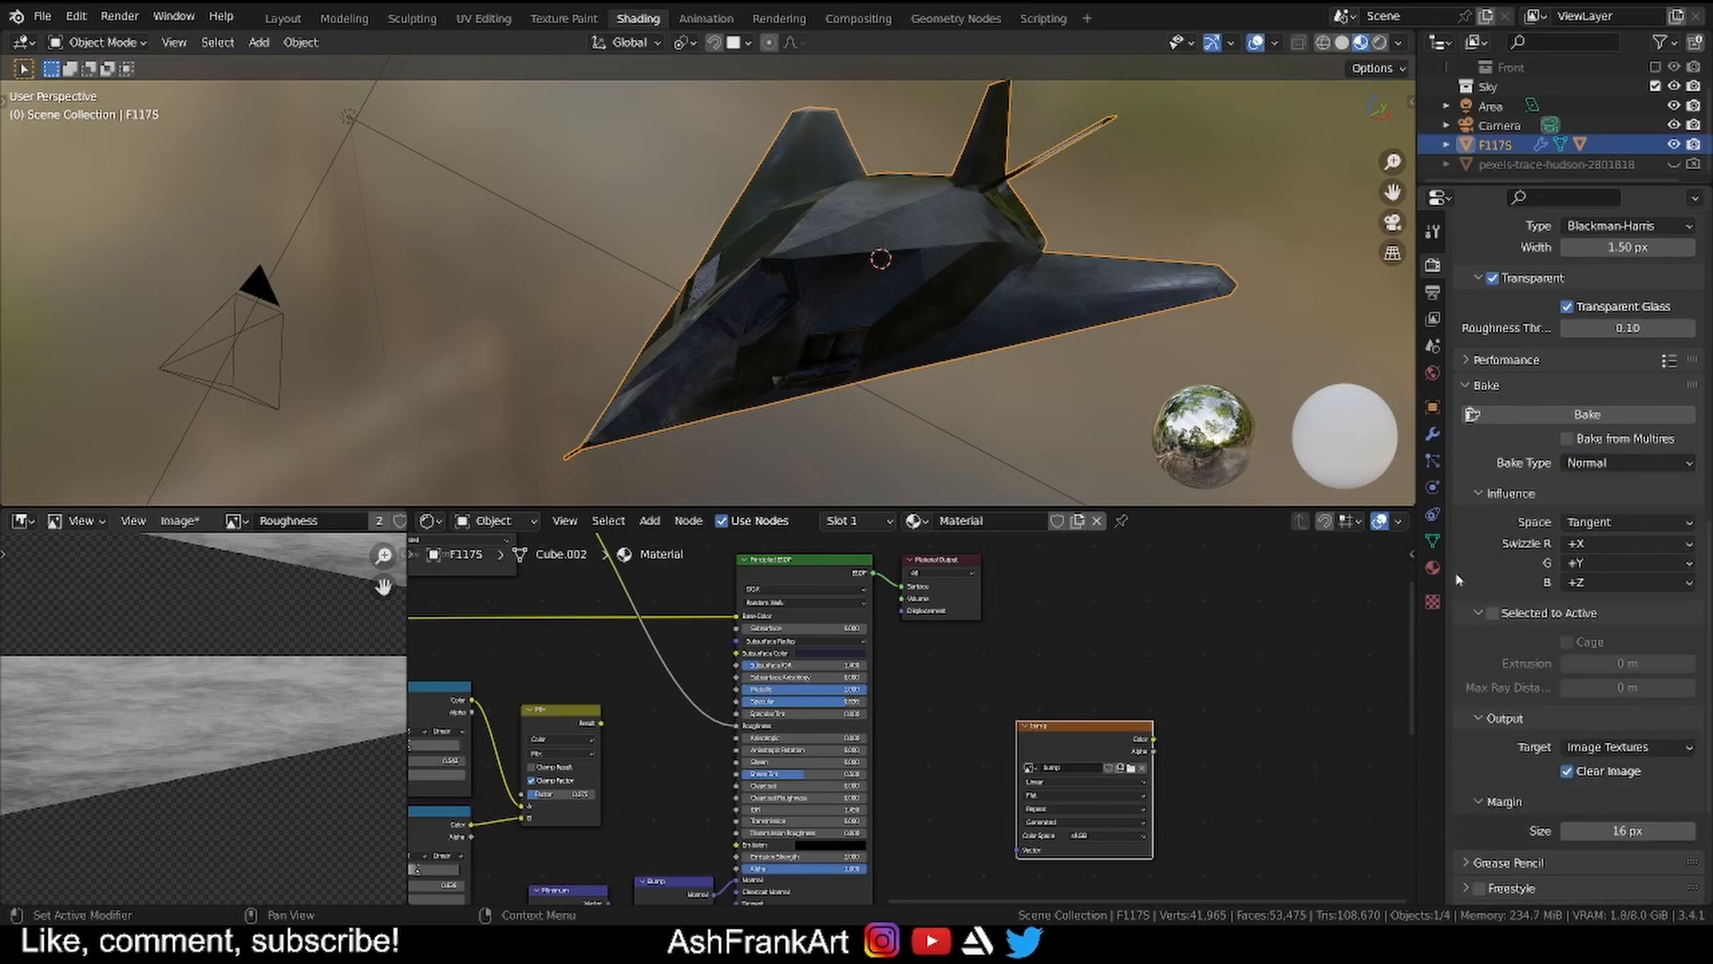
pyautogui.scroll(-3)
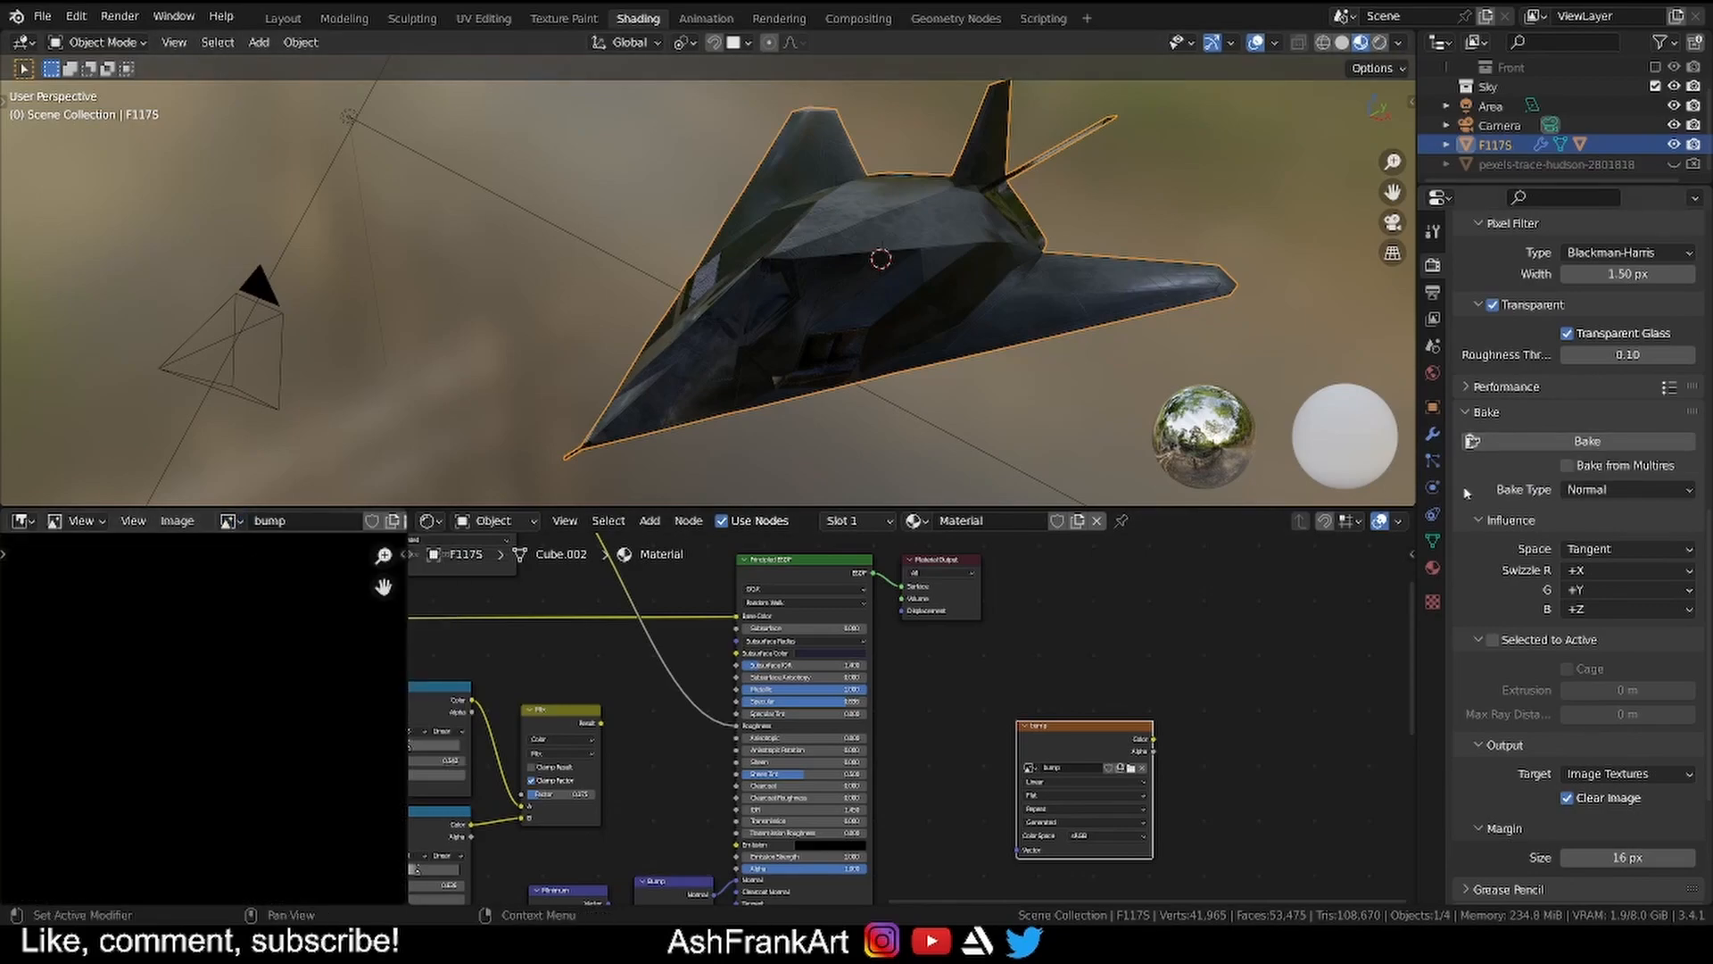
pyautogui.click(1583, 441)
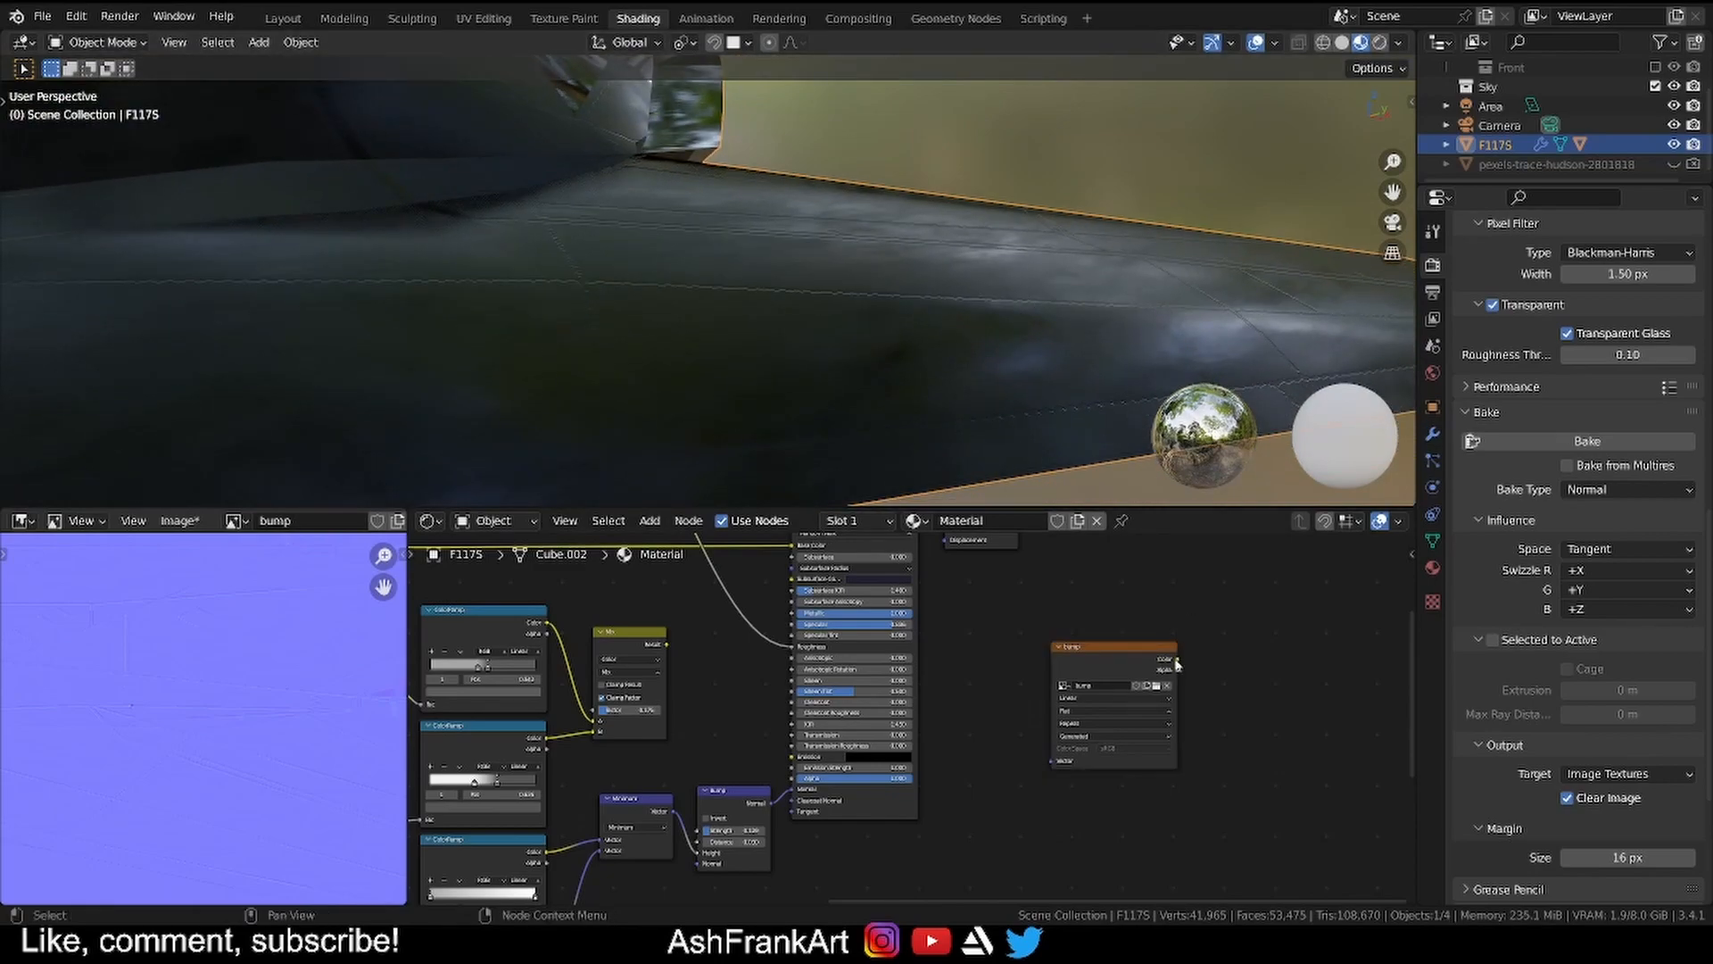
# Add a Normal Map node fed by the bump image into the shader's Normal input and inspect the jet.
pyautogui.write('normal m')
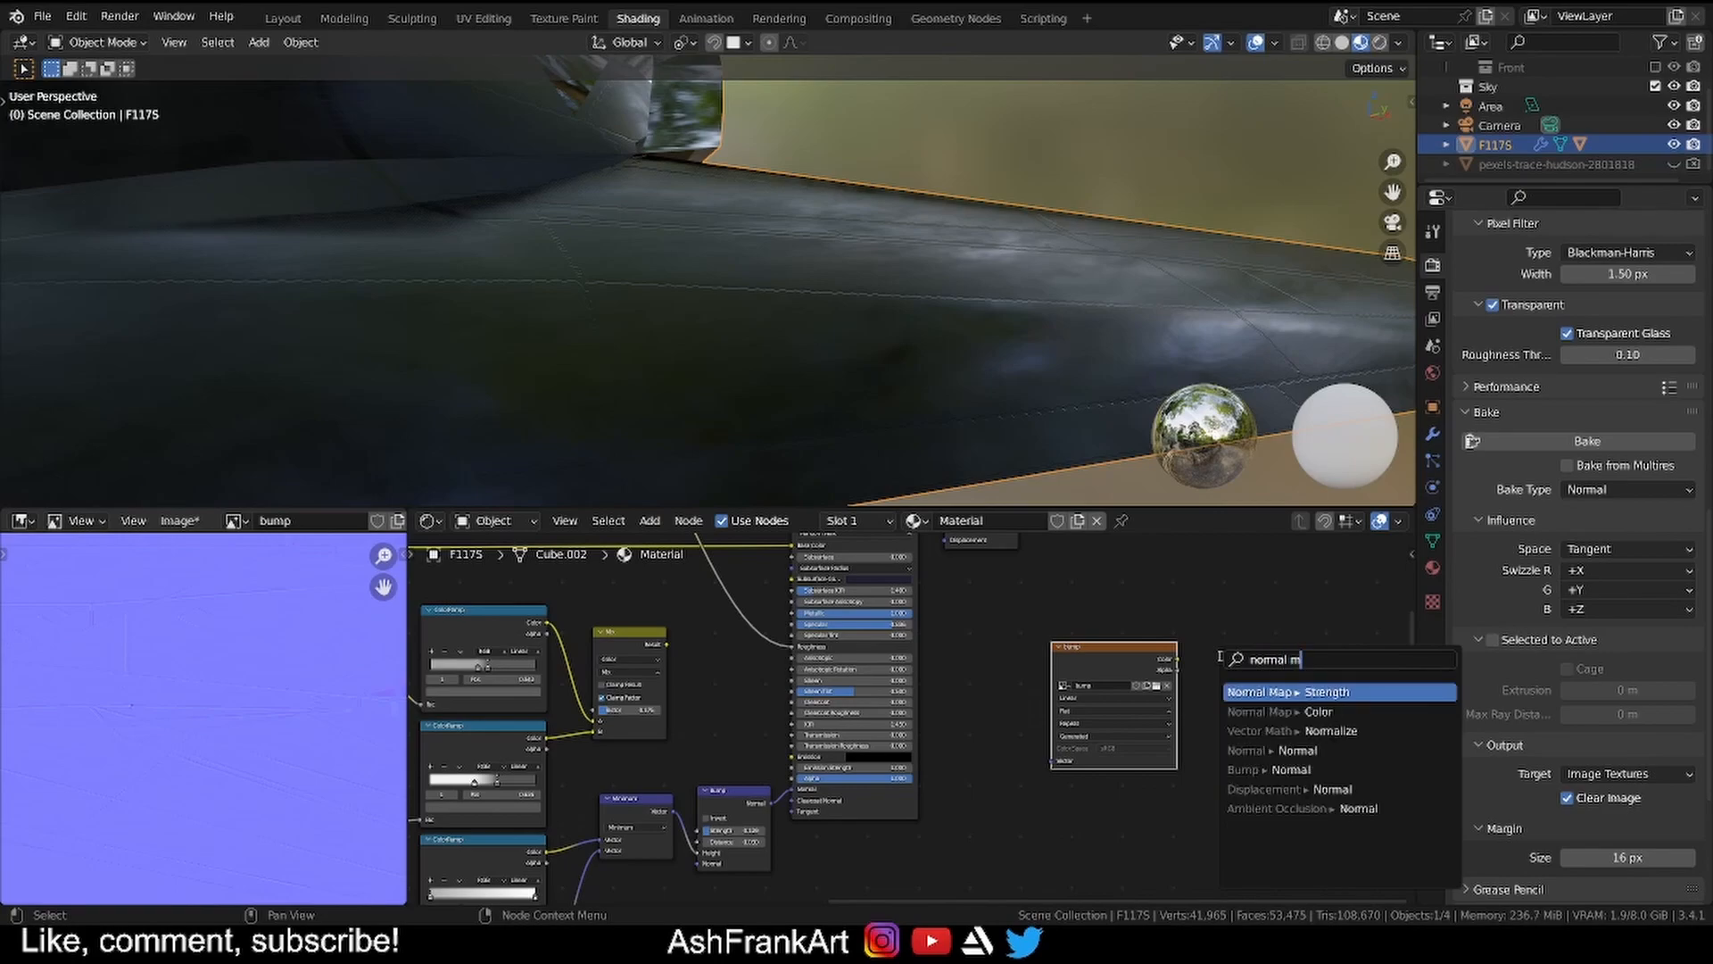
pyautogui.click(1292, 693)
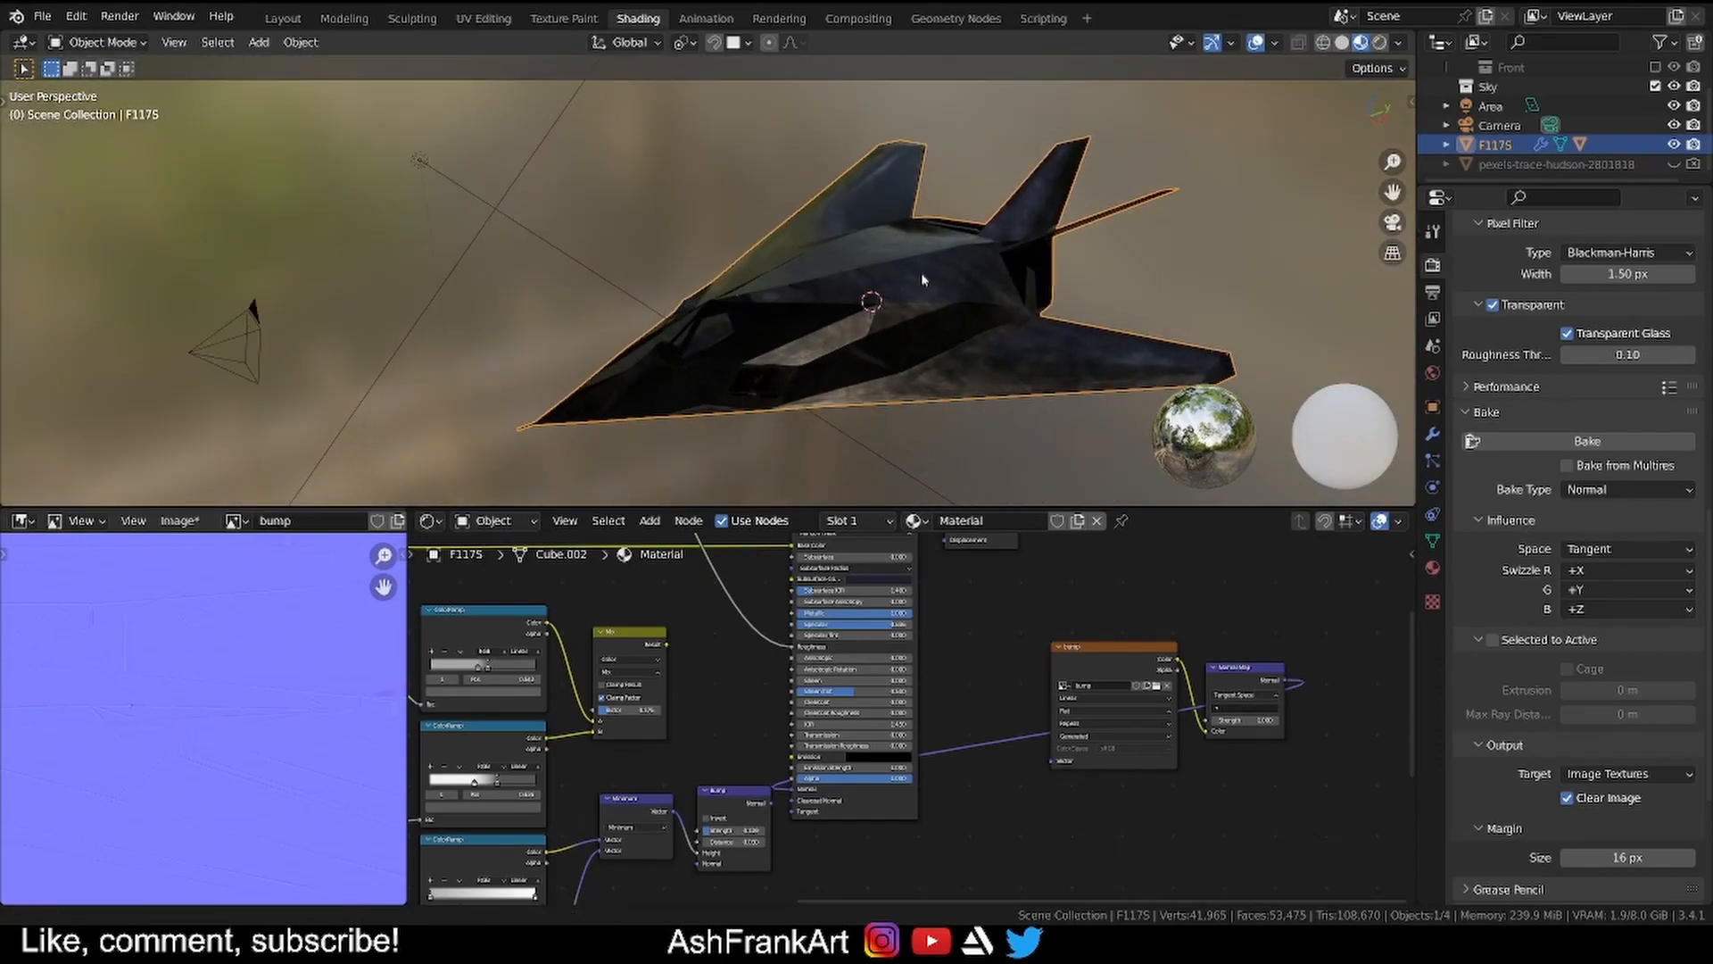
pyautogui.moveTo(917, 273); pyautogui.dragTo(1005, 207)
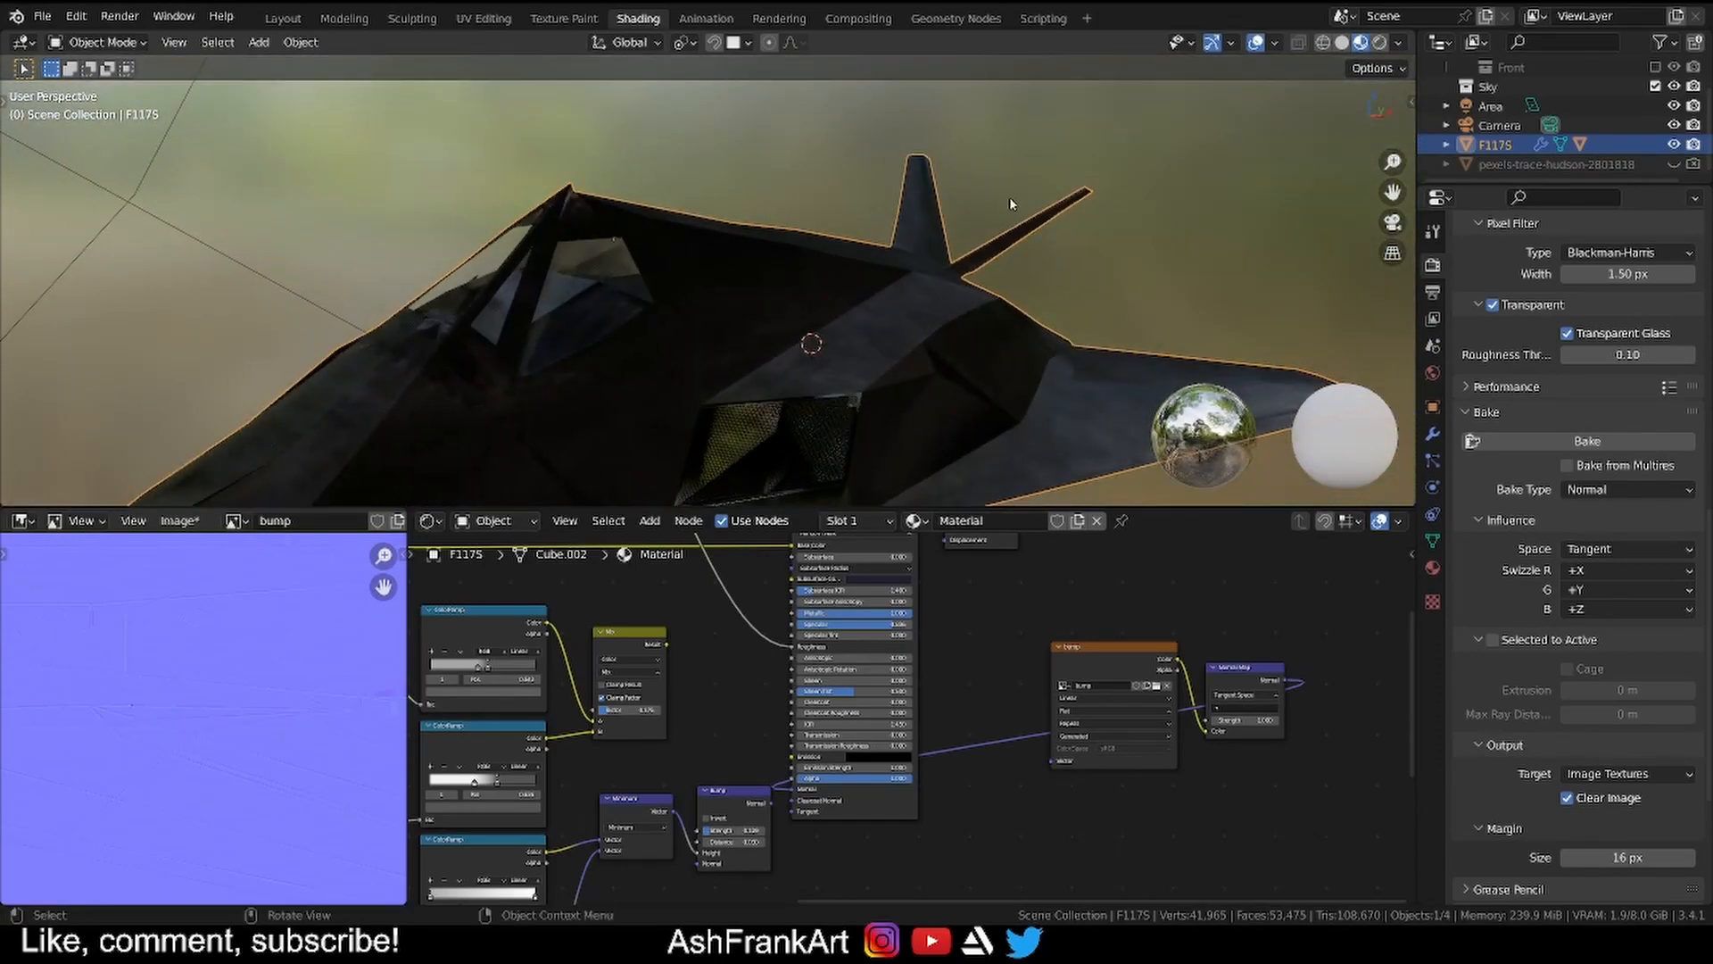
pyautogui.moveTo(1010, 203); pyautogui.dragTo(932, 252)
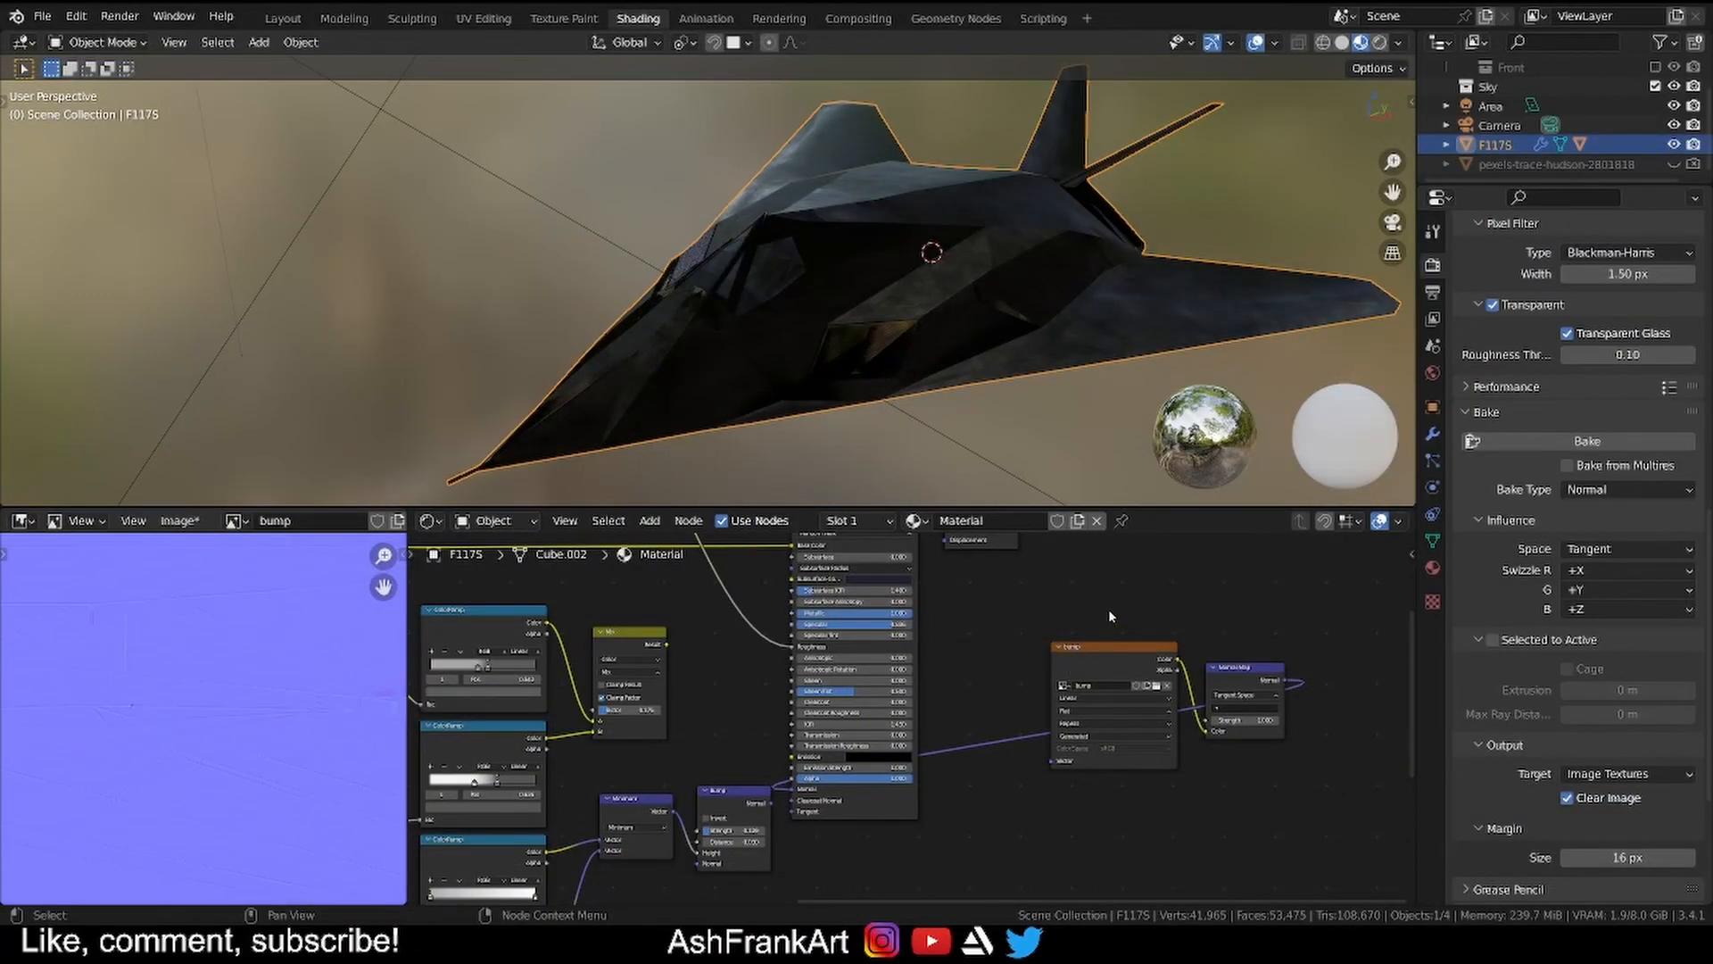
pyautogui.moveTo(1113, 616)
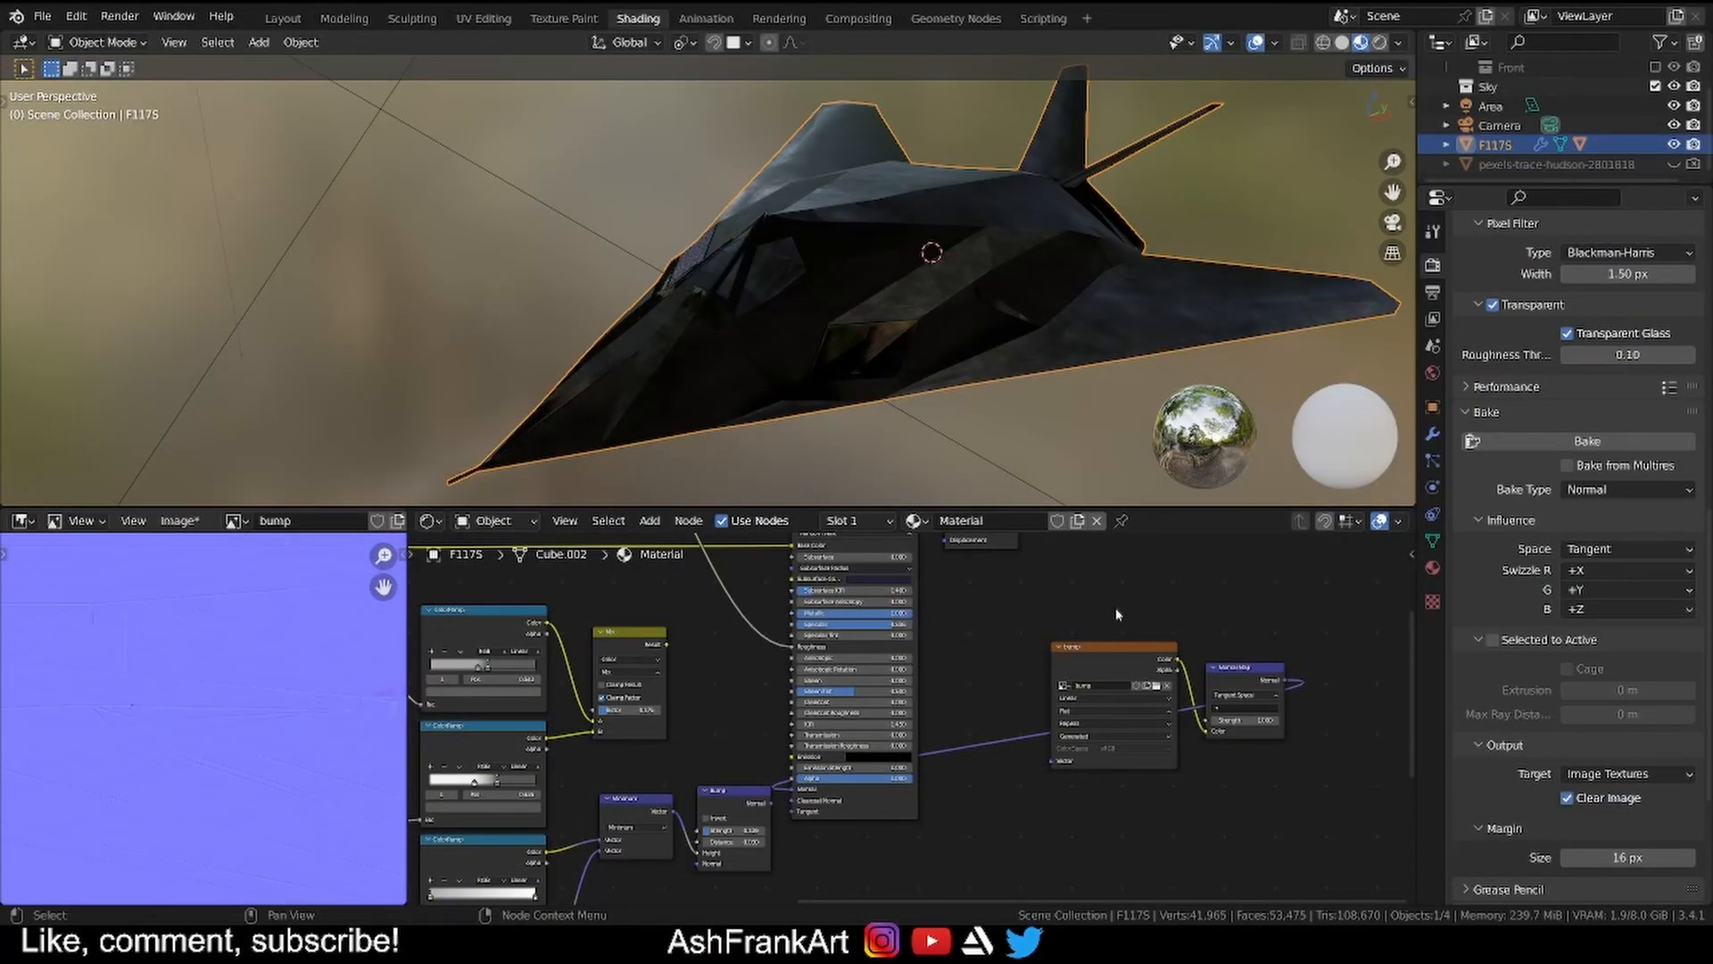
# Show the baked Roughness map again in the image viewer.
pyautogui.click(178, 519)
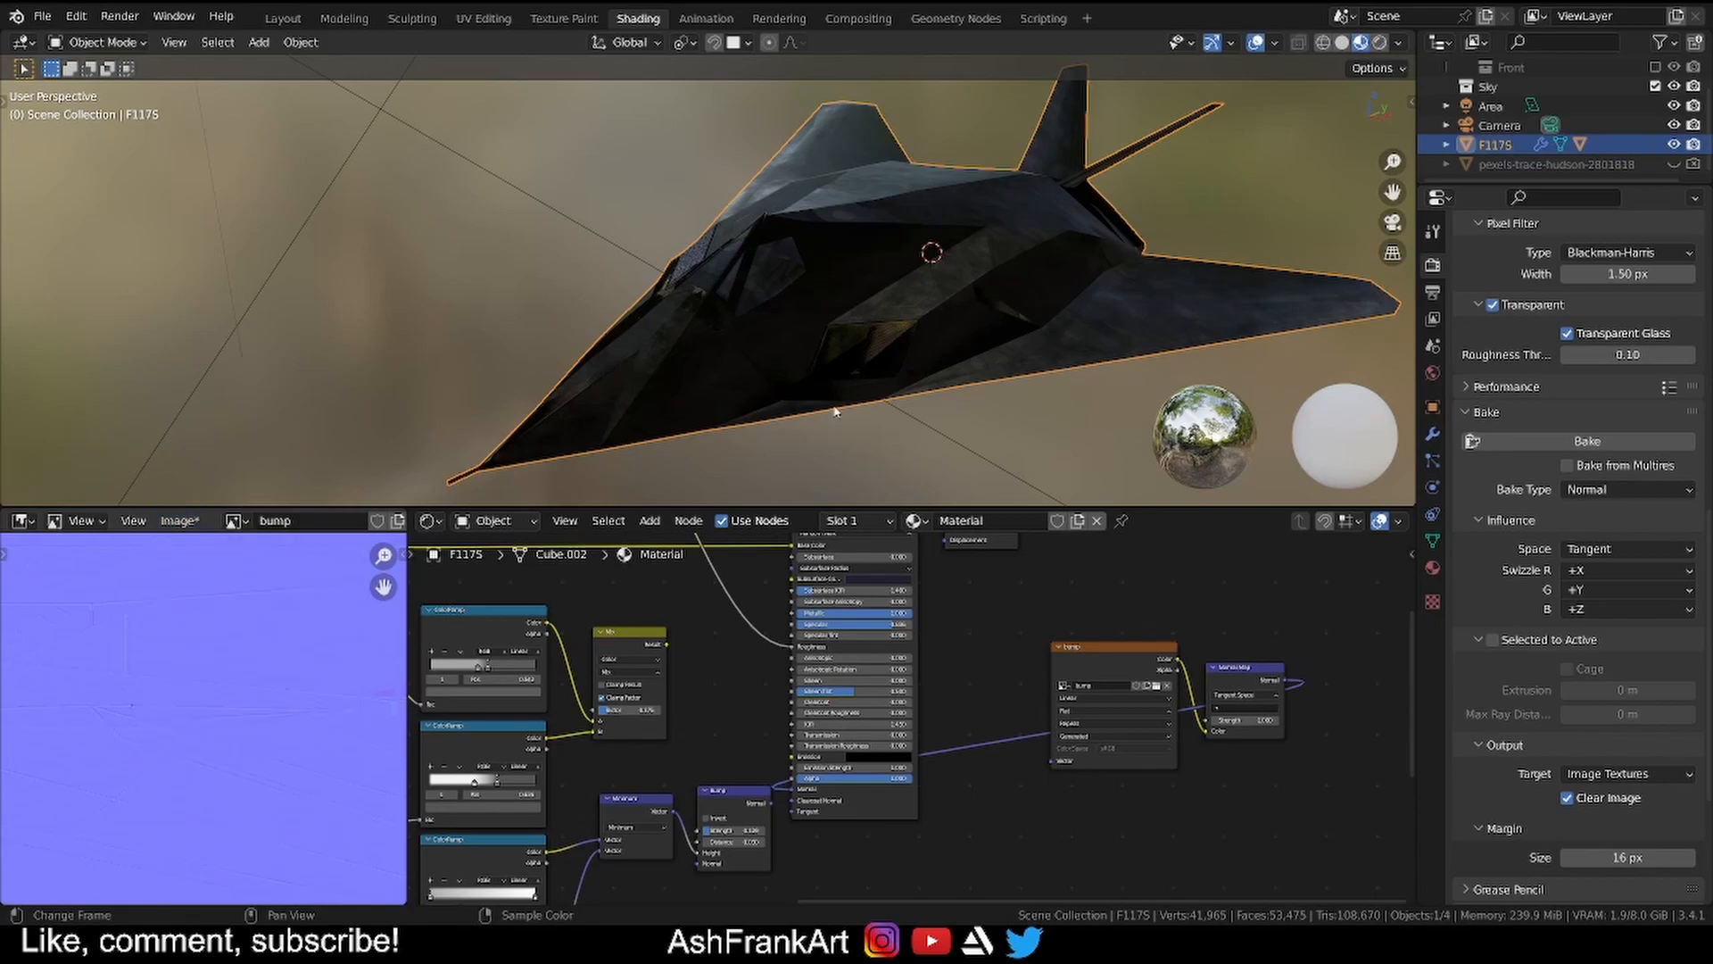
pyautogui.moveTo(987, 729)
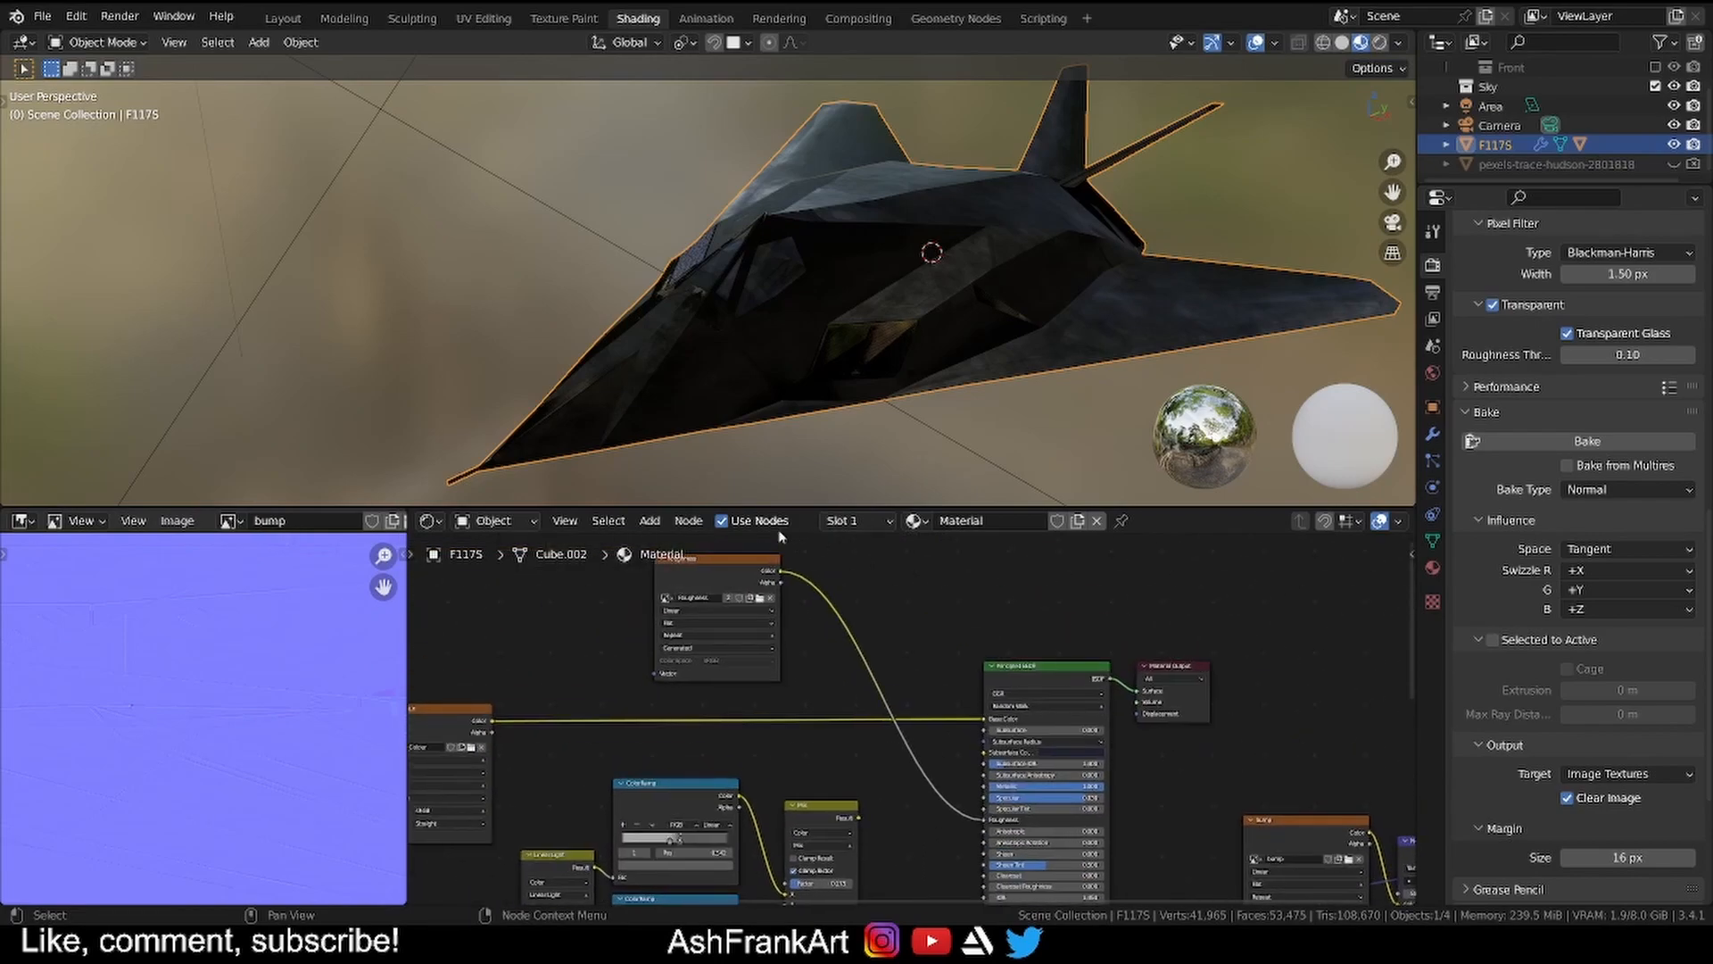
pyautogui.click(179, 519)
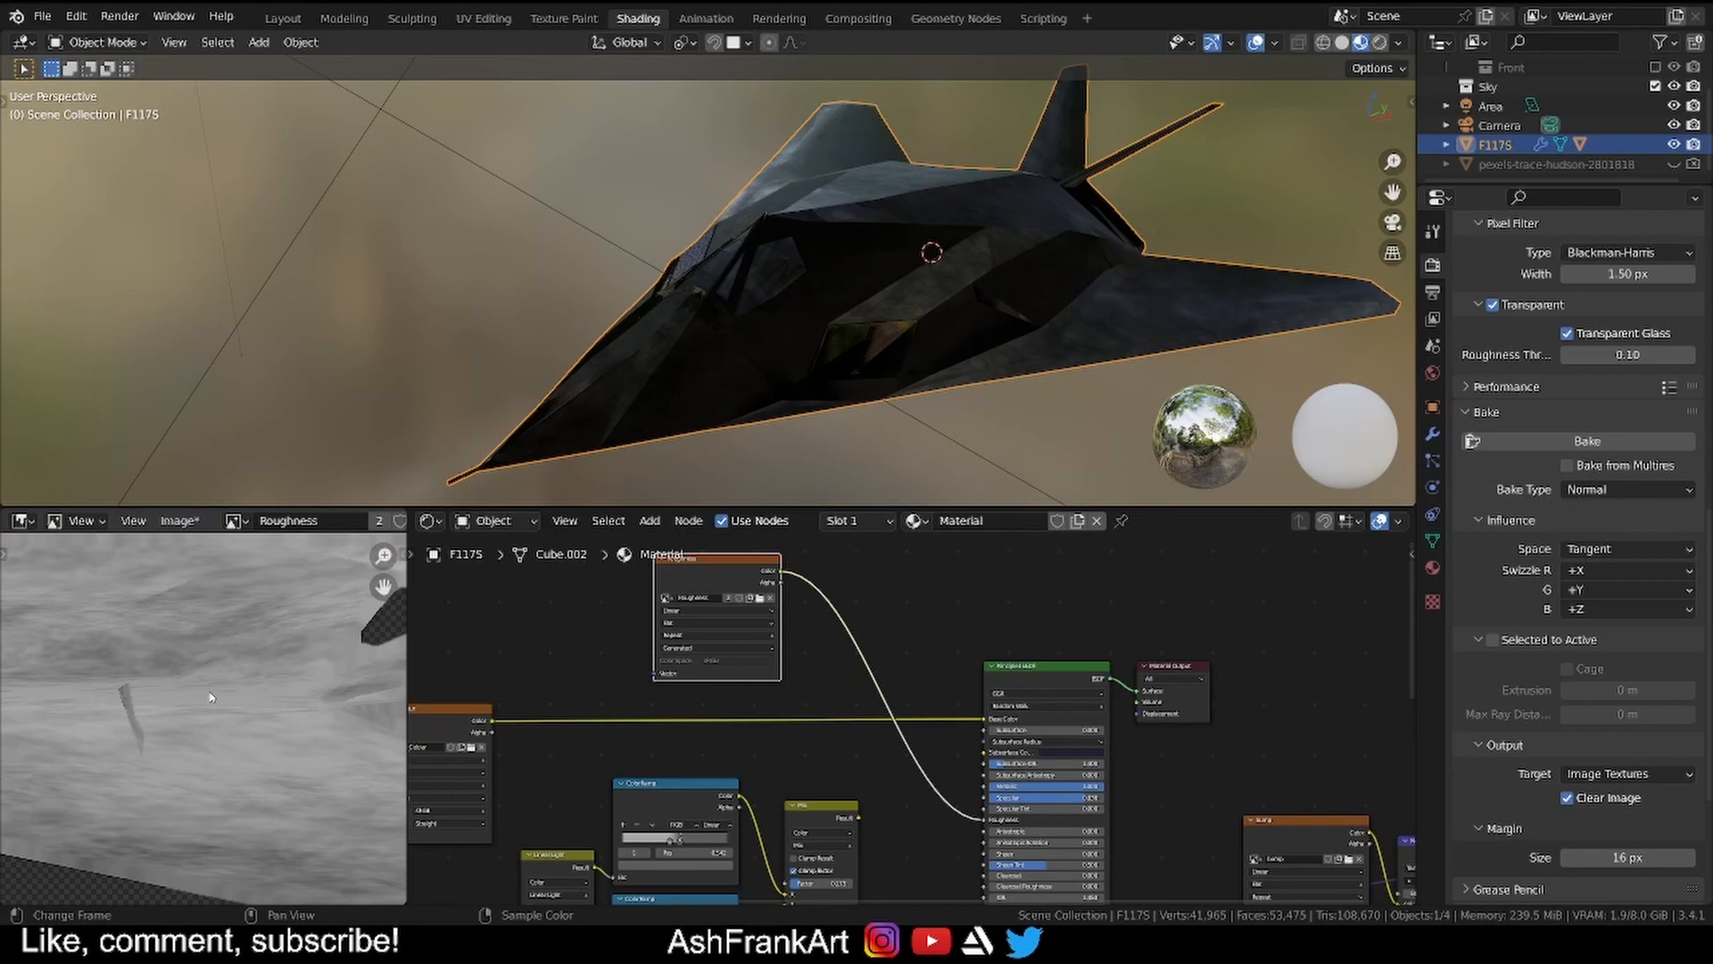
pyautogui.moveTo(1156, 725)
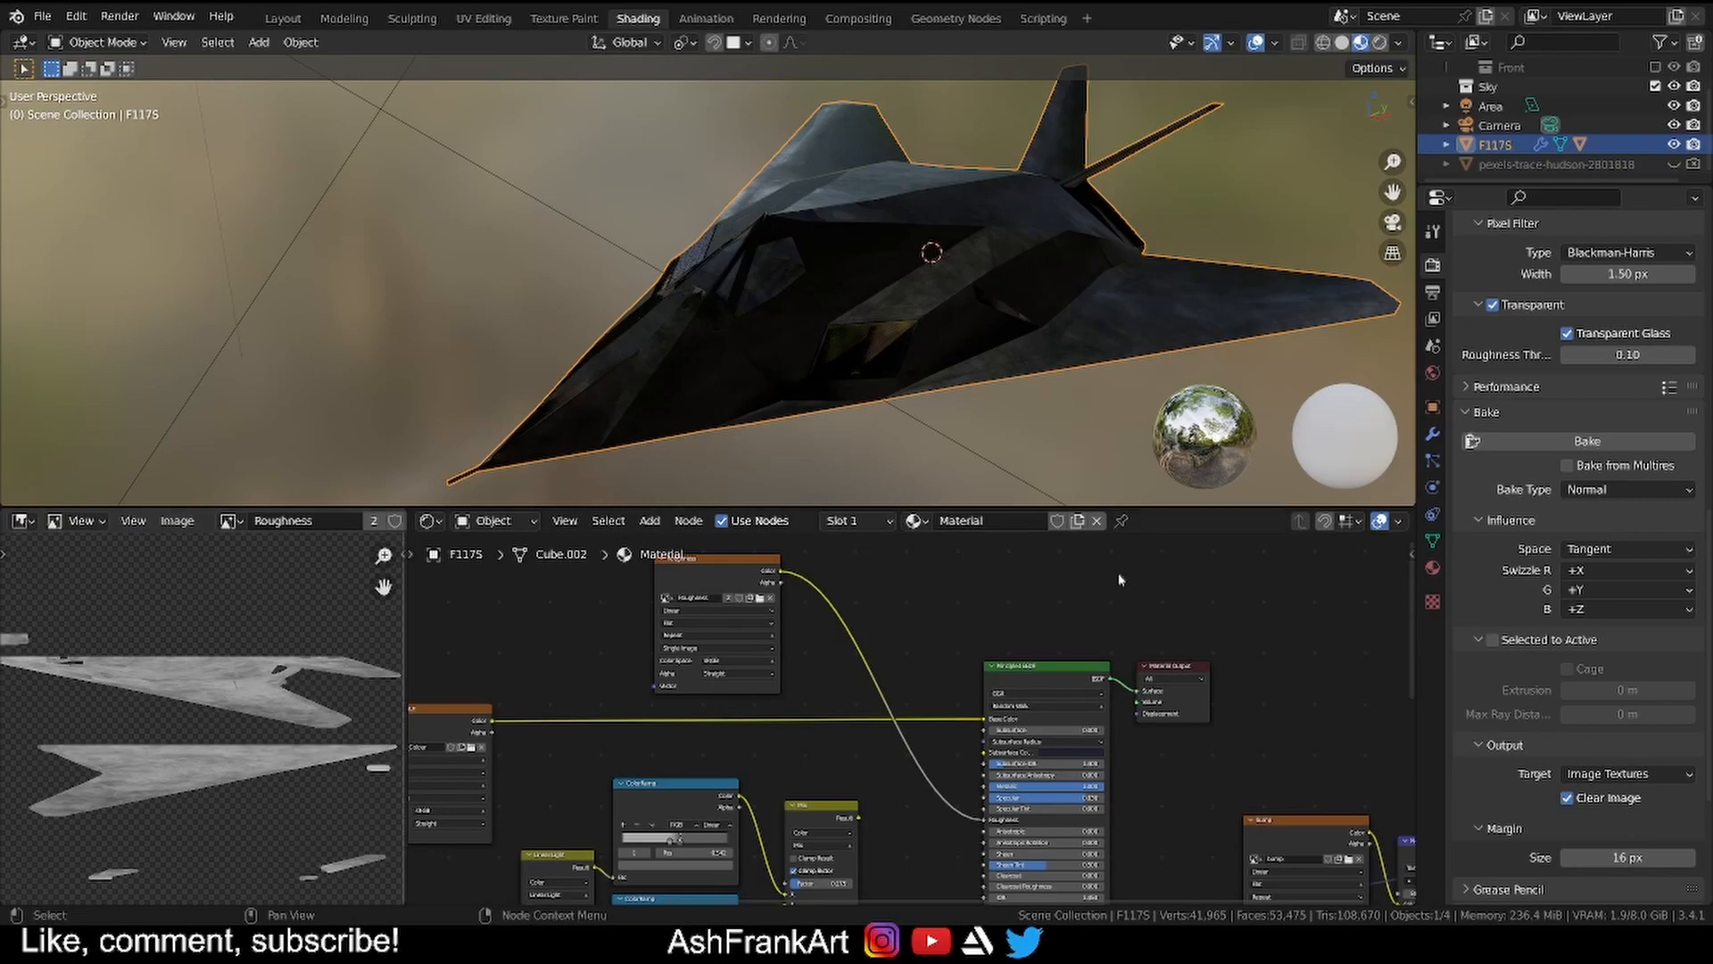
pyautogui.moveTo(1119, 579)
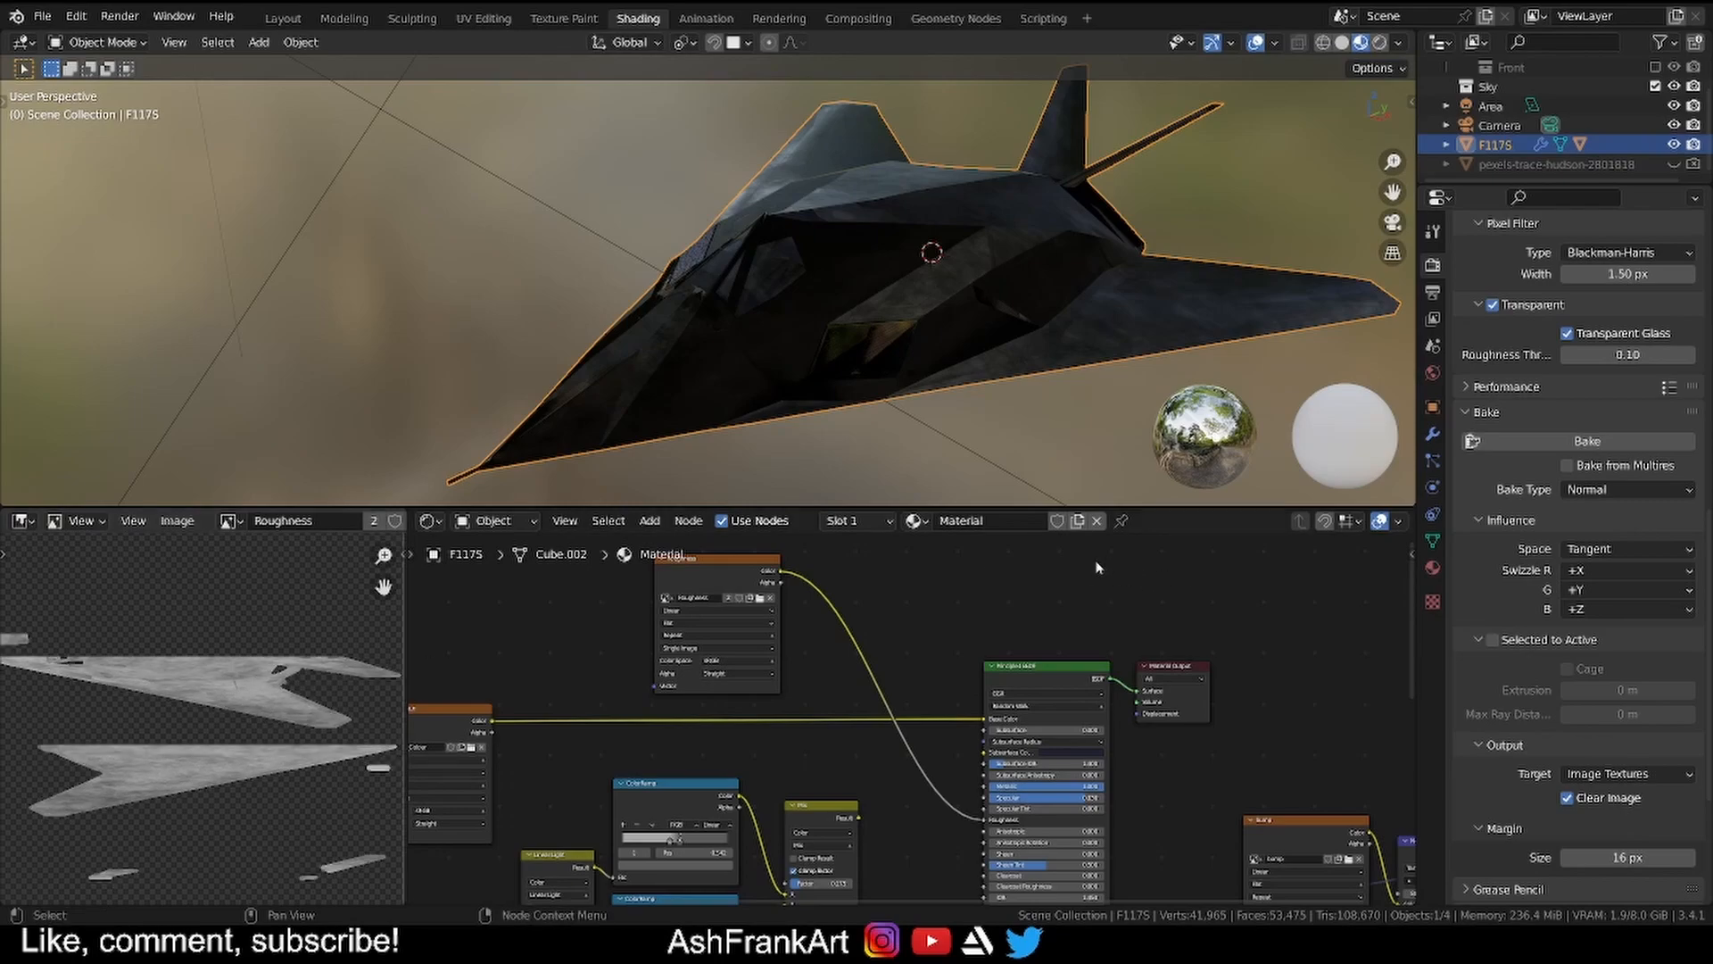
pyautogui.moveTo(1067, 589)
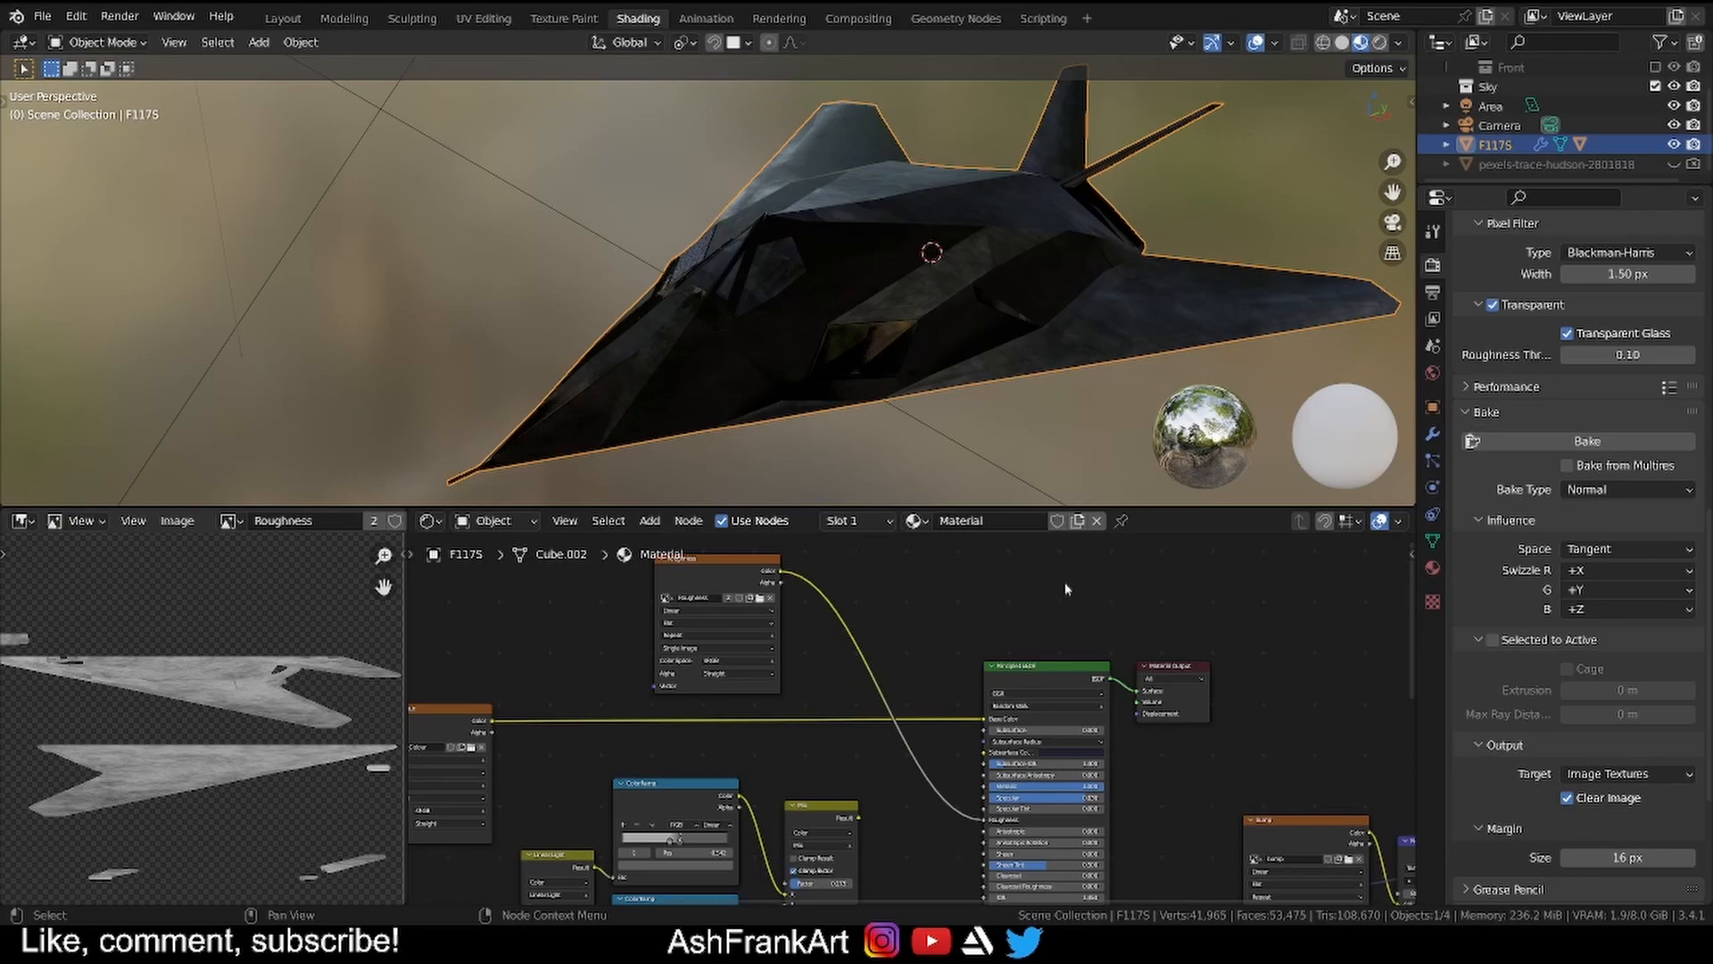
pyautogui.moveTo(1062, 580)
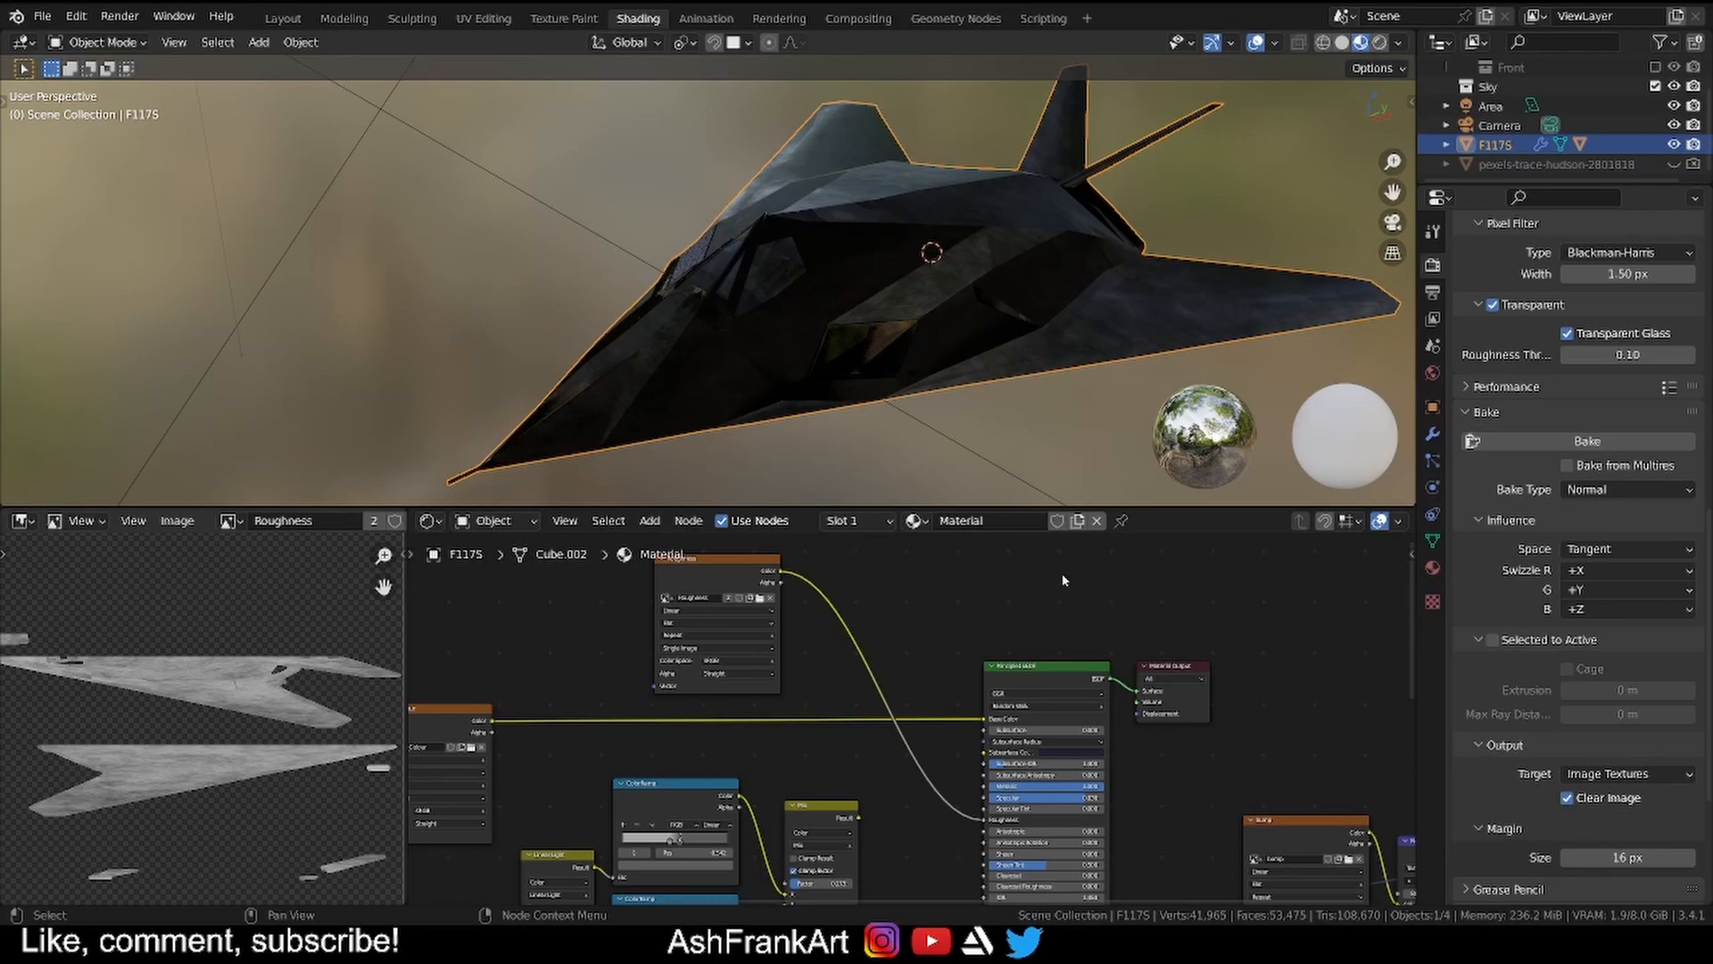
pyautogui.moveTo(1040, 602)
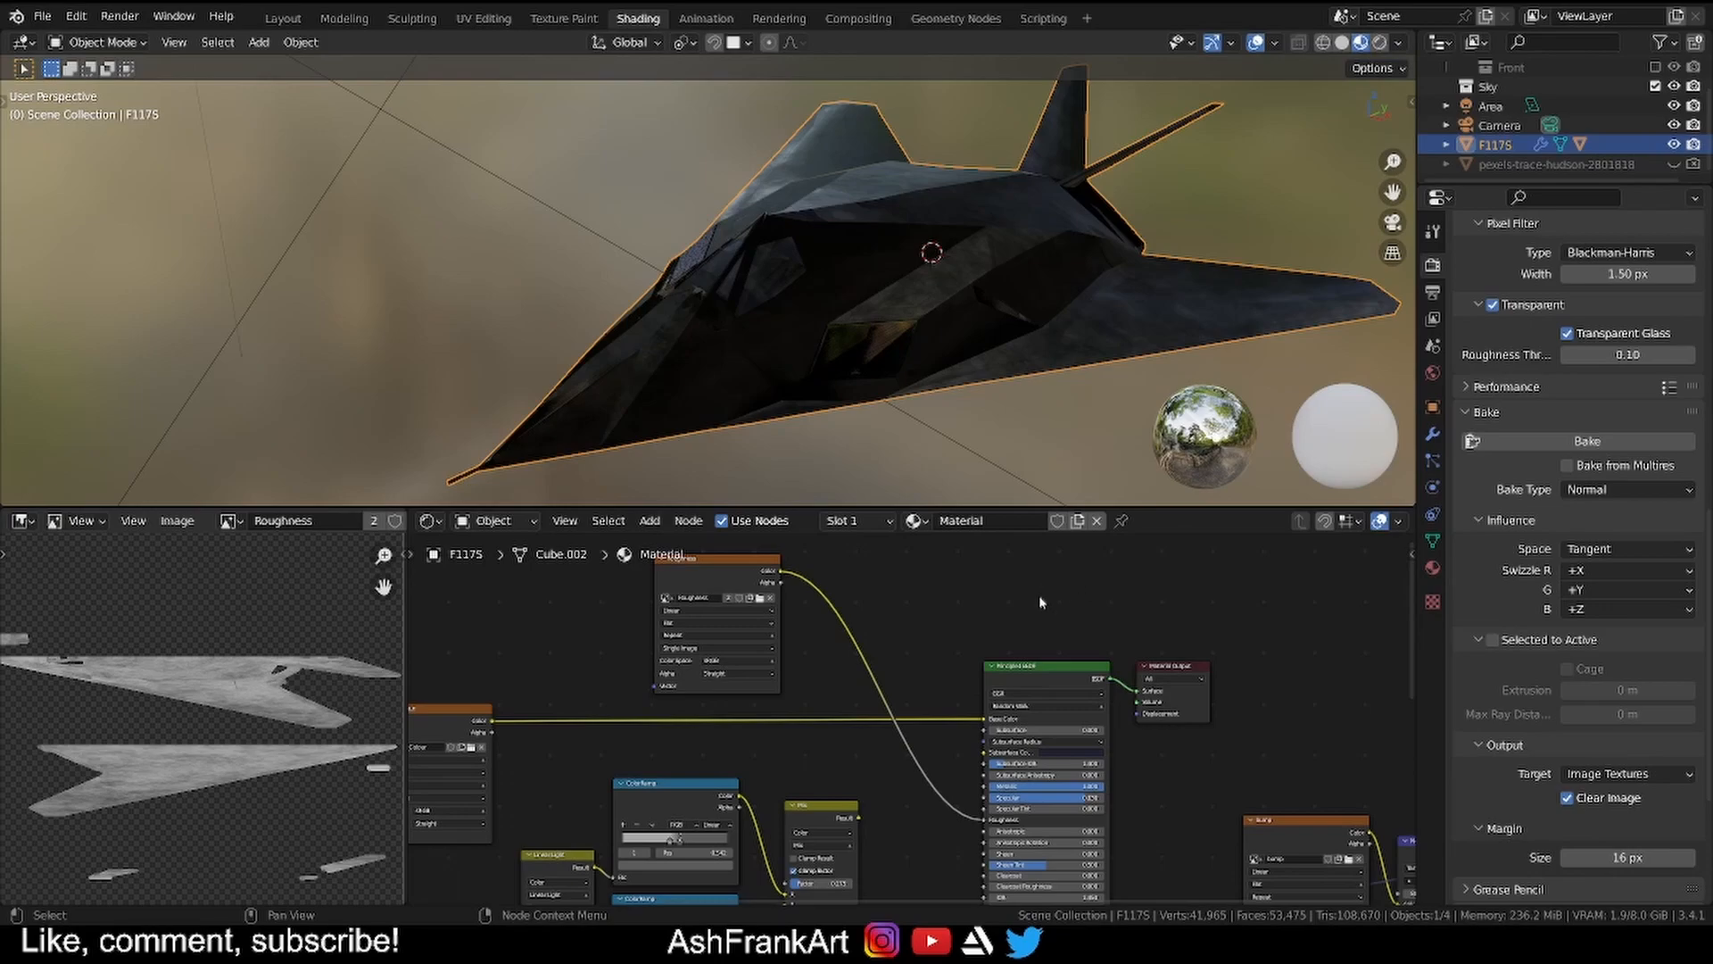